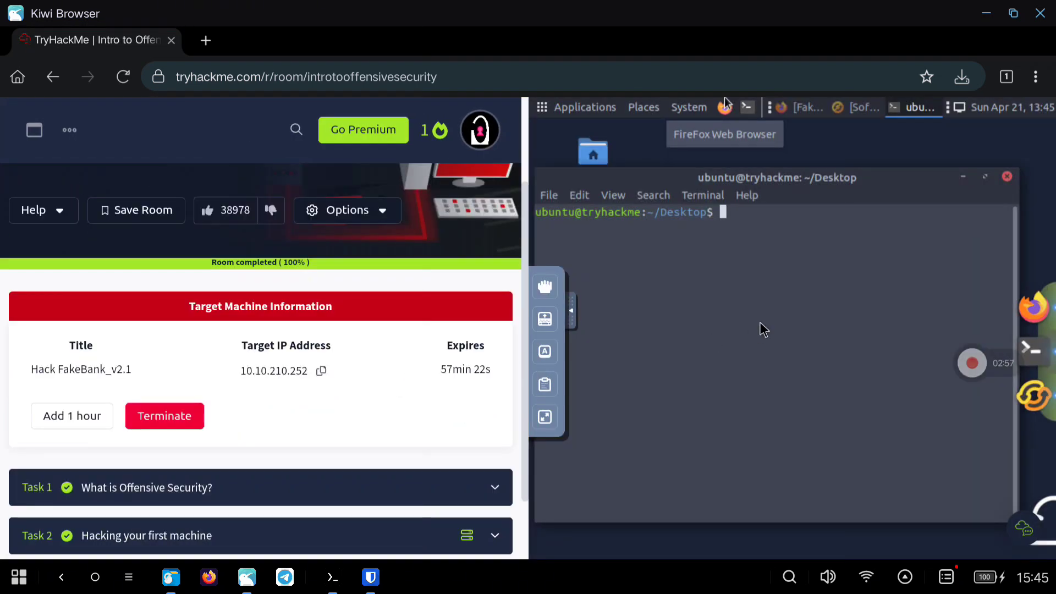
# Type 'asdasd' and 'cat' at the AttackBox Desktop terminal prompt.
pyautogui.write('asdasd')
pyautogui.write('ls')
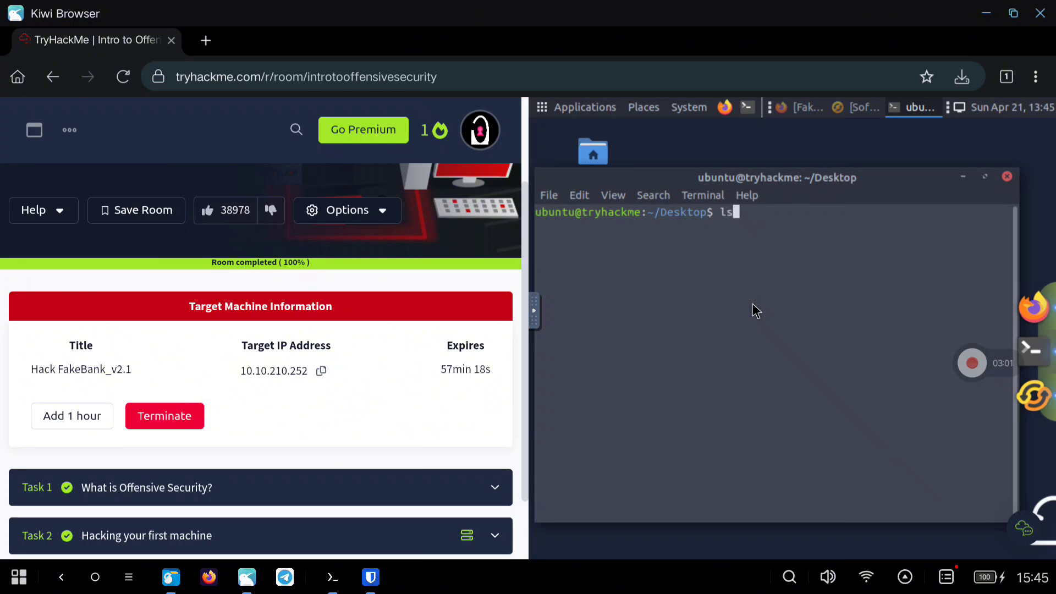
pyautogui.write('cat')
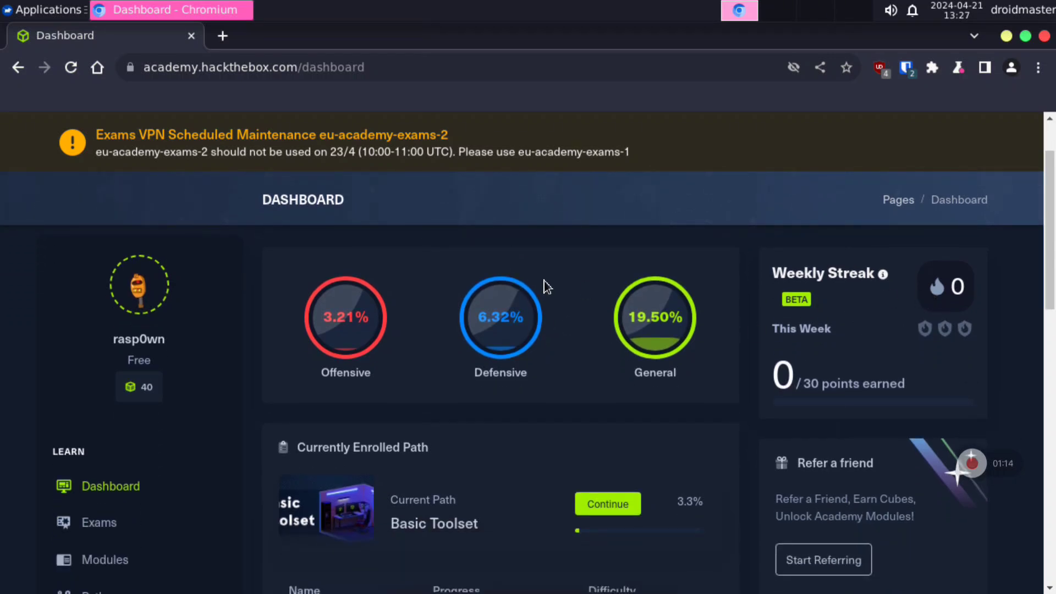
# Open the All Modules catalogue and filter it to Fundamental modules.
pyautogui.scroll(-3)
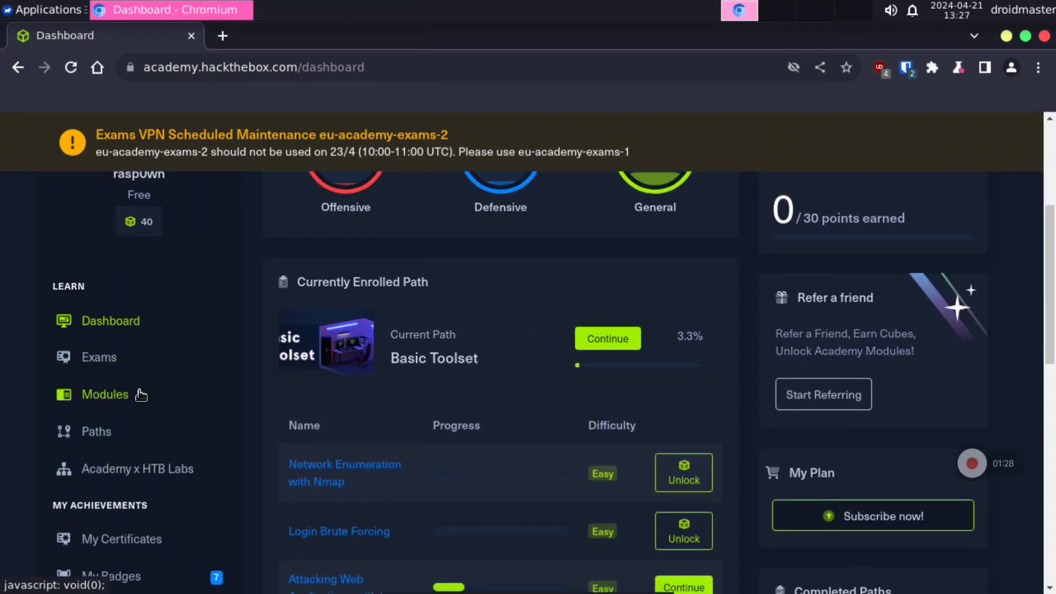
pyautogui.click(105, 393)
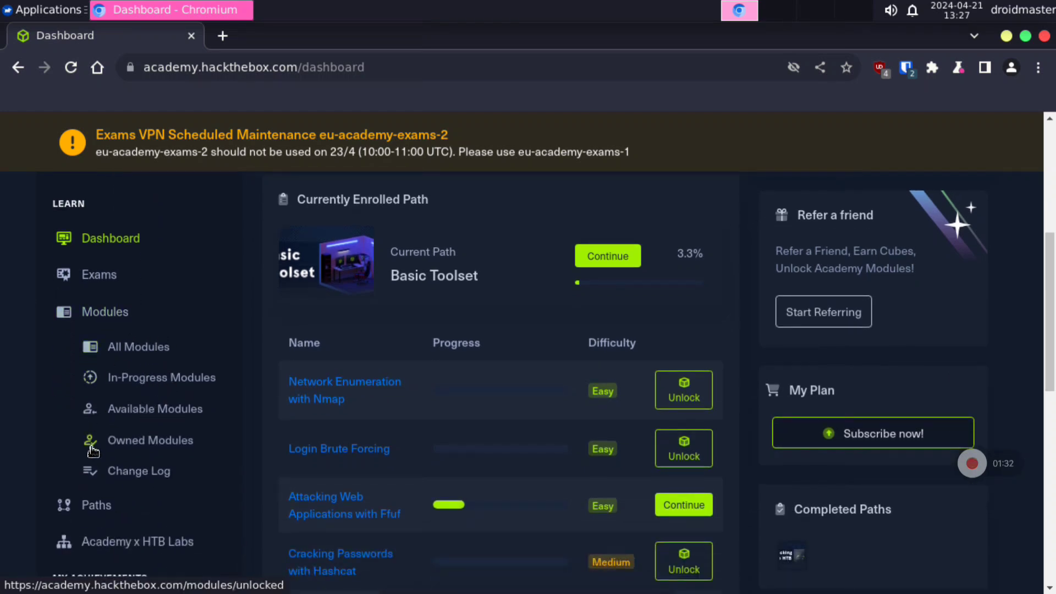
pyautogui.click(138, 346)
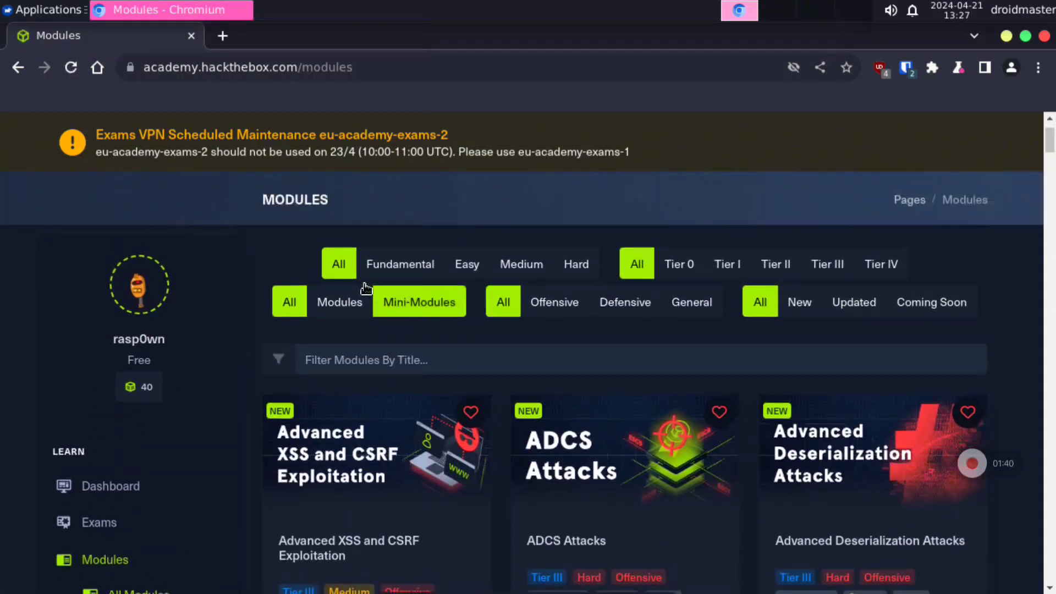
pyautogui.click(575, 263)
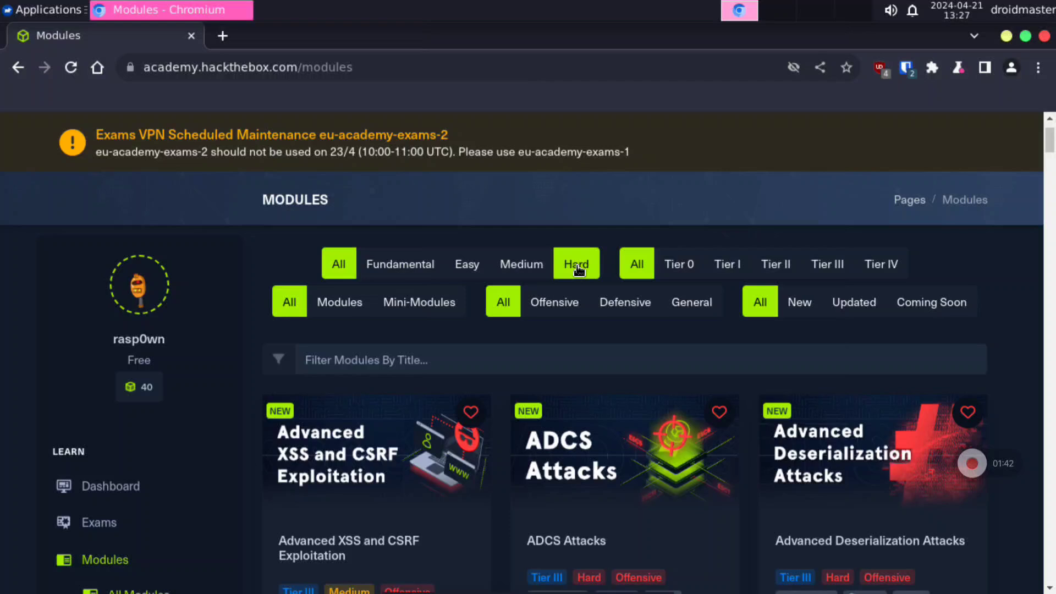
pyautogui.click(399, 264)
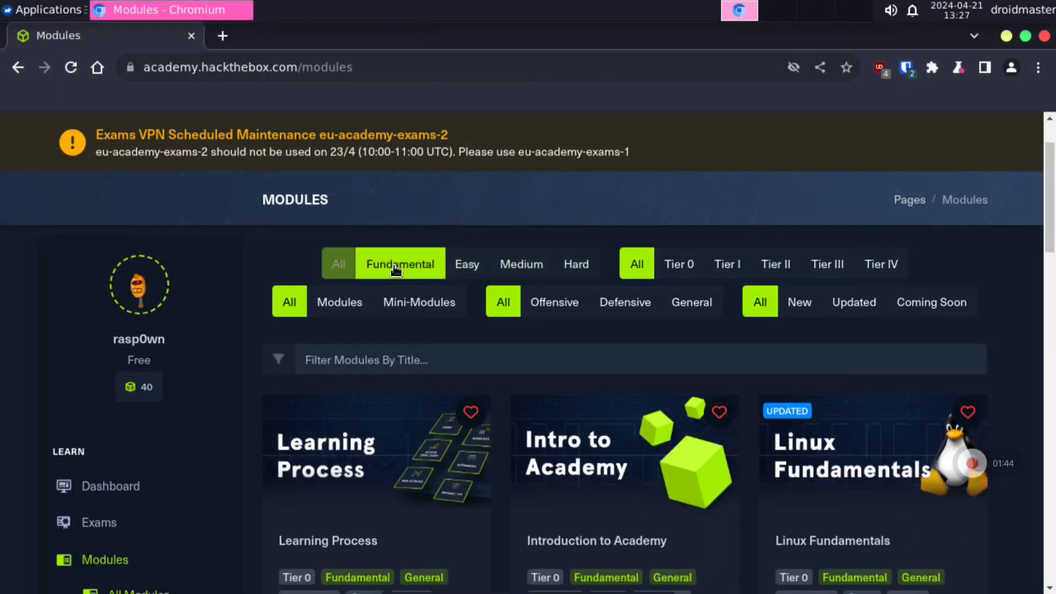
# Dismiss the Refer & Earn popup, unlock Introduction to Networking for 10 cubes, and start it.
pyautogui.scroll(-3)
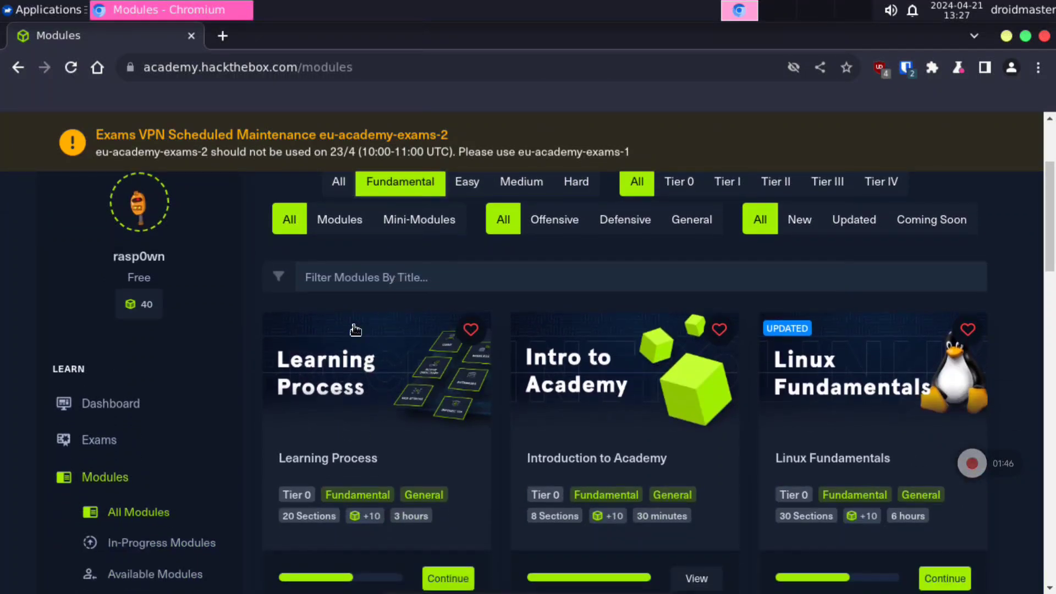
pyautogui.scroll(-3)
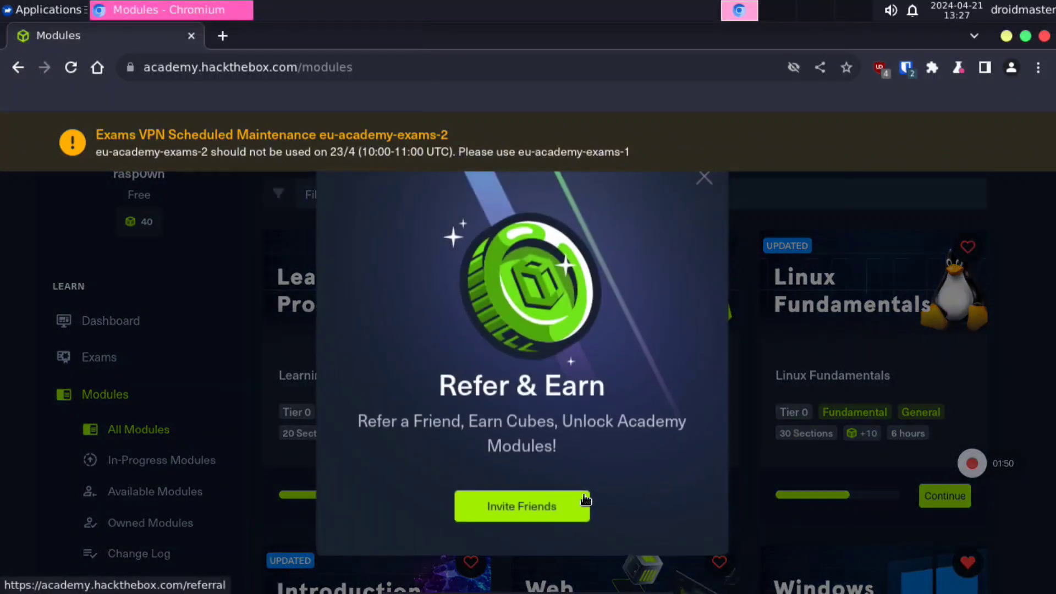
pyautogui.click(703, 177)
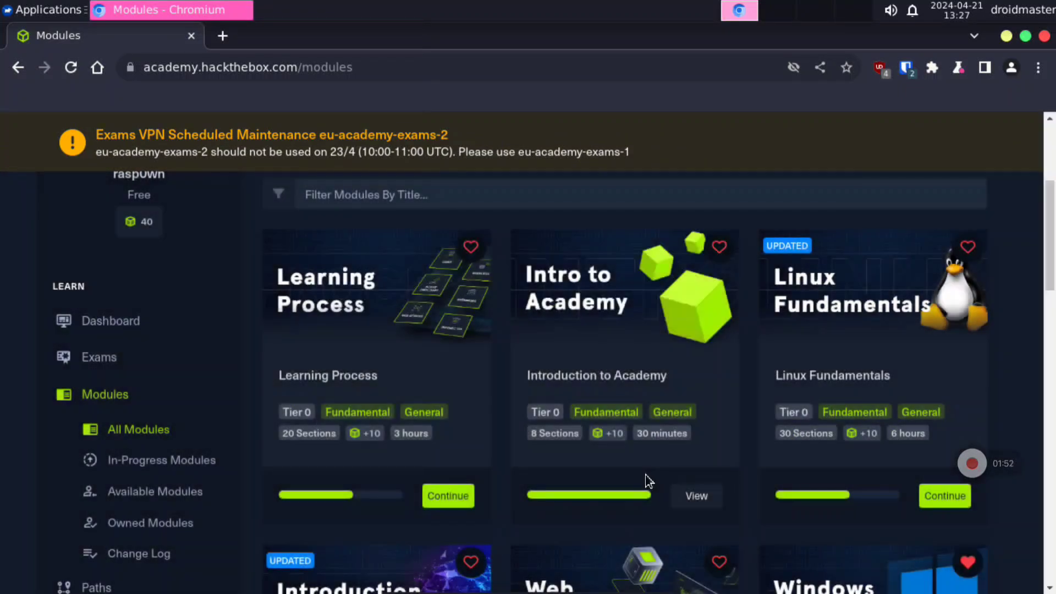
pyautogui.scroll(-3)
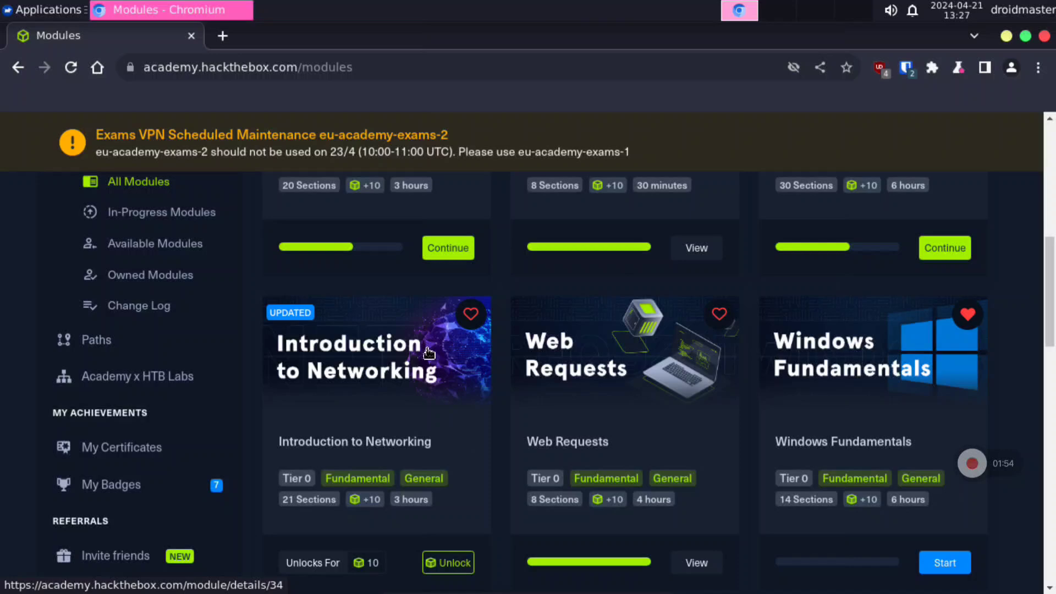
pyautogui.scroll(-3)
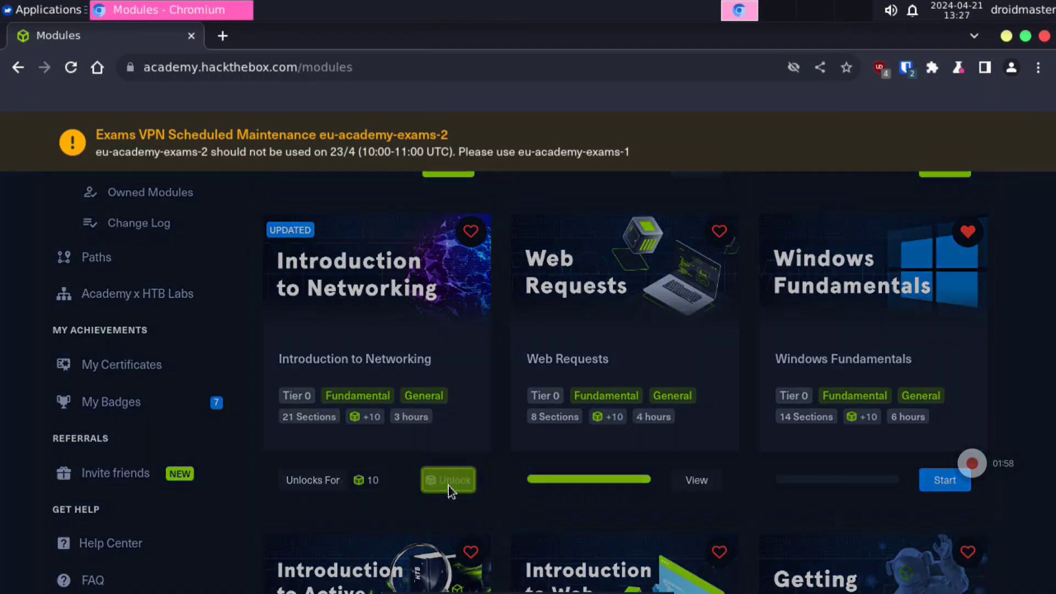
pyautogui.click(447, 480)
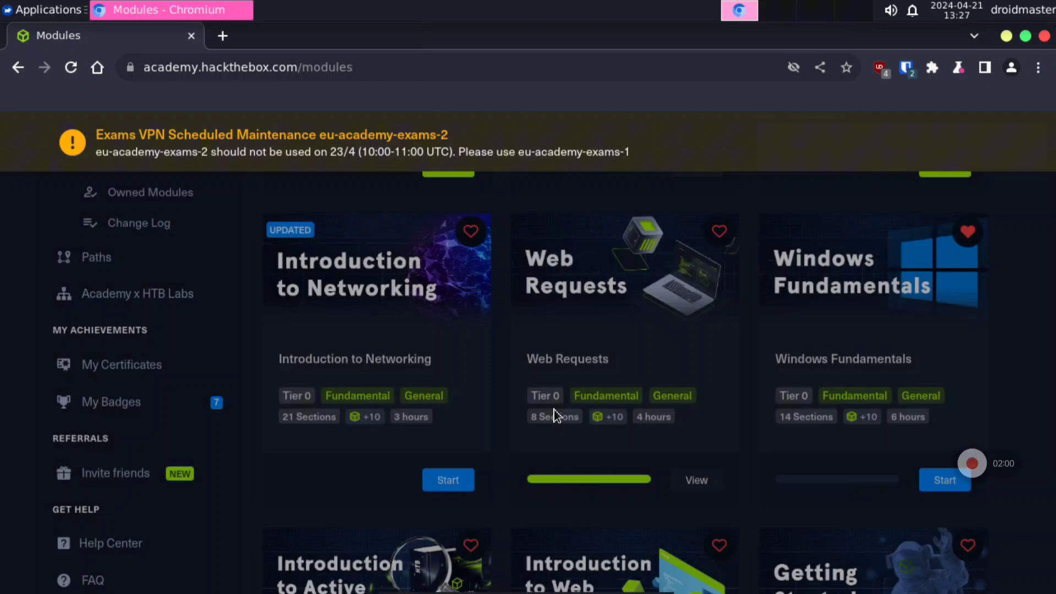
pyautogui.click(448, 480)
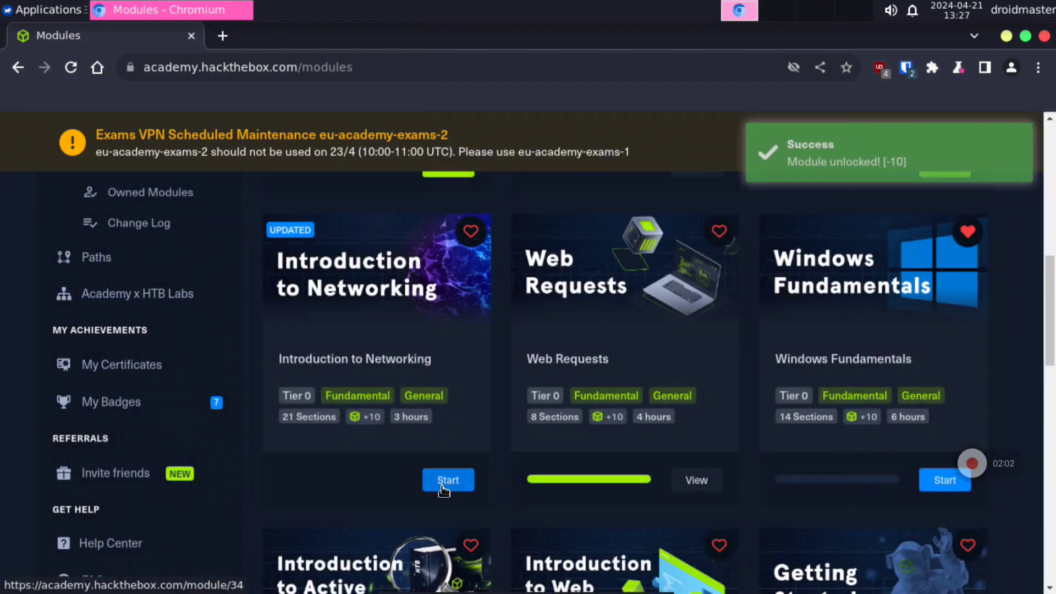
pyautogui.click(448, 480)
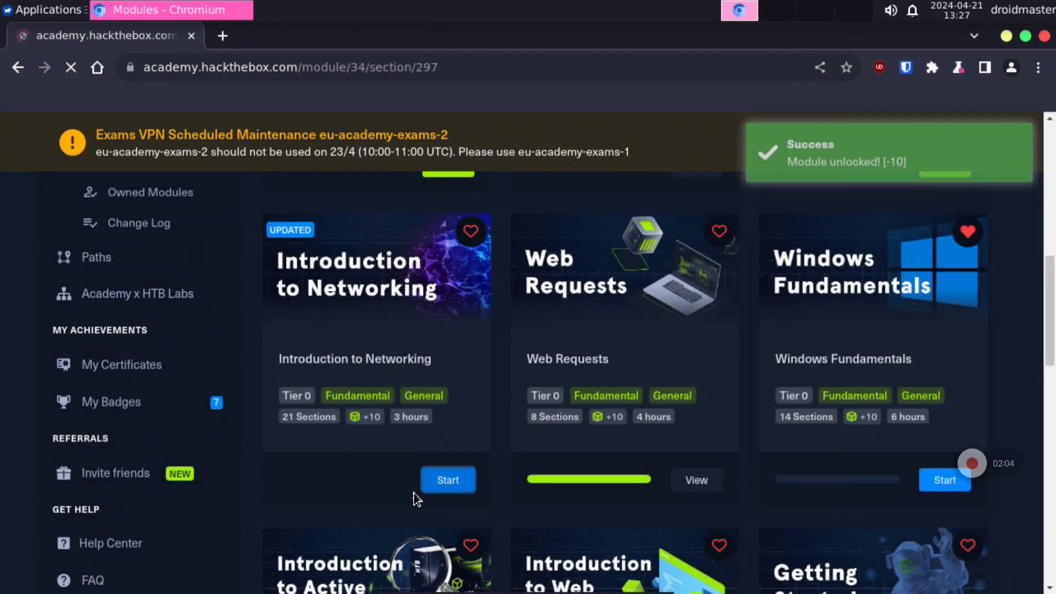
# Read through the networking section and mark it complete.
pyautogui.click(448, 479)
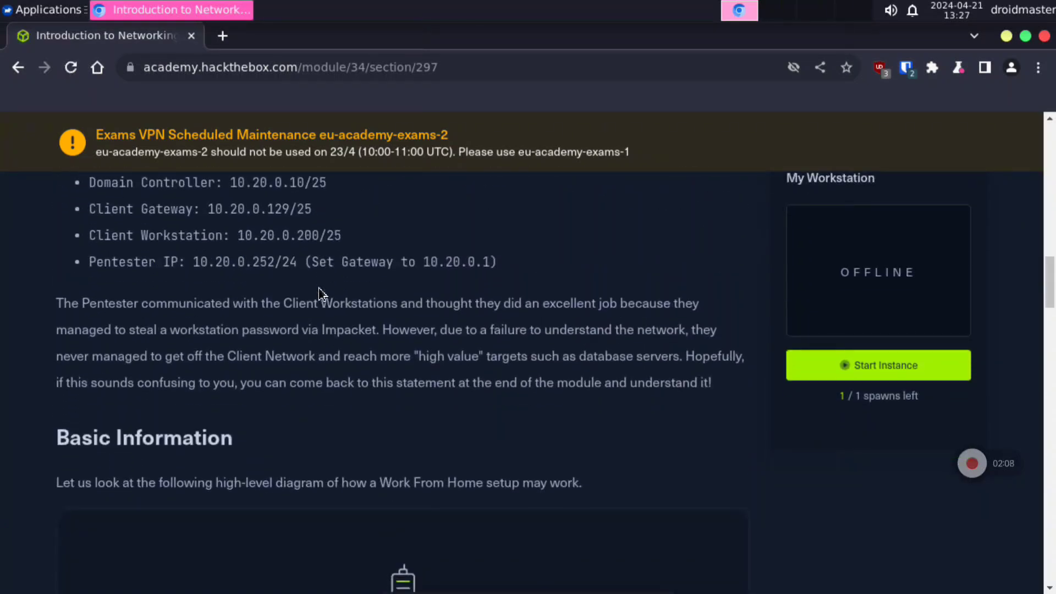
pyautogui.scroll(-3)
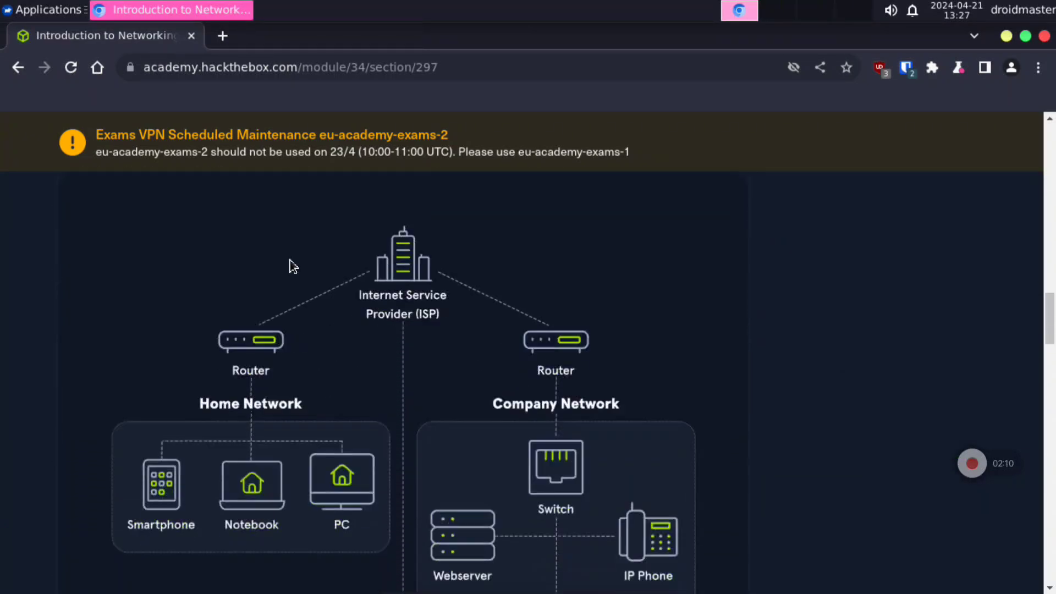
pyautogui.scroll(-3)
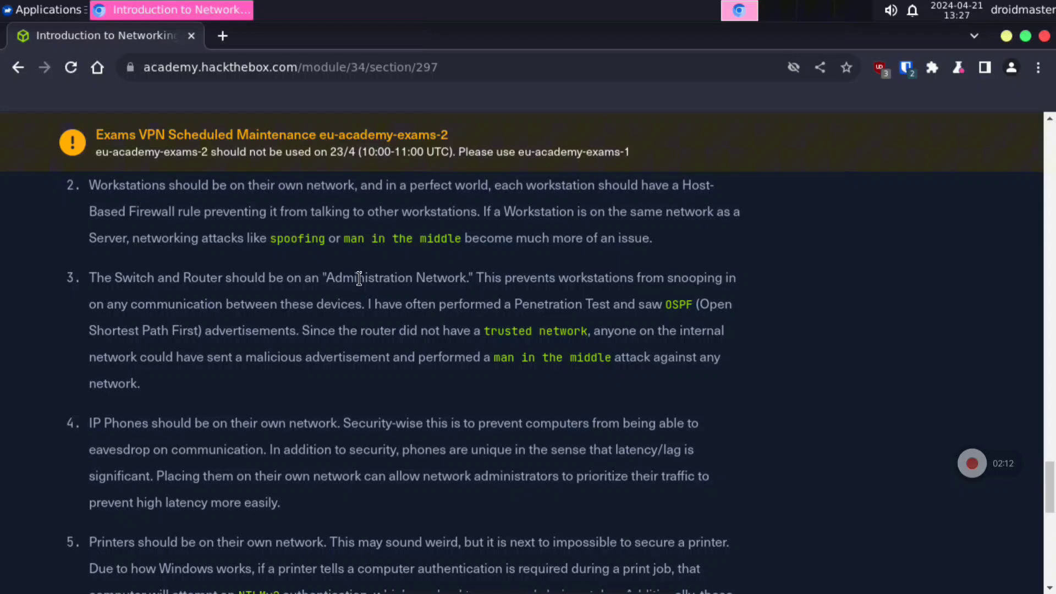
pyautogui.scroll(-3)
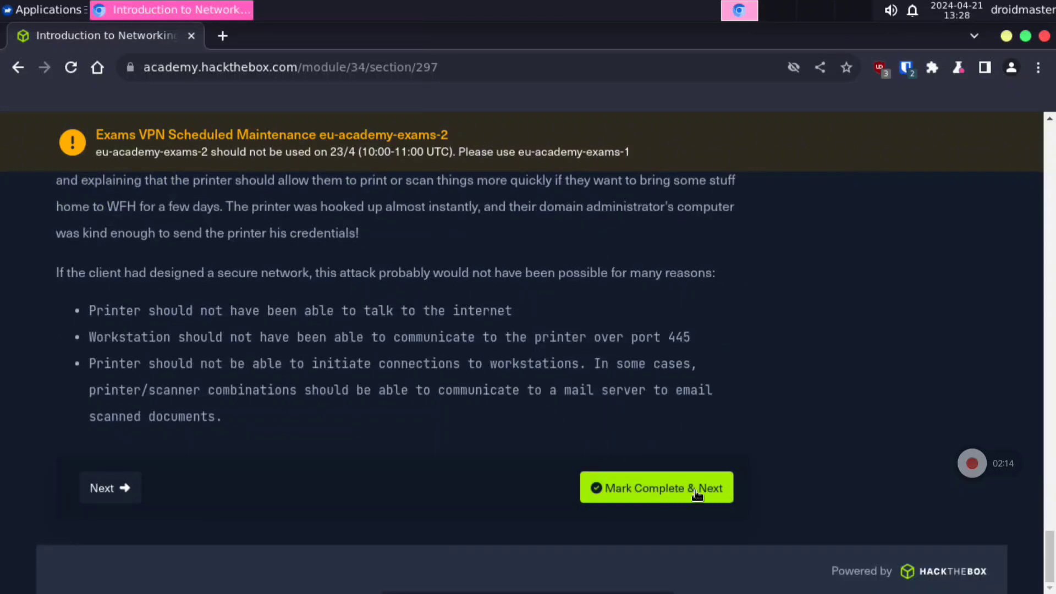
pyautogui.click(655, 488)
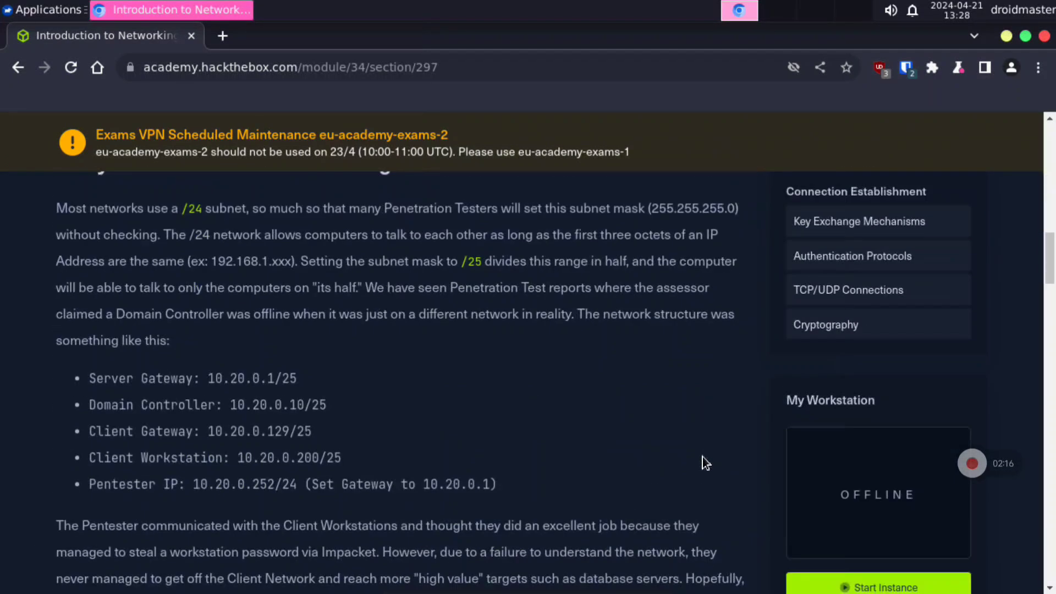
# Start the My Workstation Pwnbox instance and open it with Interact.
pyautogui.scroll(-3)
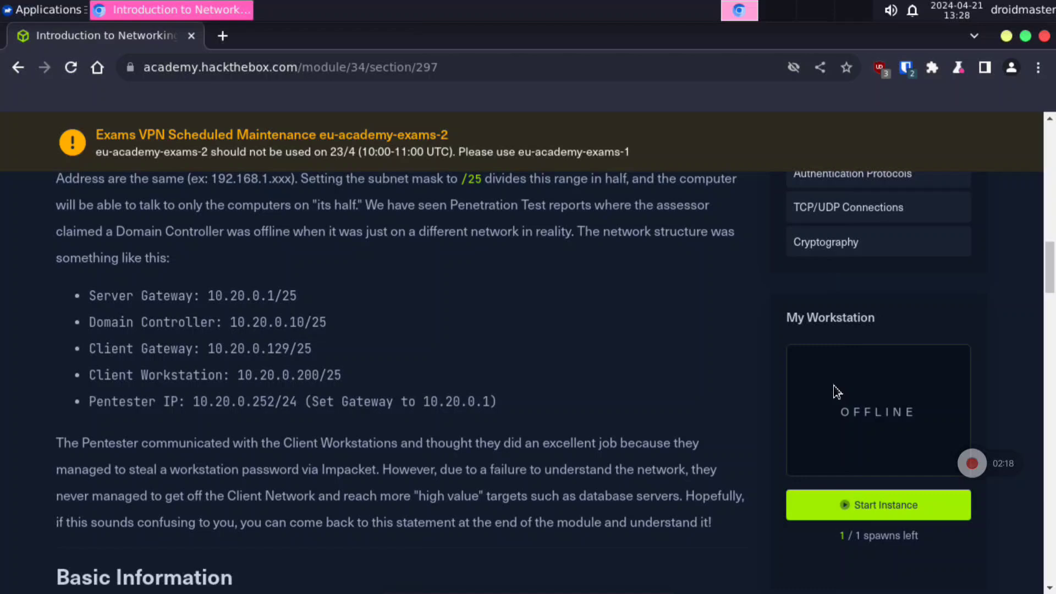
pyautogui.click(878, 504)
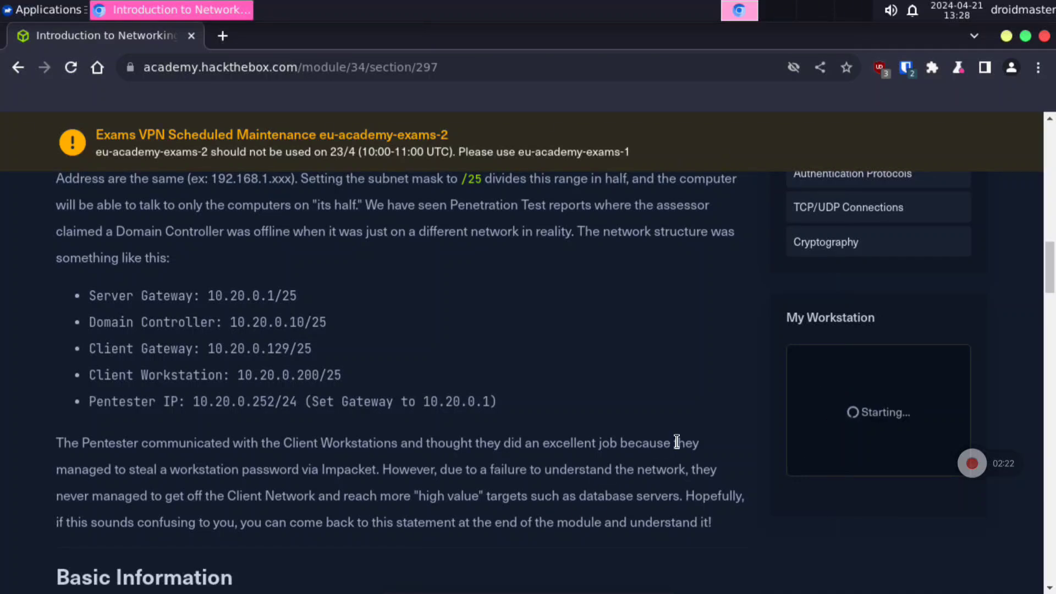
pyautogui.scroll(-3)
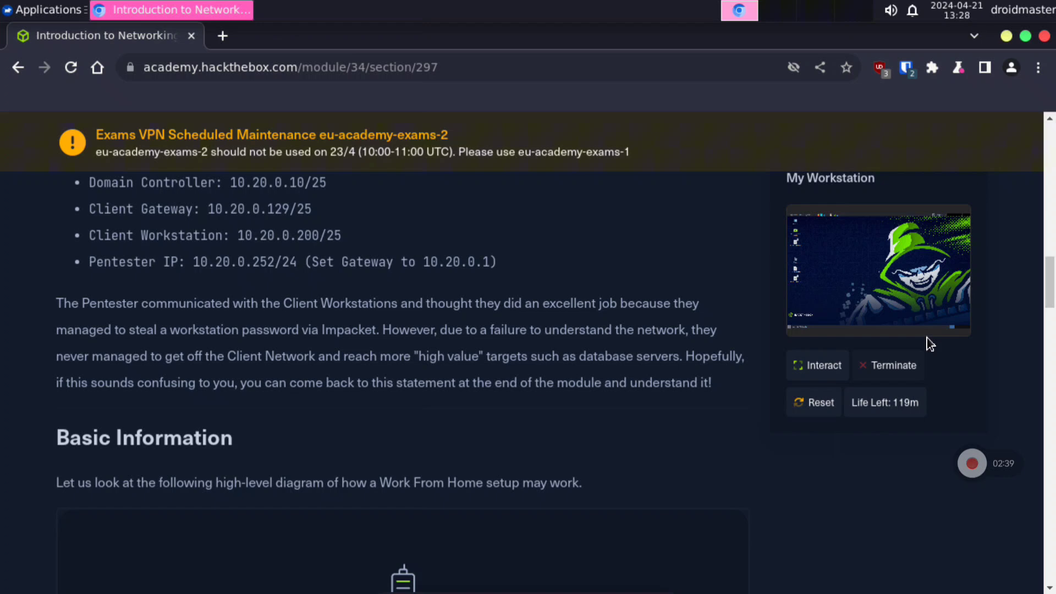
pyautogui.click(816, 365)
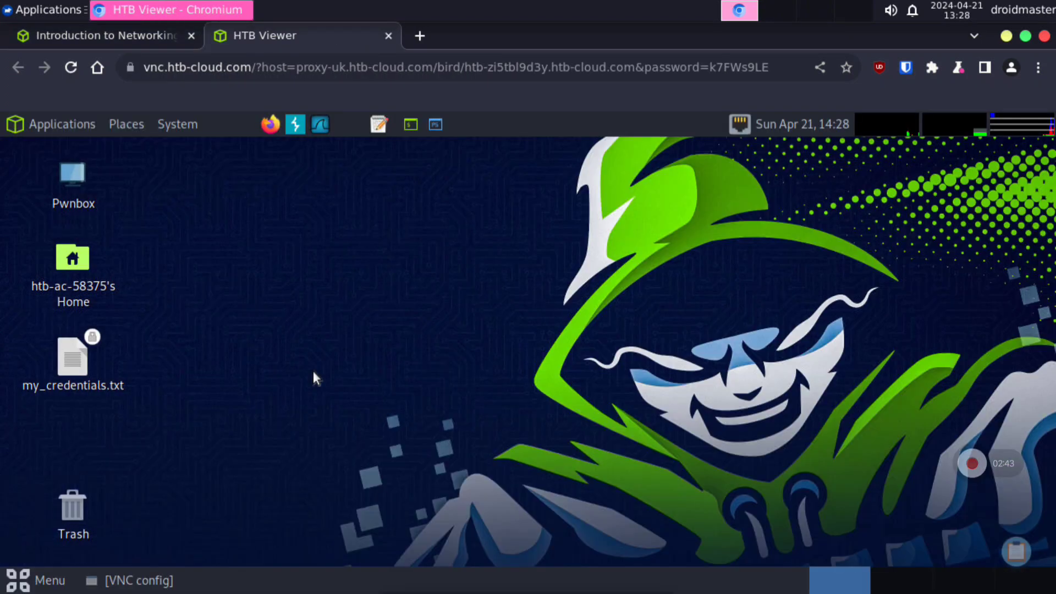
pyautogui.moveTo(482, 261)
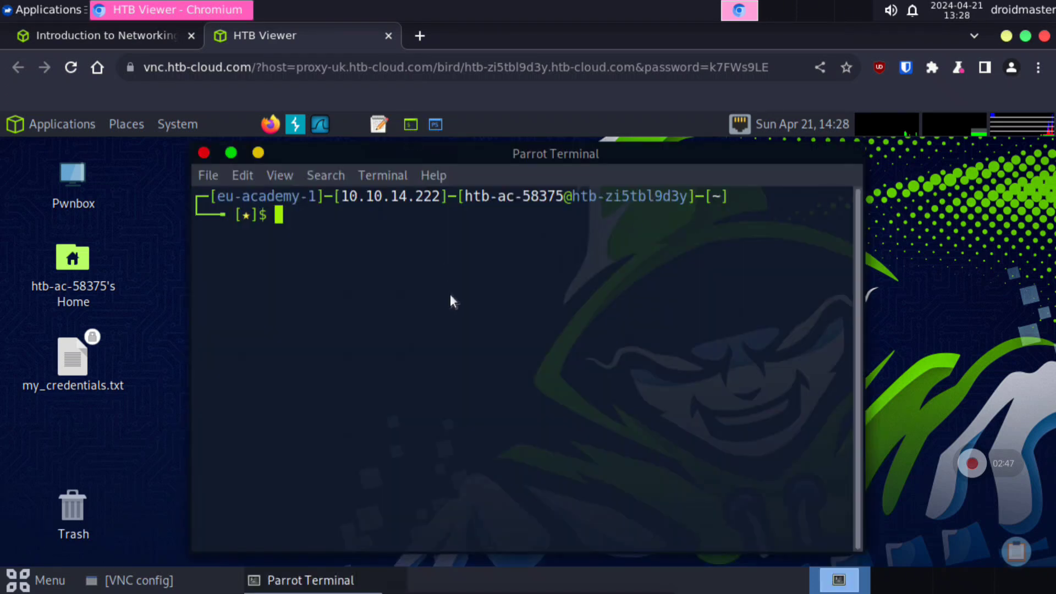
pyautogui.write('ls')
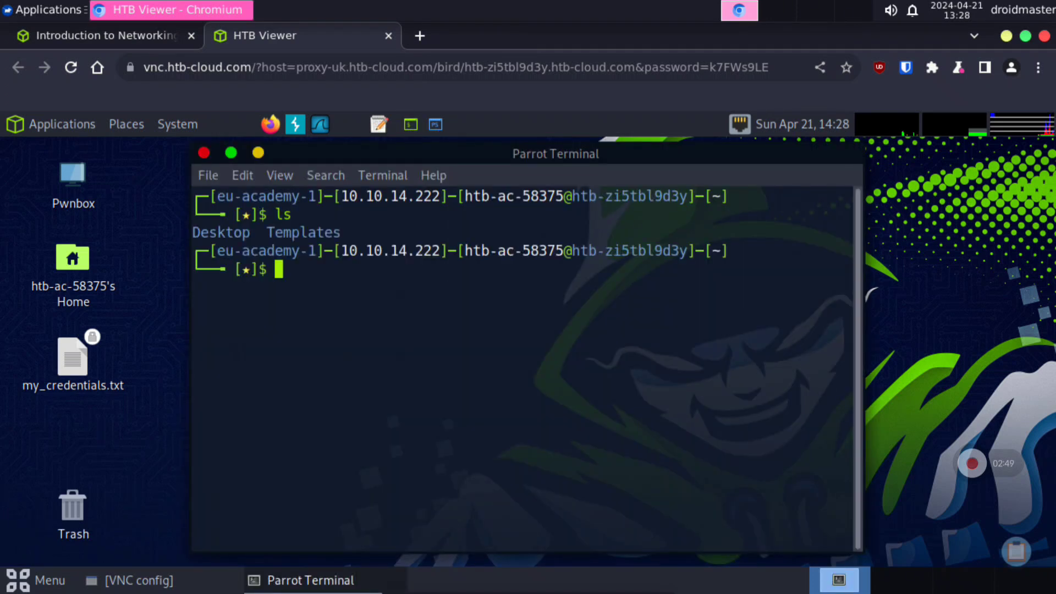
pyautogui.write('echo @droidmaster"')
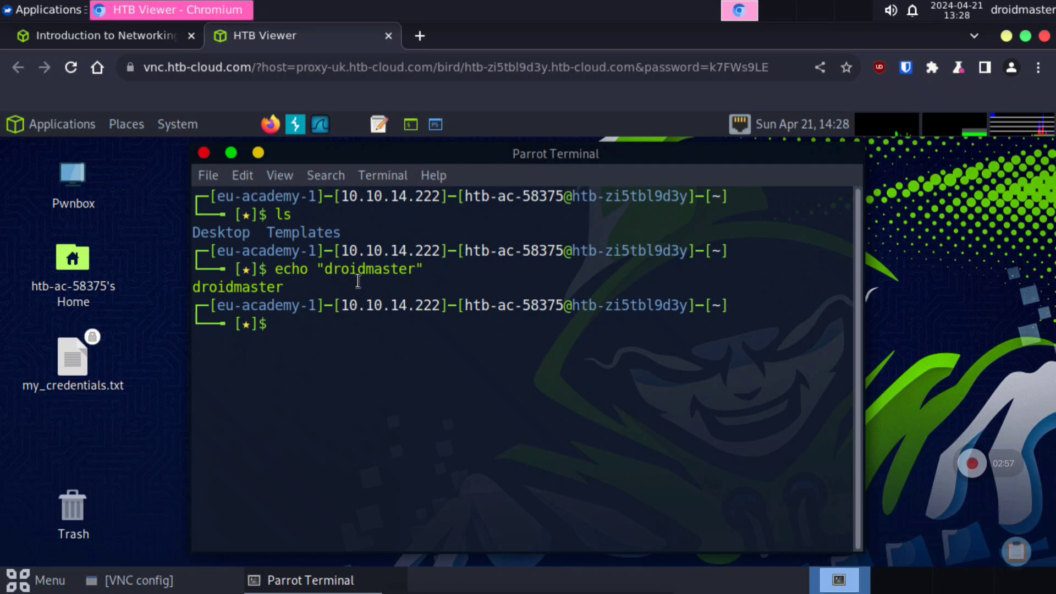
pyautogui.rightClick(781, 153)
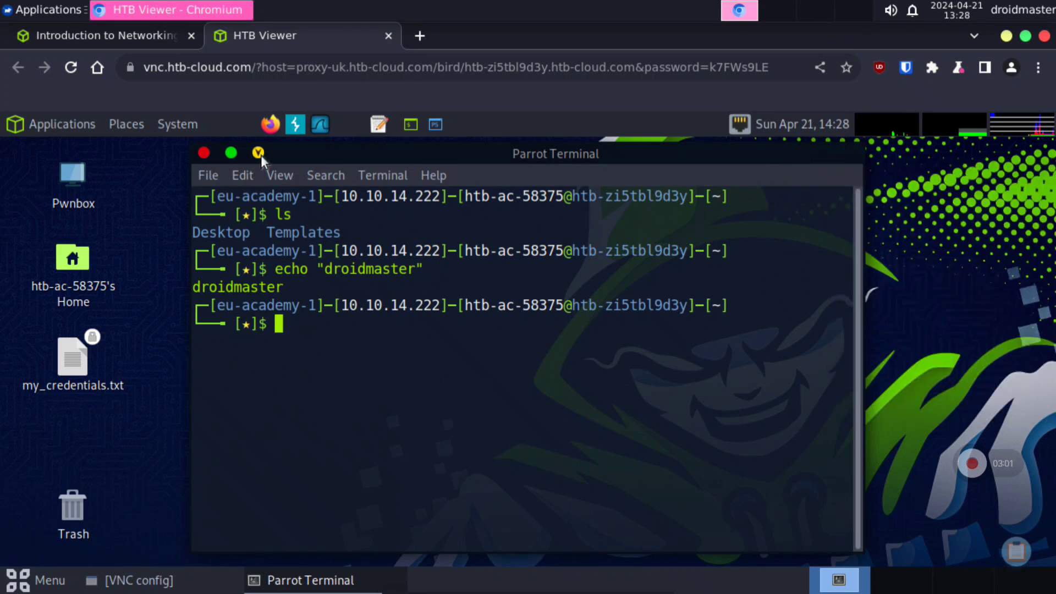
# Close the terminal and launch Firefox on the remote desktop, entering 'test'.
pyautogui.click(258, 153)
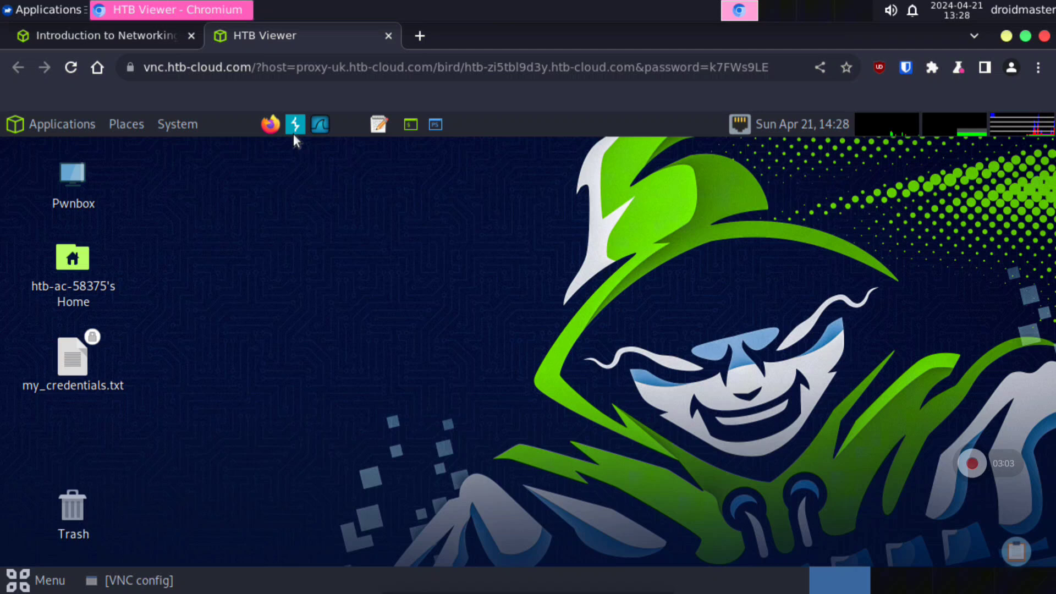
pyautogui.click(269, 124)
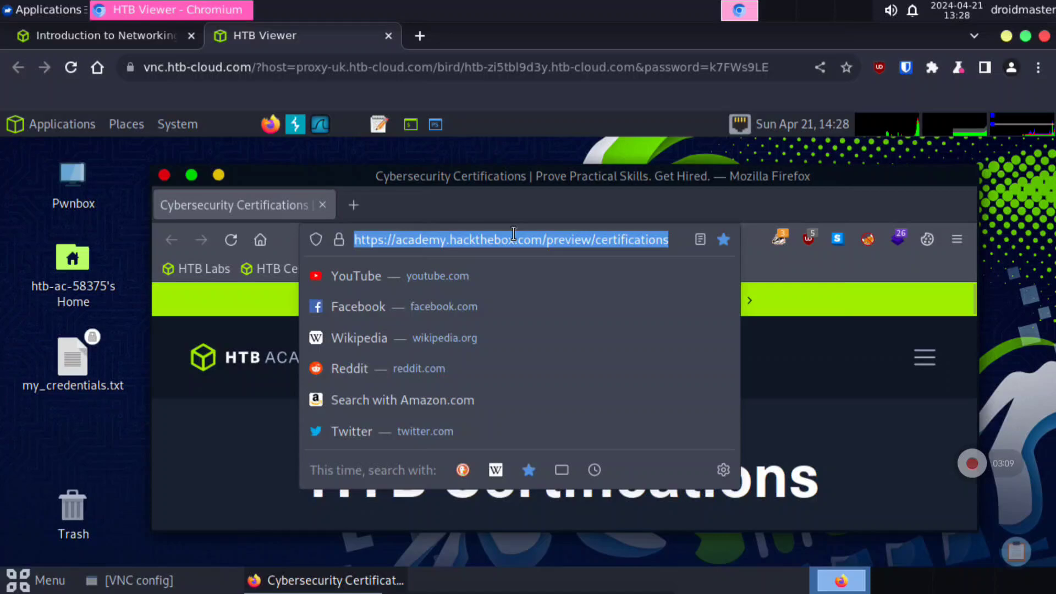
pyautogui.write('test')
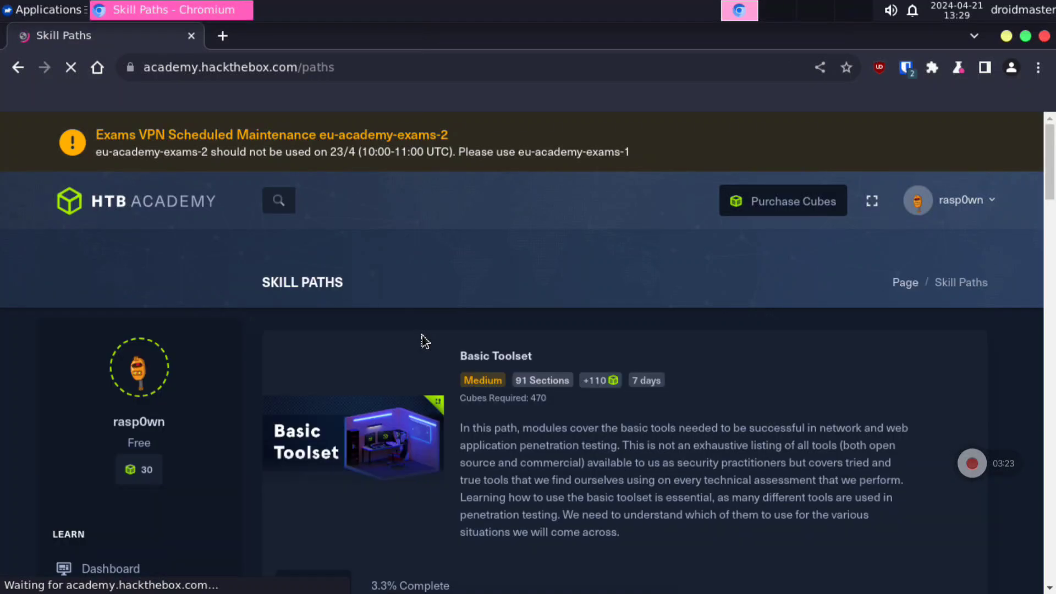
pyautogui.scroll(-3)
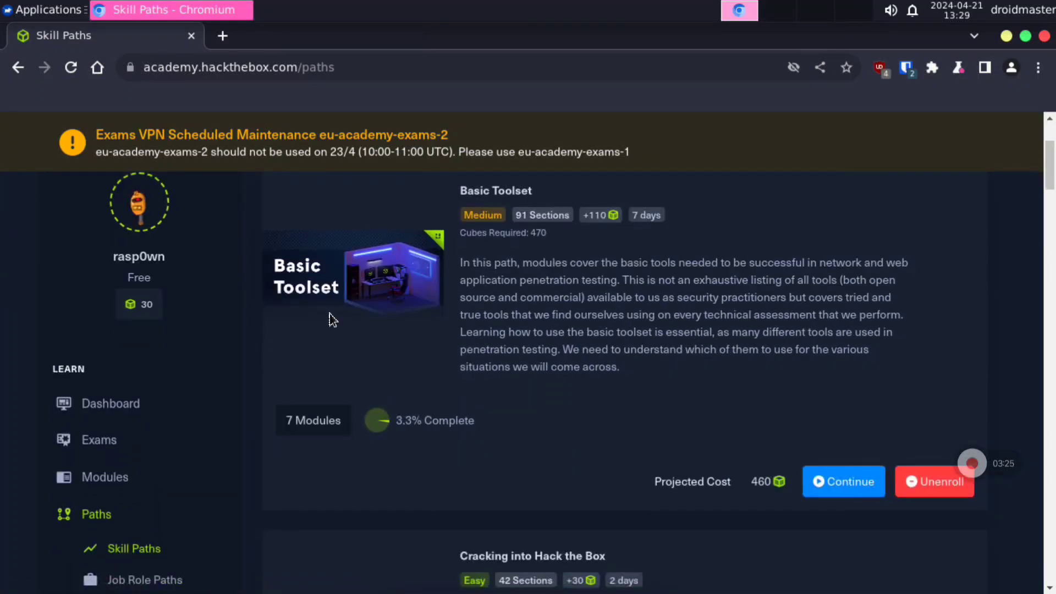
pyautogui.scroll(-3)
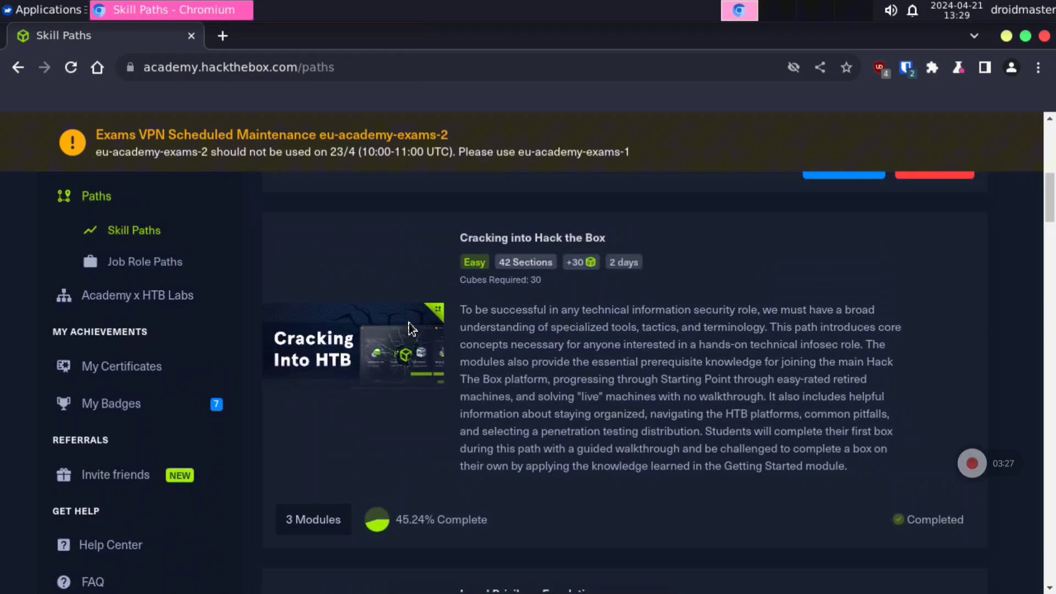
pyautogui.scroll(-3)
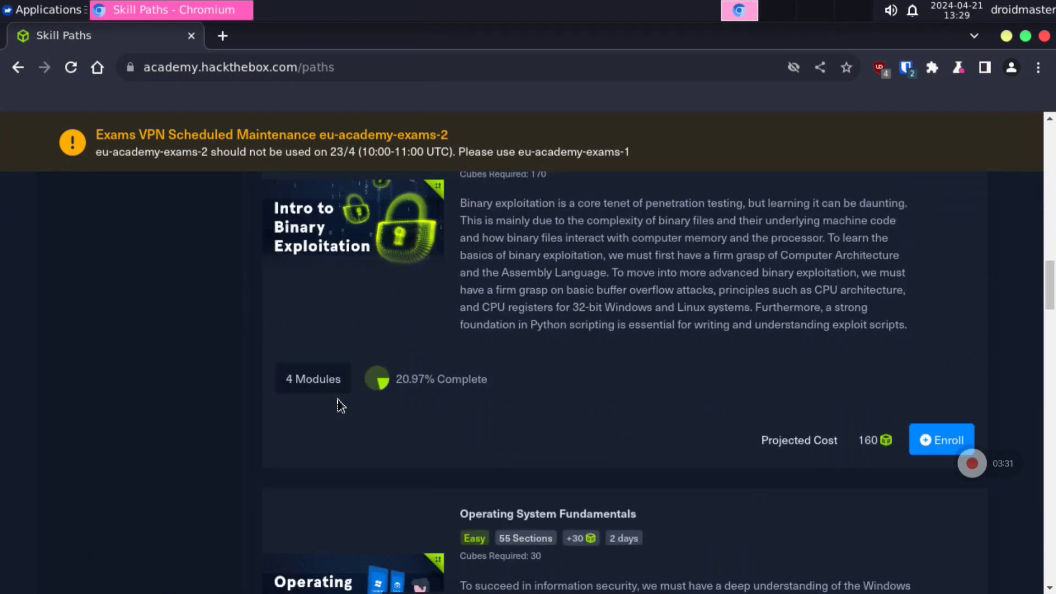
pyautogui.scroll(-3)
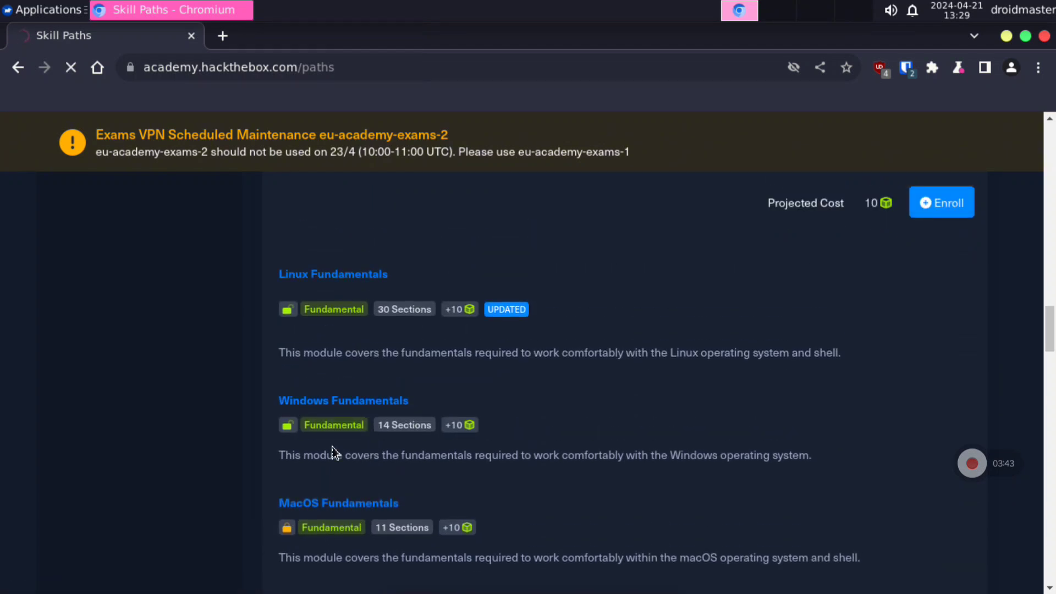
# Open the Linux Fundamentals module details and scroll through them.
pyautogui.click(333, 274)
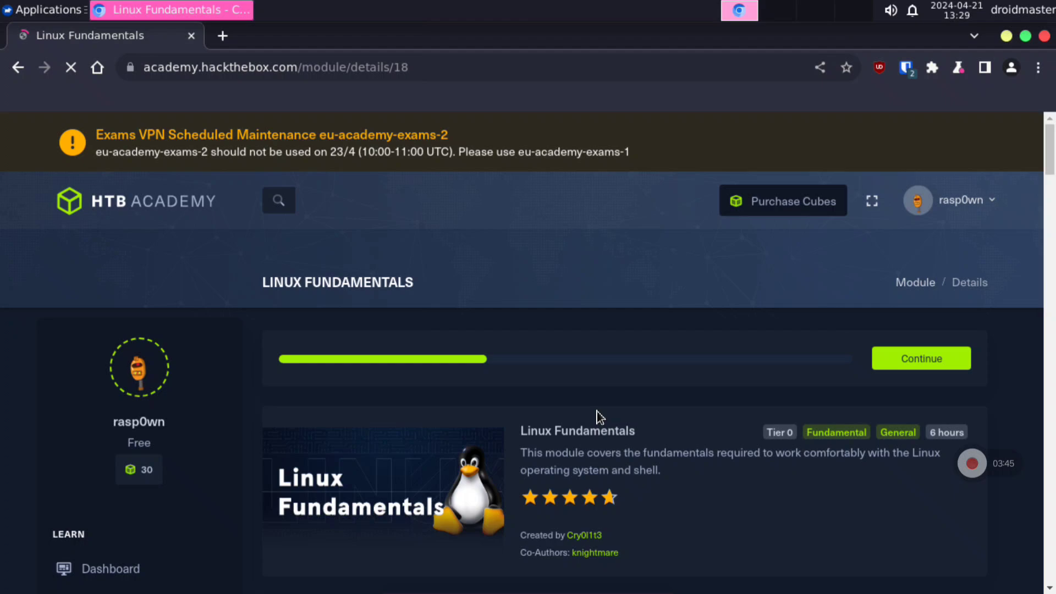
pyautogui.scroll(-3)
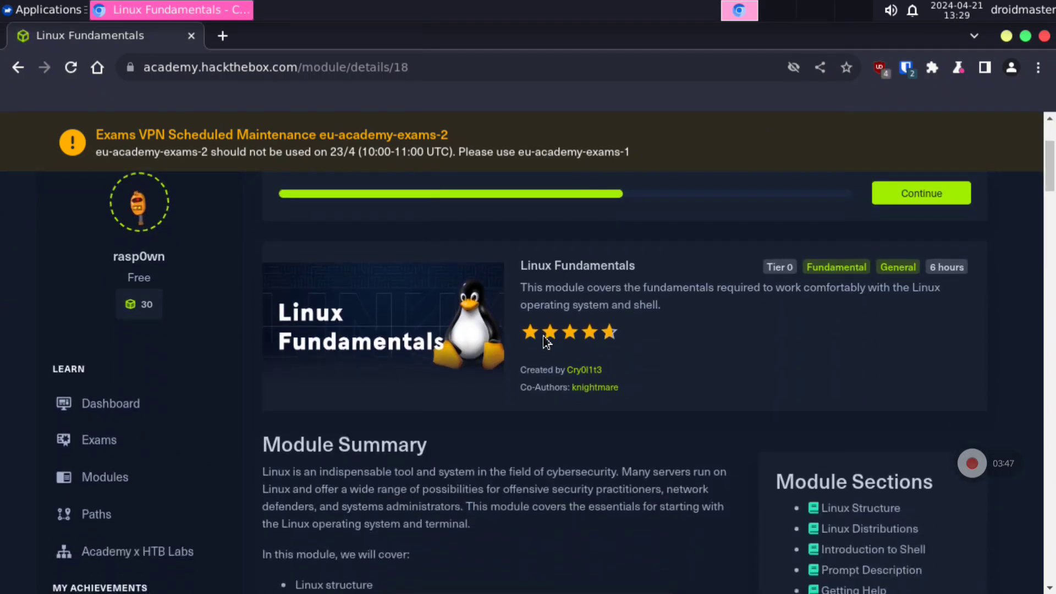
pyautogui.scroll(-3)
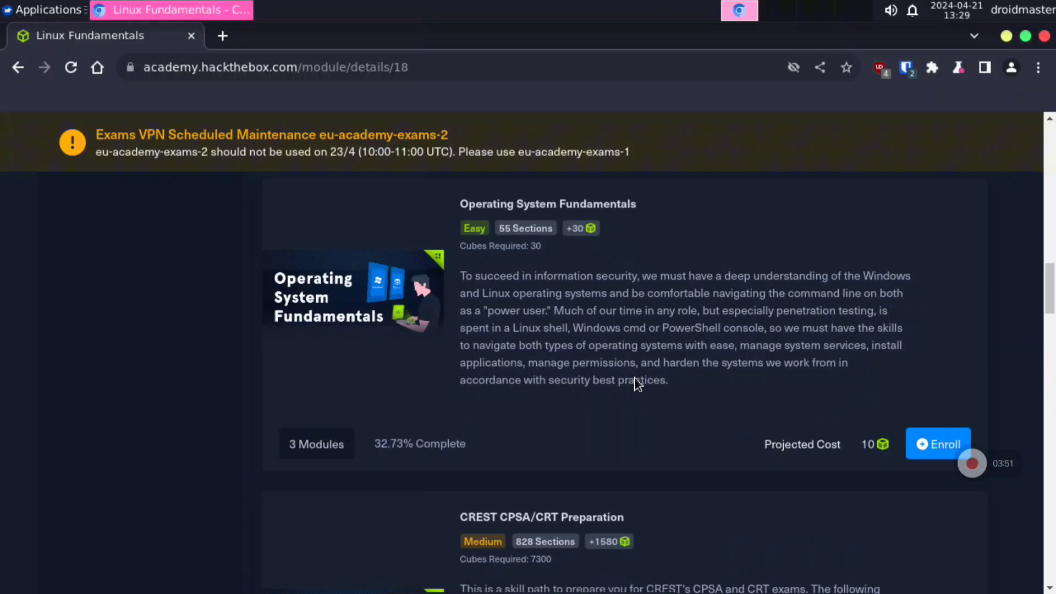
pyautogui.scroll(-3)
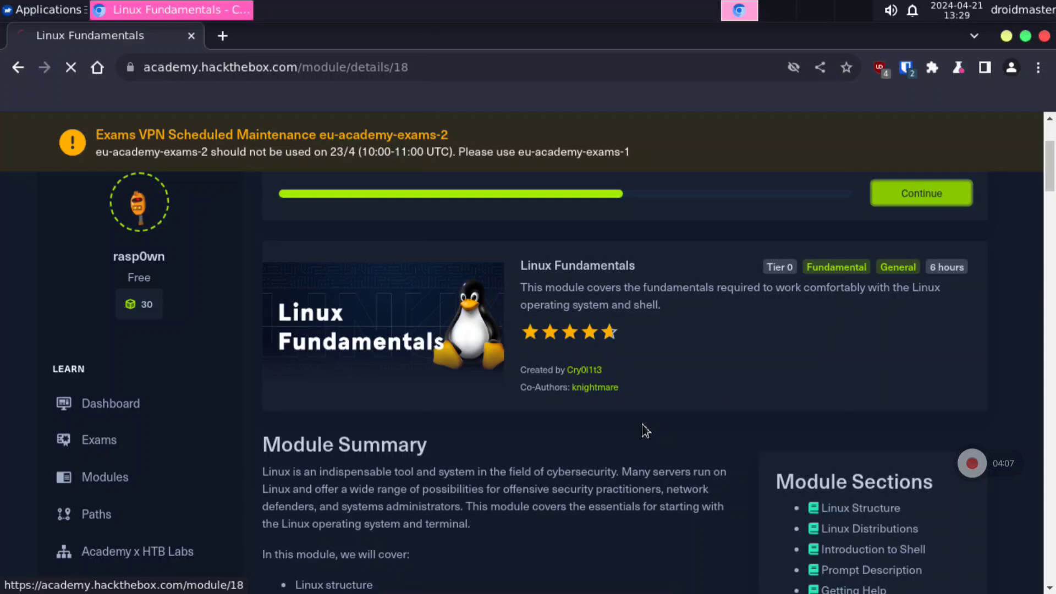
# Continue into the module and jump to the Prompt Description section.
pyautogui.click(920, 193)
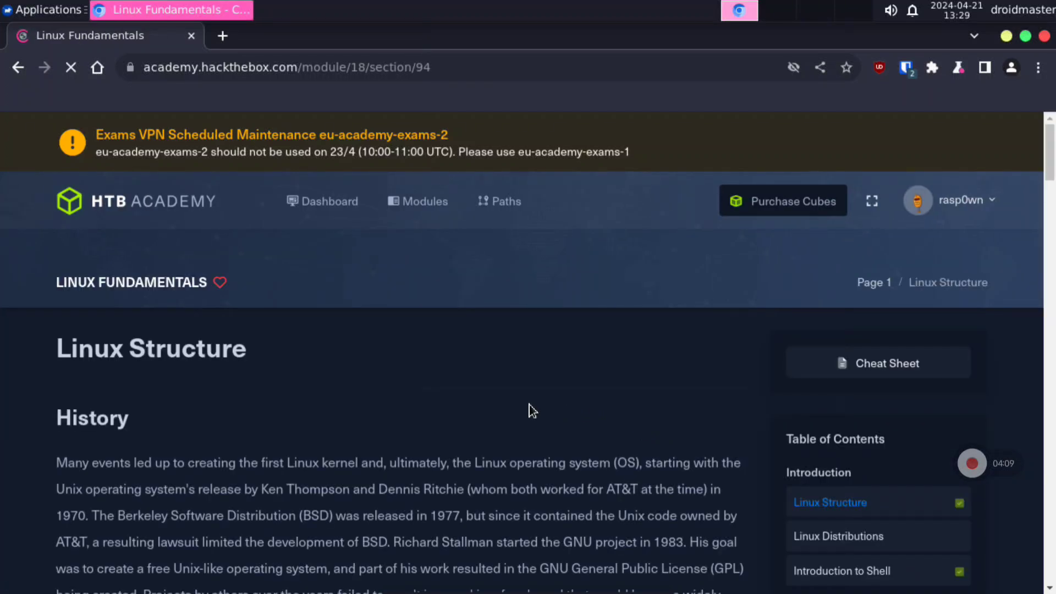
pyautogui.scroll(-3)
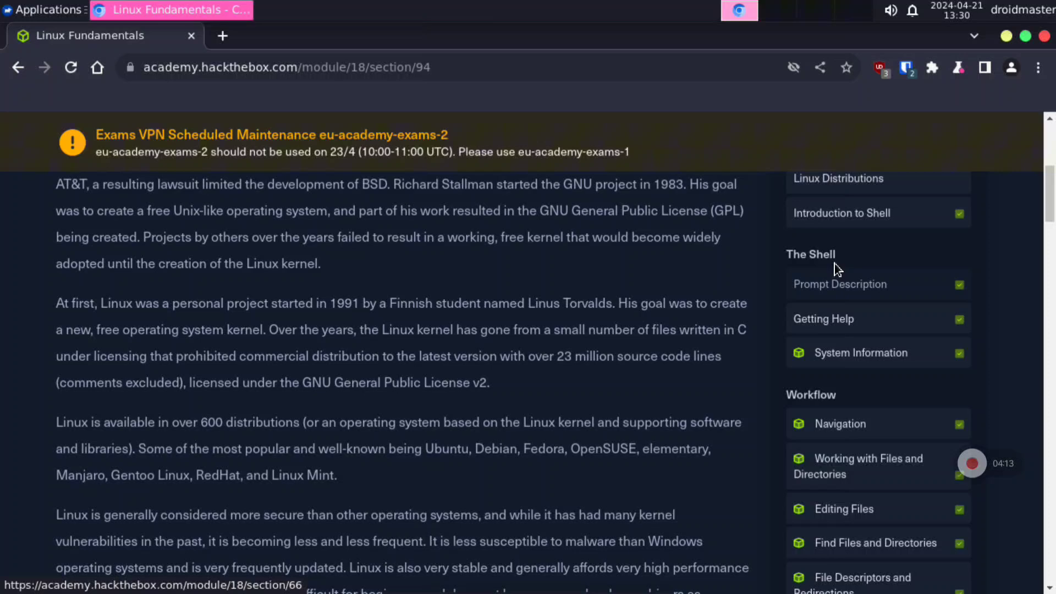
pyautogui.click(840, 284)
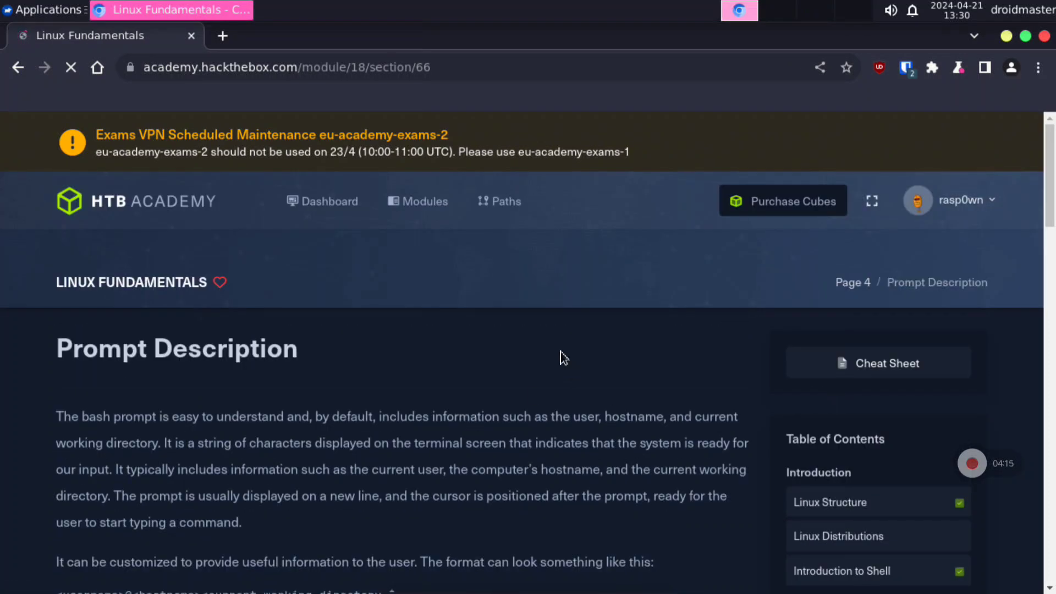
pyautogui.scroll(-3)
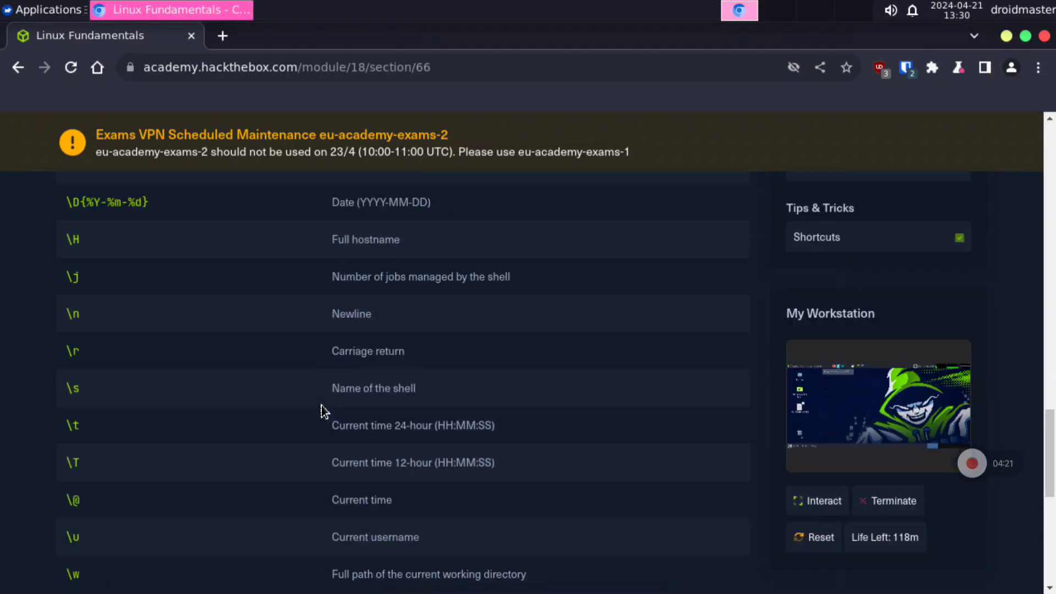
pyautogui.scroll(3)
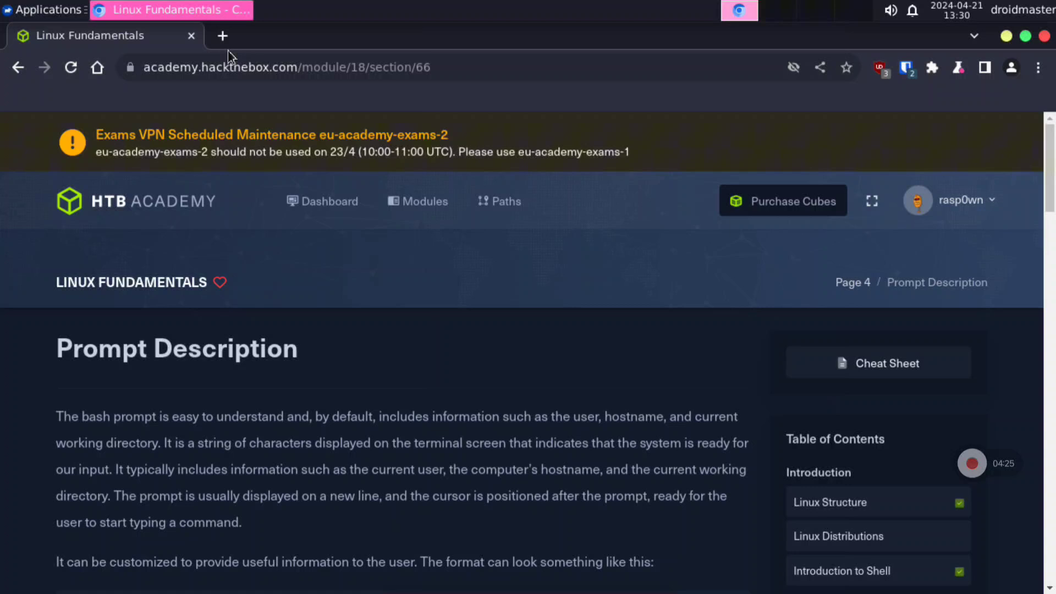
pyautogui.moveTo(697, 250)
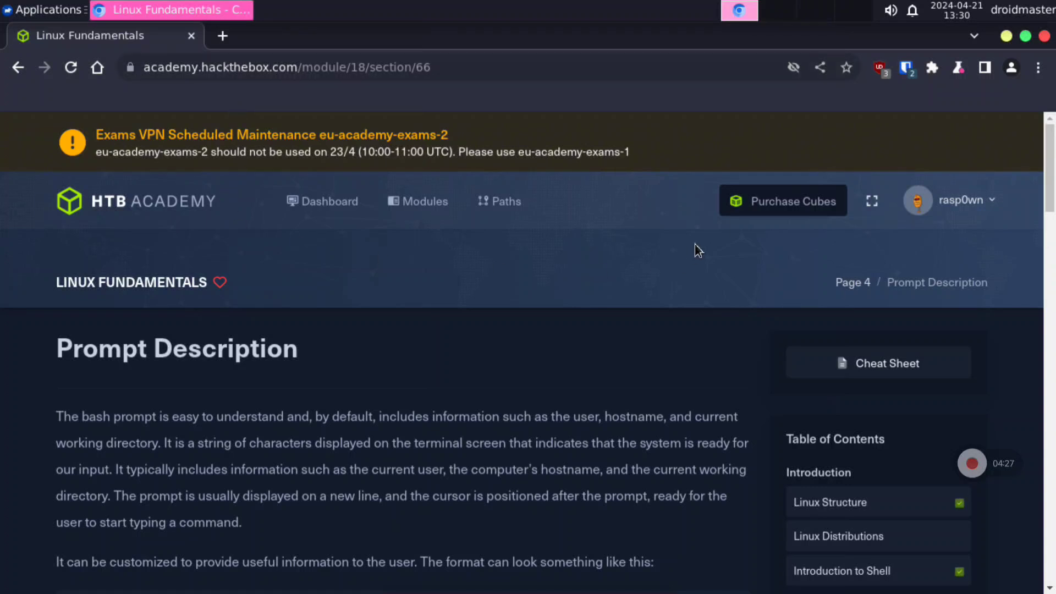
pyautogui.moveTo(783, 201)
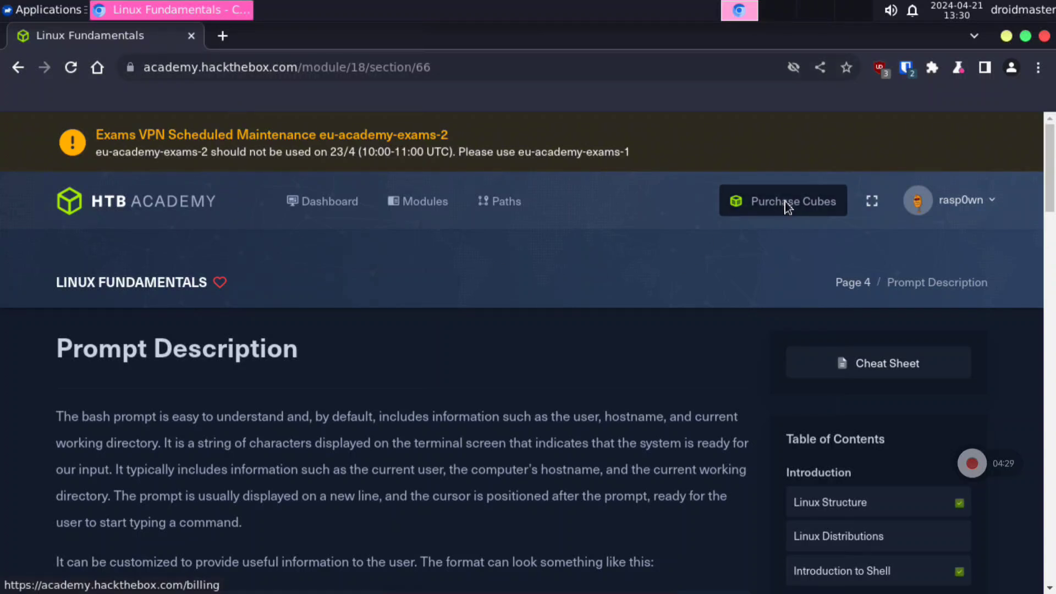
# Show Purchase Cubes plans on Monthly billing and dismiss the student subscription popup.
pyautogui.click(782, 201)
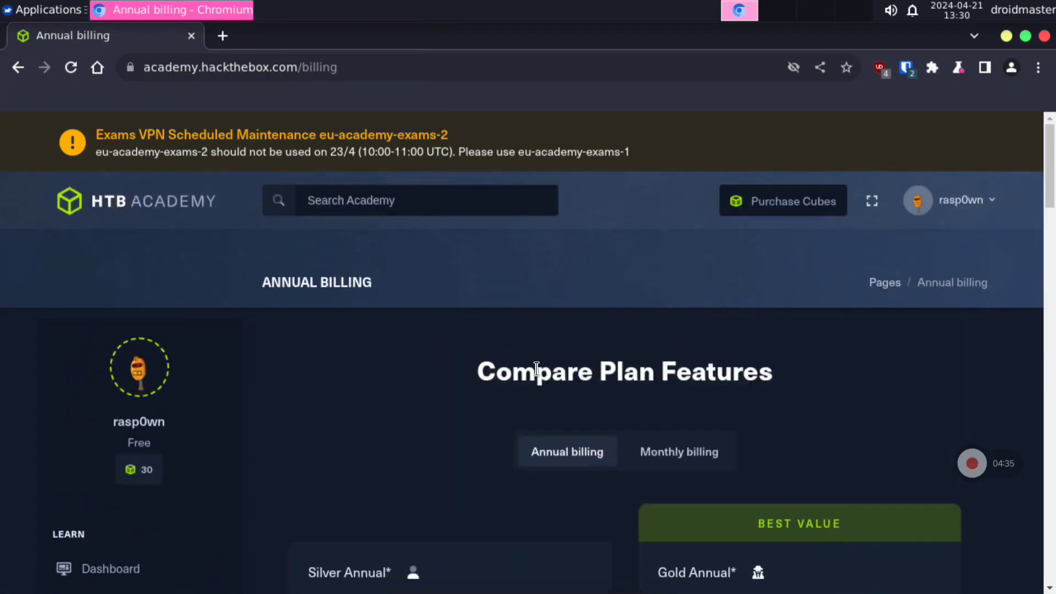
pyautogui.click(678, 451)
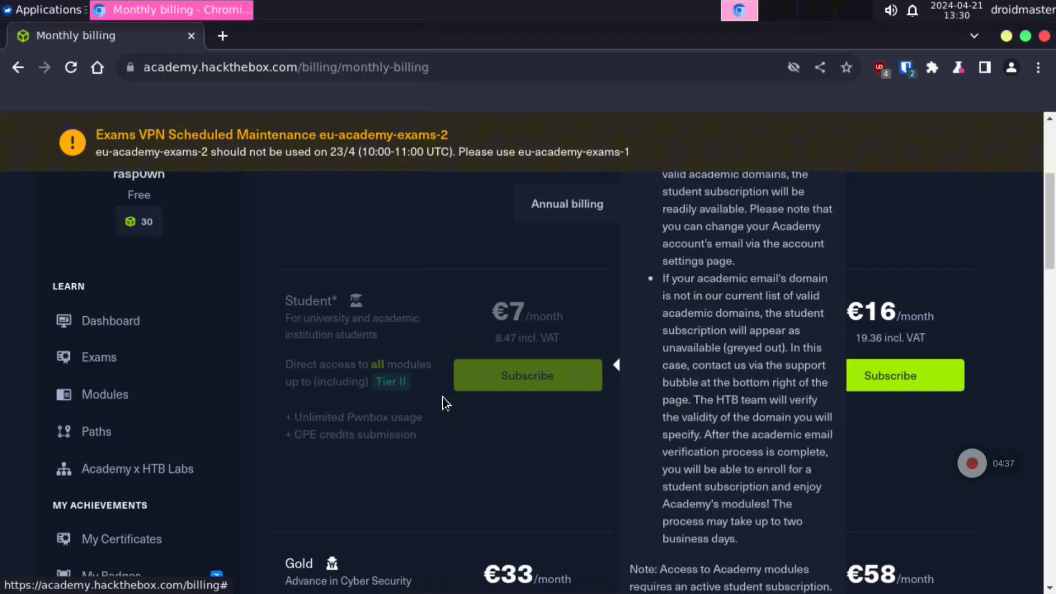
pyautogui.click(678, 204)
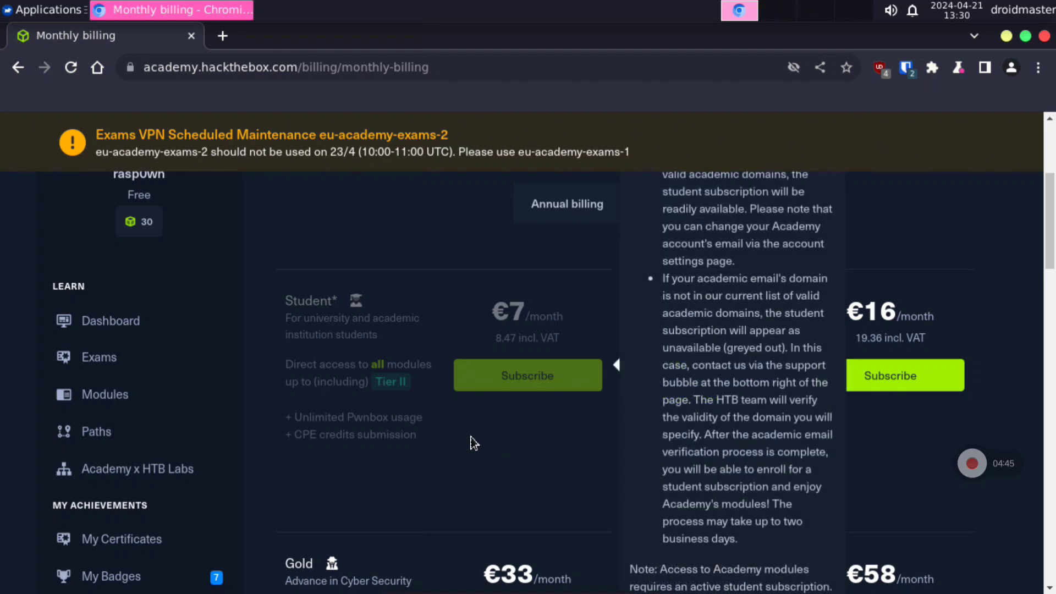
pyautogui.click(678, 203)
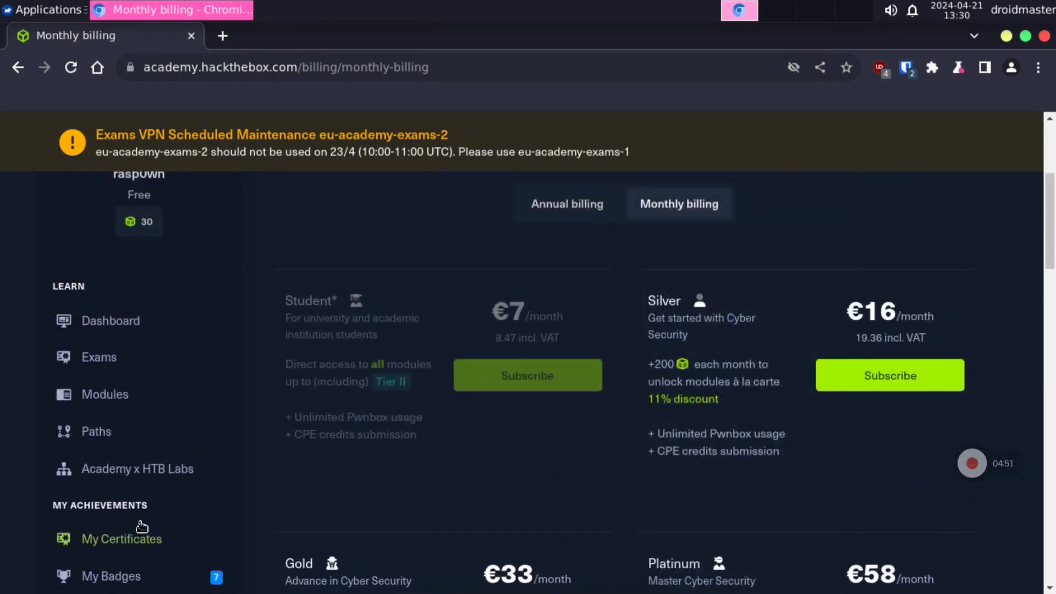
# Open My Badges under My Achievements and scroll through the earned badges.
pyautogui.scroll(-3)
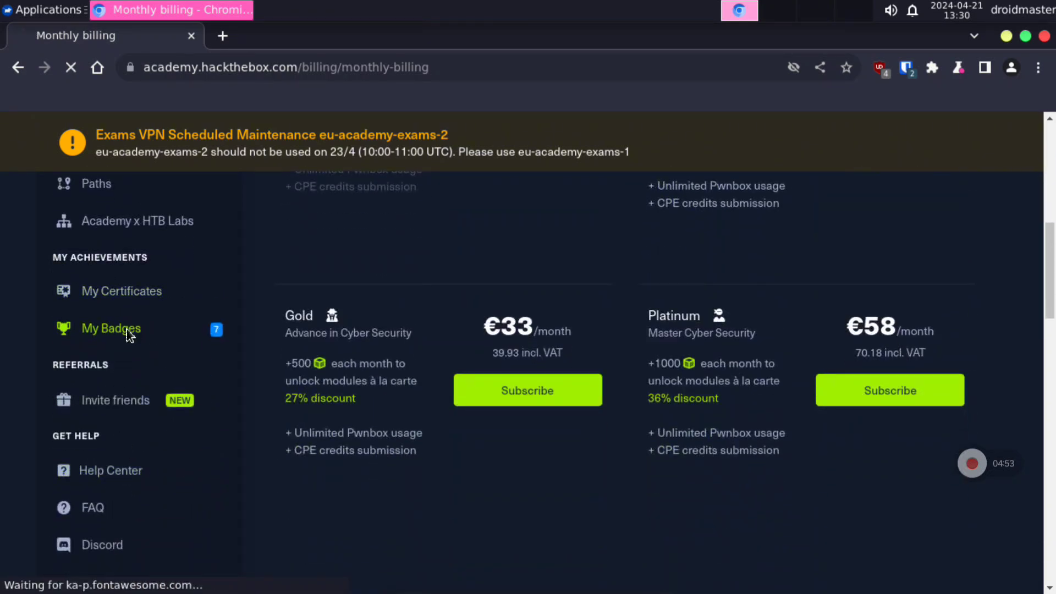
pyautogui.click(111, 328)
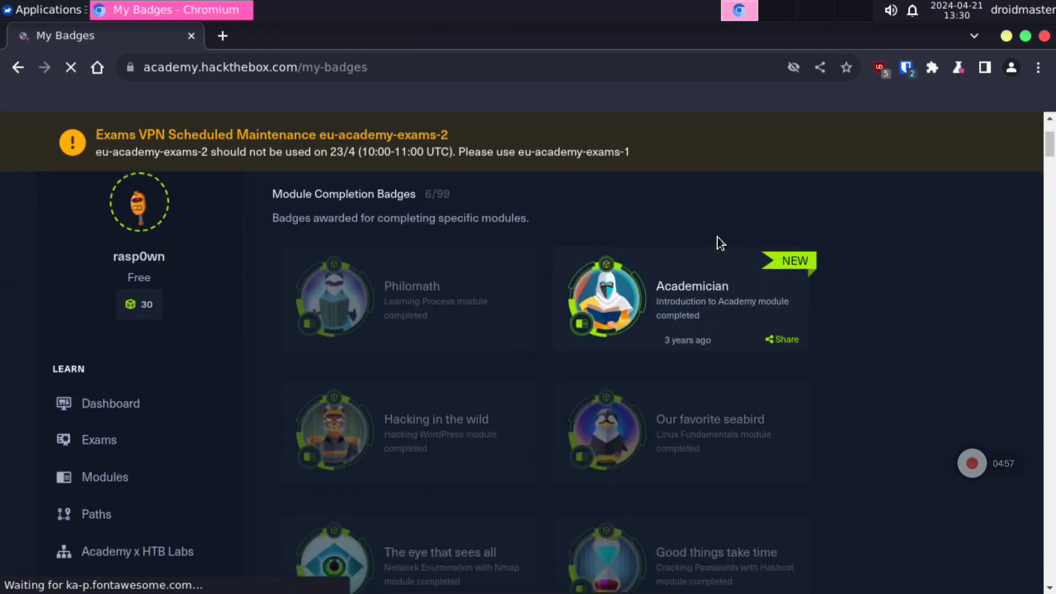
pyautogui.scroll(-3)
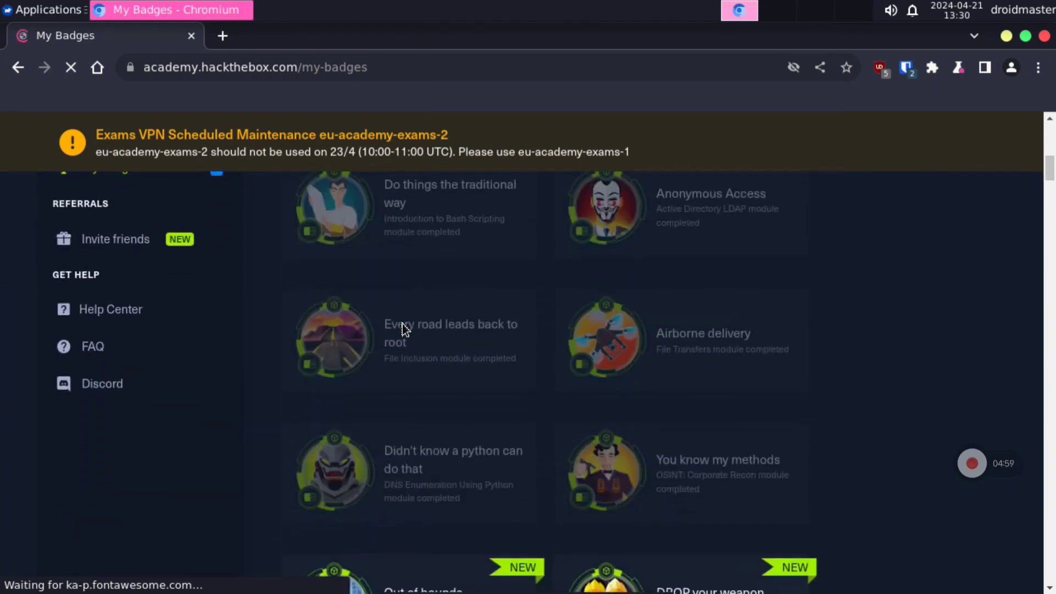
pyautogui.scroll(-3)
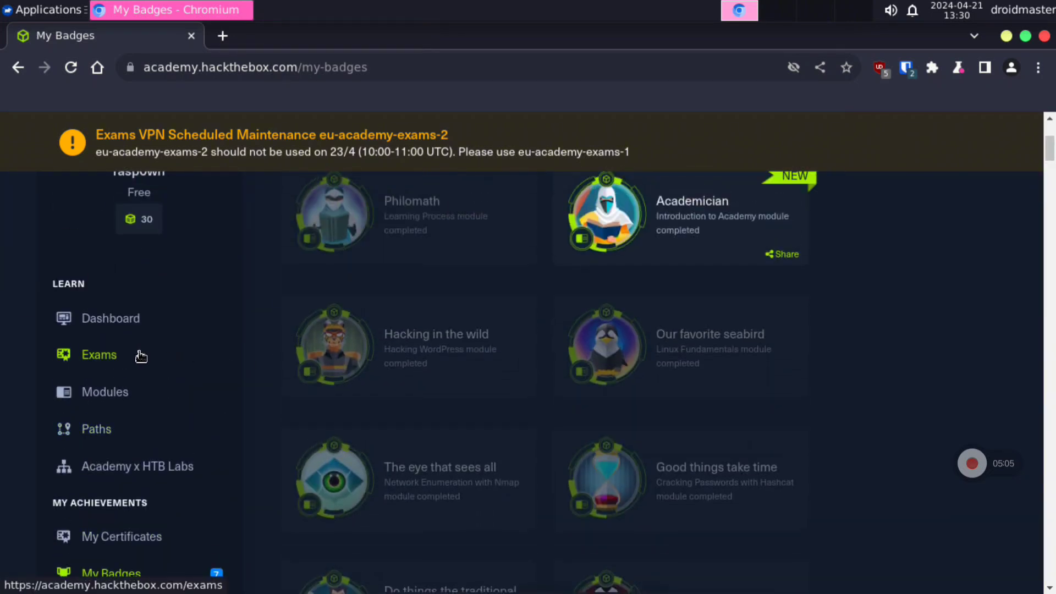
# Open Exams in the sidebar and scroll to view the CPTS exam.
pyautogui.click(98, 355)
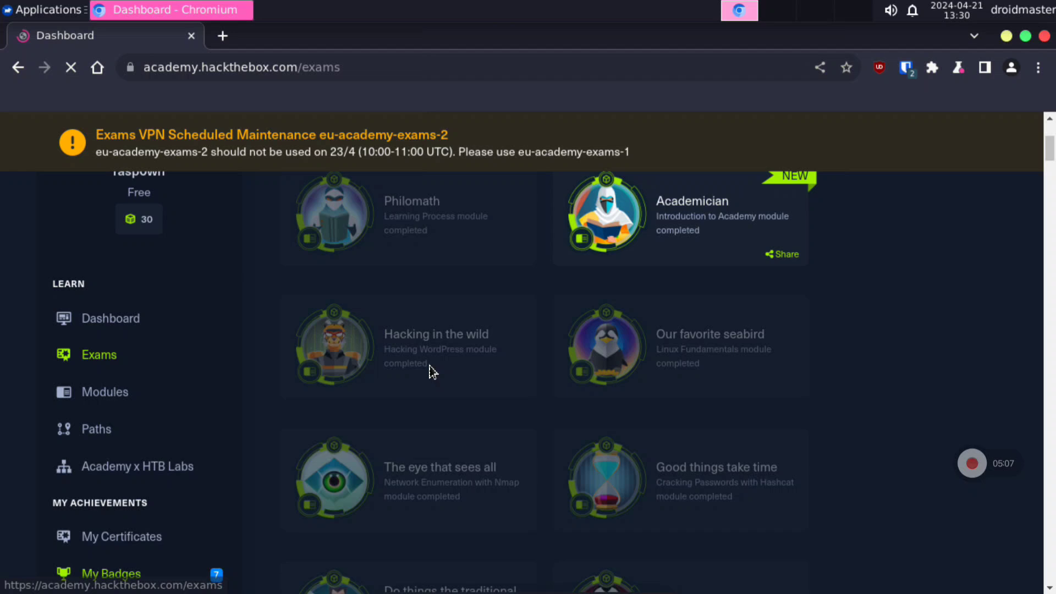
pyautogui.click(99, 355)
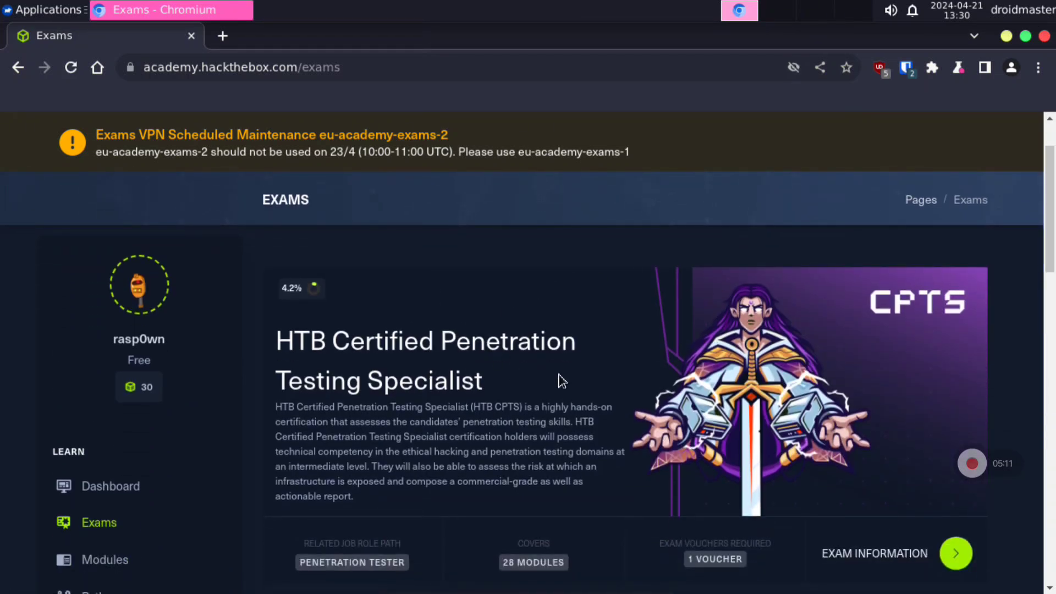
pyautogui.scroll(-3)
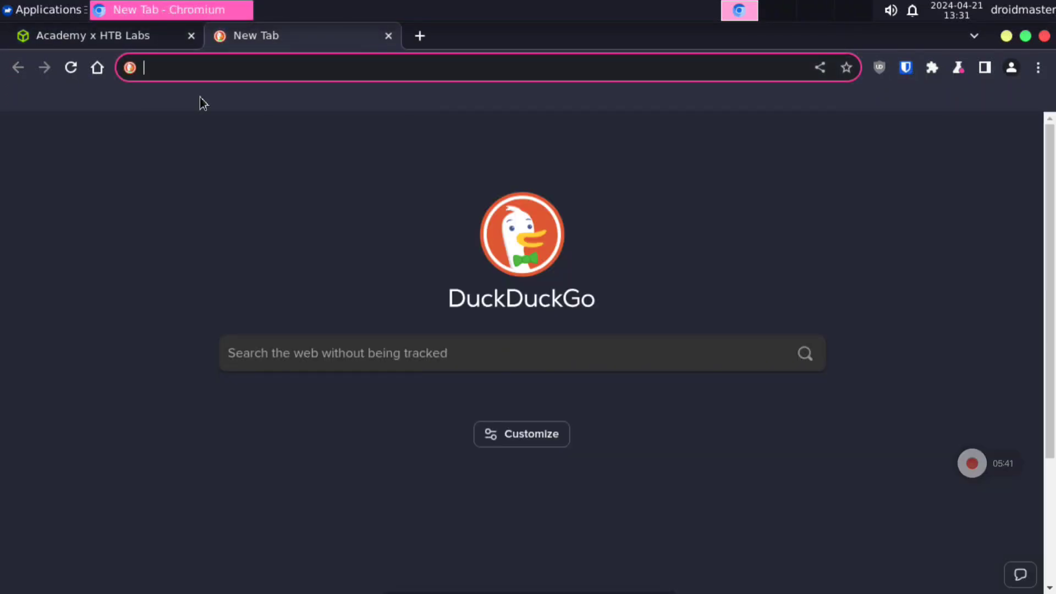
# Search 'tryhackm' and open the TryHackMe | Cyber Security Training result.
pyautogui.write('tryhackme.com')
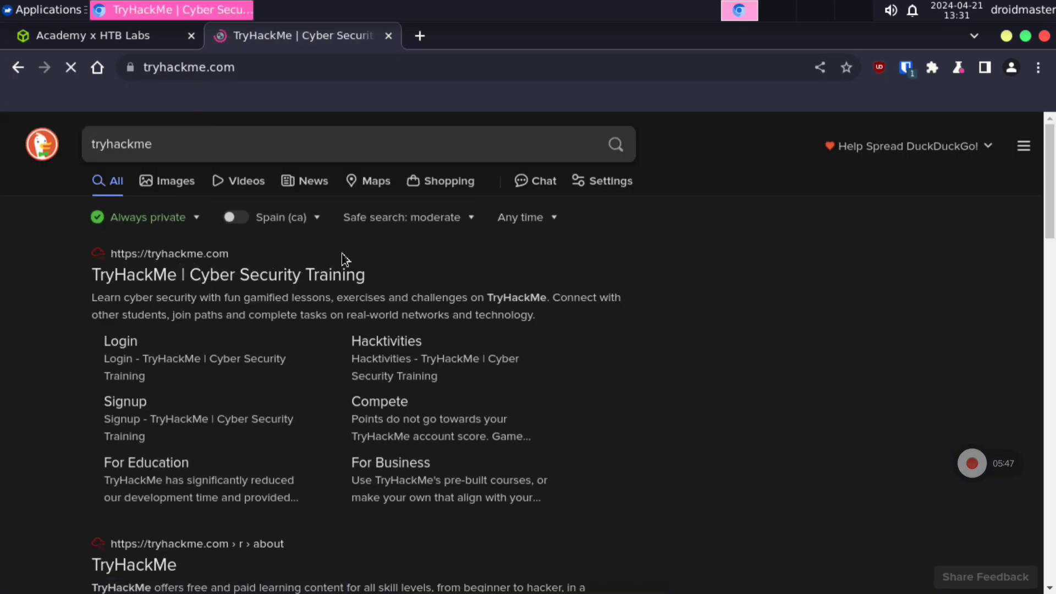
pyautogui.click(228, 274)
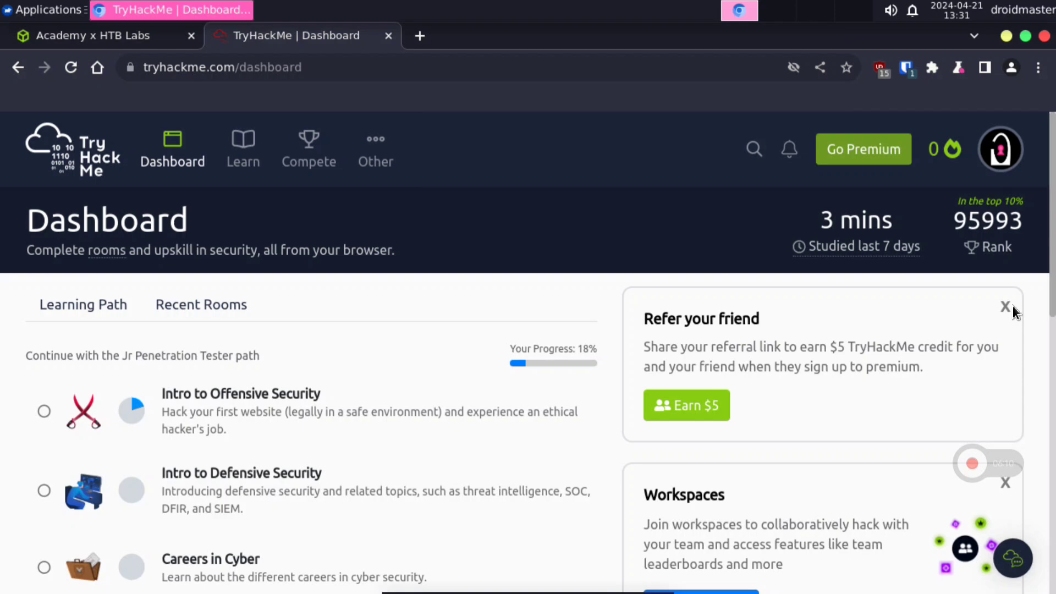
pyautogui.moveTo(277, 169)
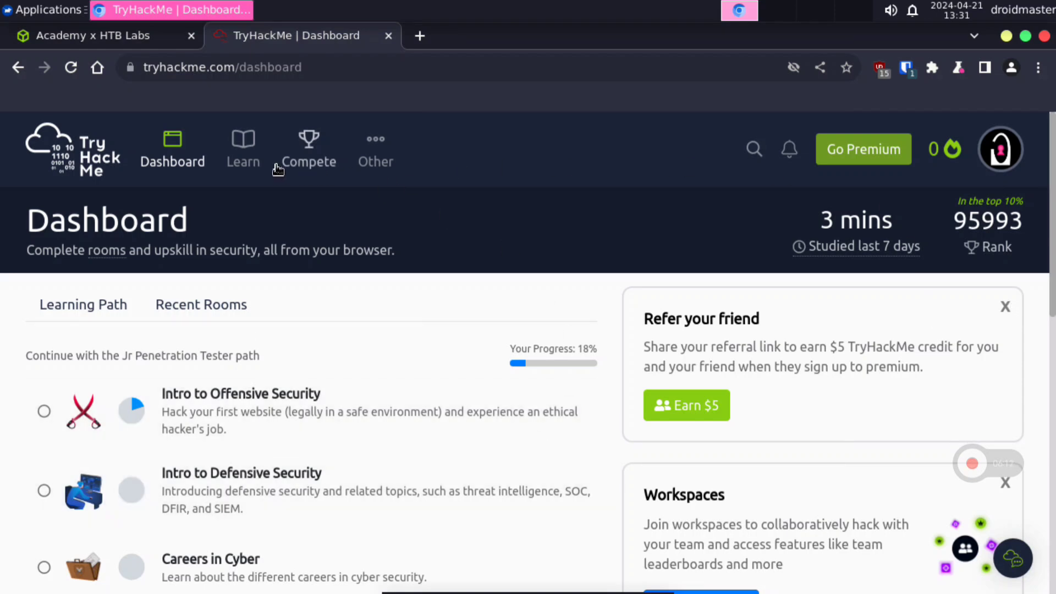
# Browse Learn's hands-on hacking paths and scroll to Introduction to Cyber Security.
pyautogui.click(243, 149)
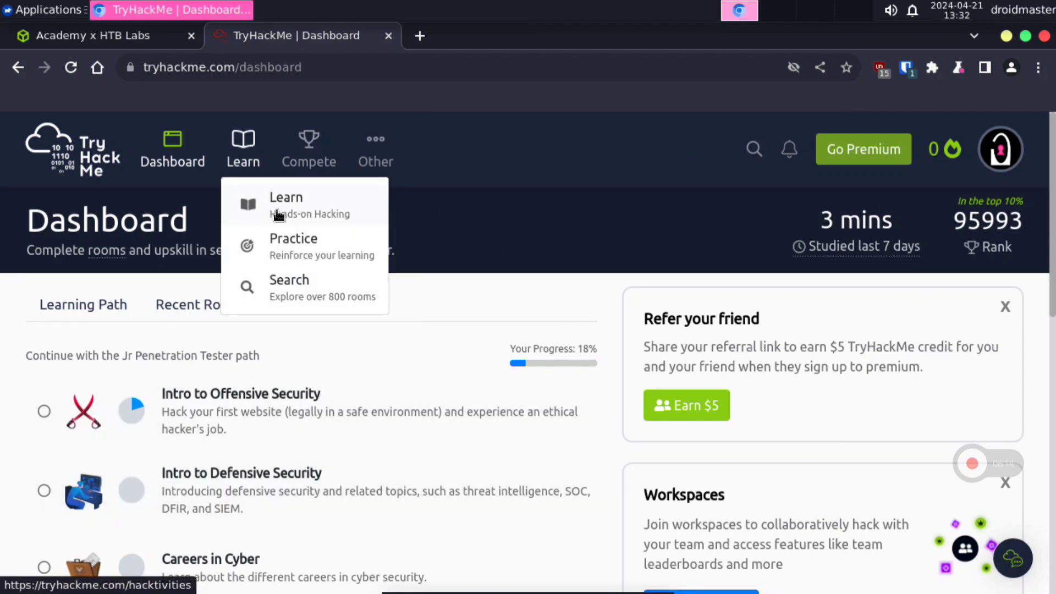
pyautogui.click(289, 288)
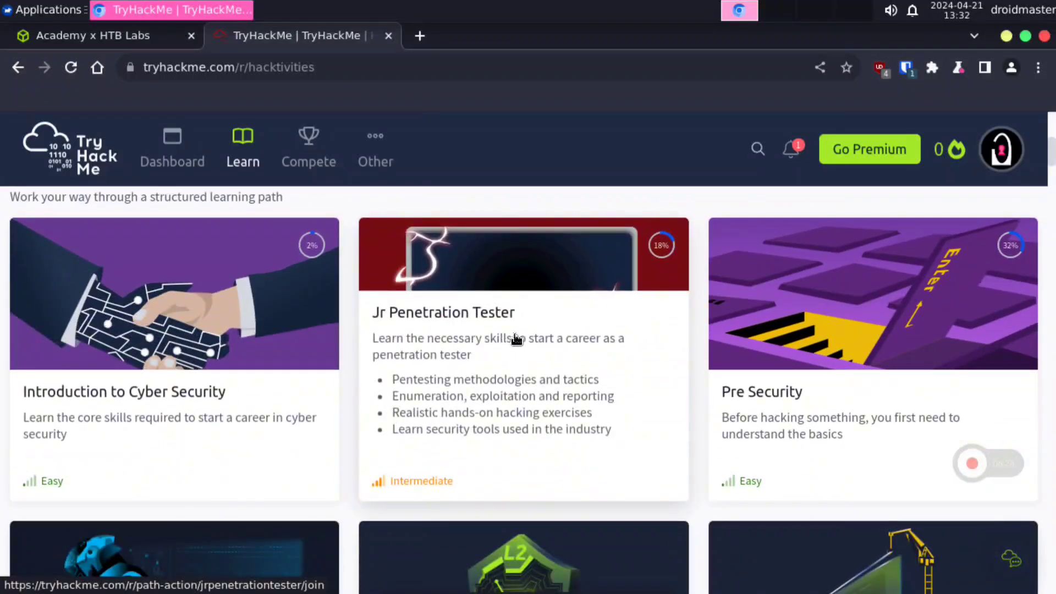
pyautogui.scroll(-3)
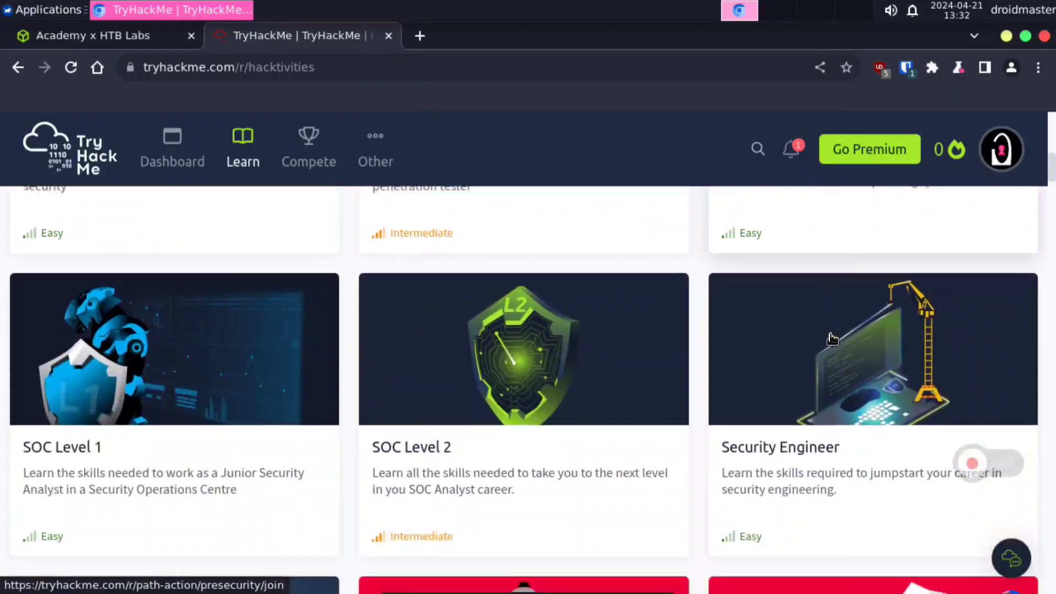
pyautogui.scroll(-3)
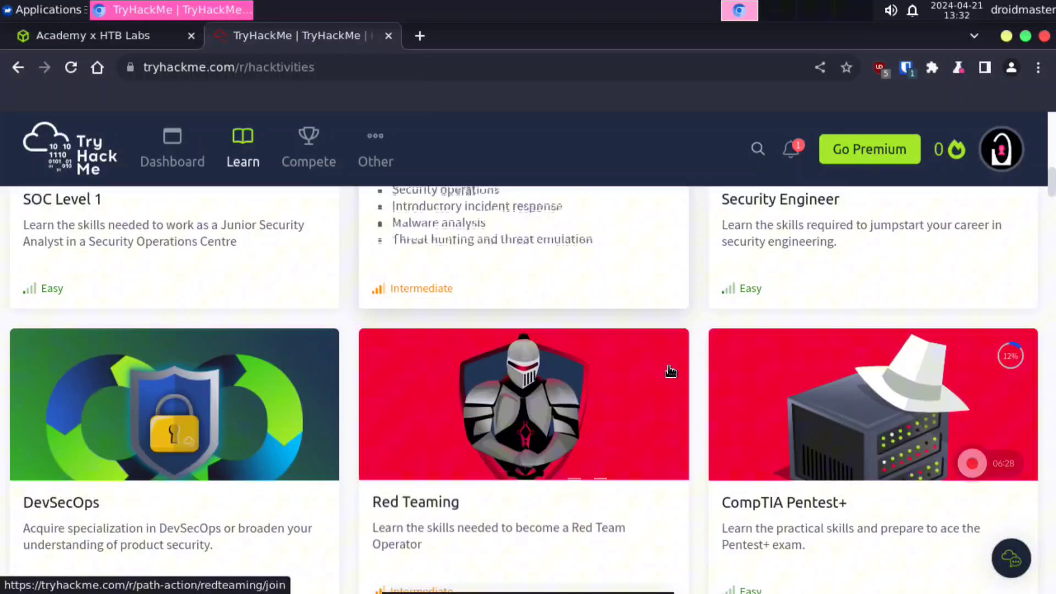
pyautogui.scroll(-3)
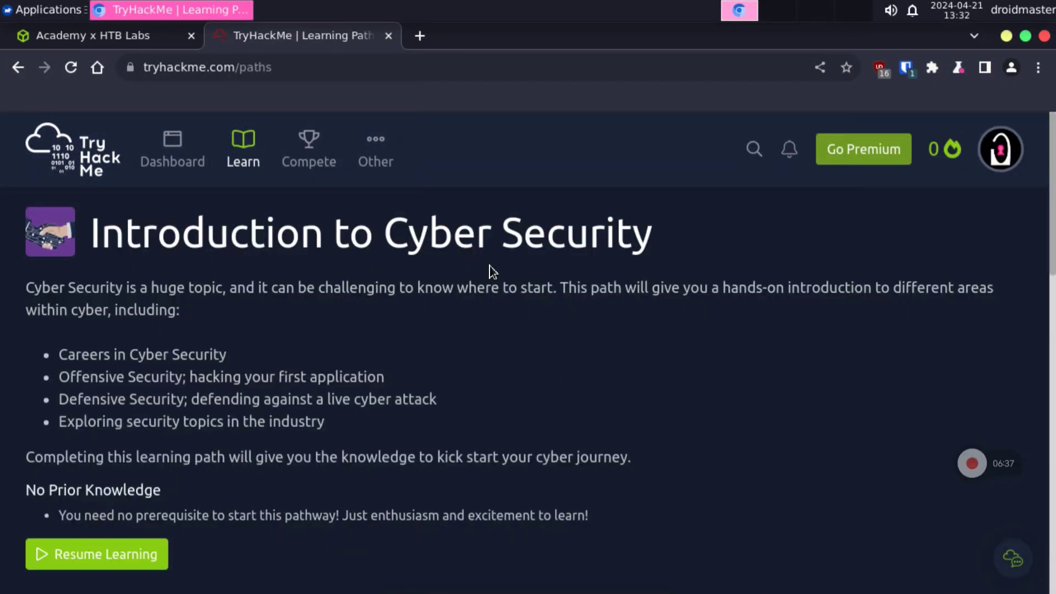
# Scroll down the learning path's module list and open the Intro to Offensive Security room.
pyautogui.scroll(-3)
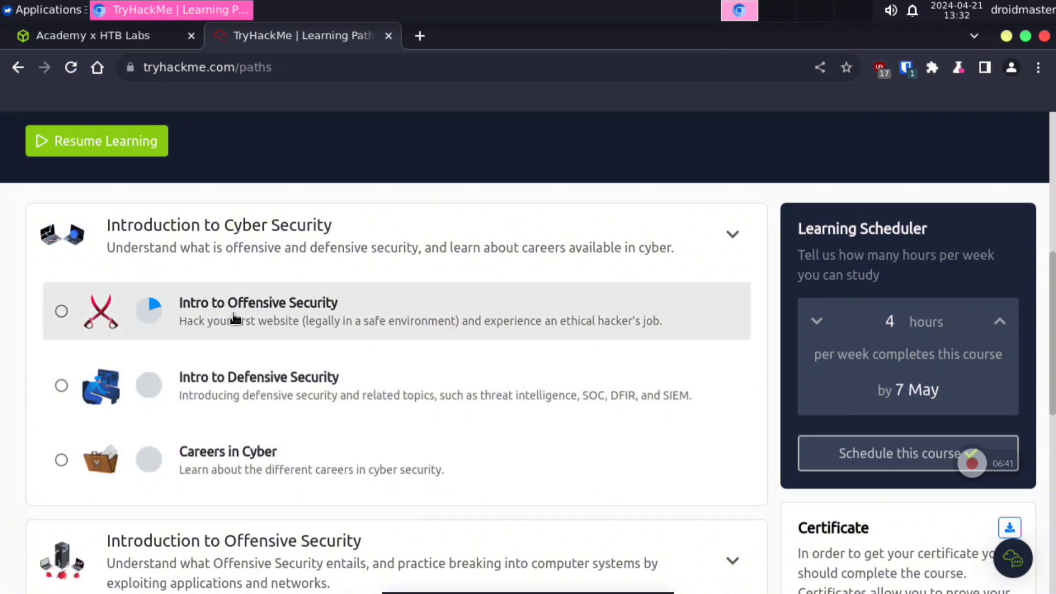
pyautogui.scroll(-3)
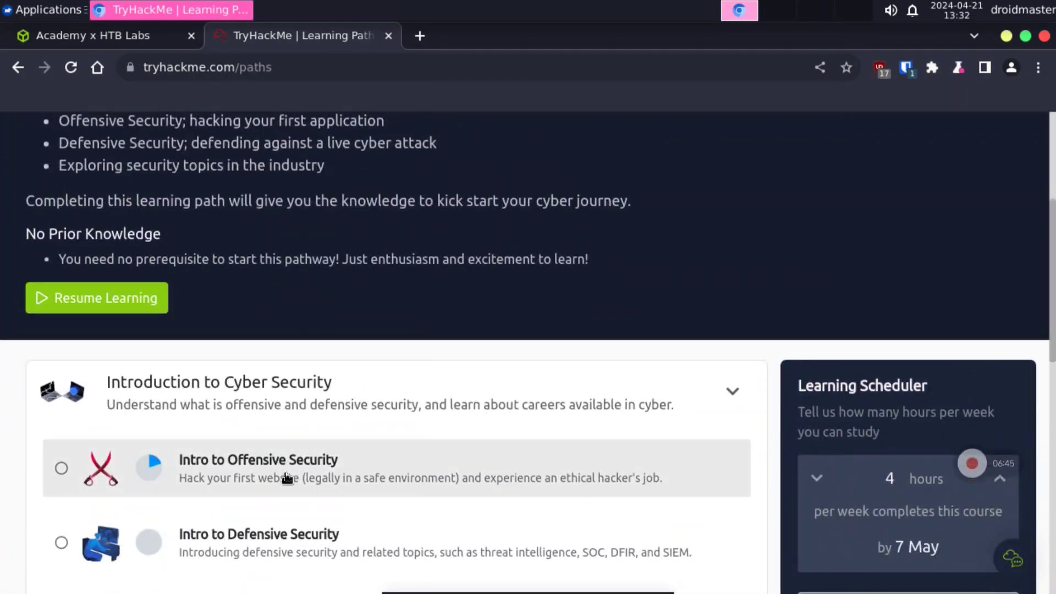
pyautogui.click(258, 460)
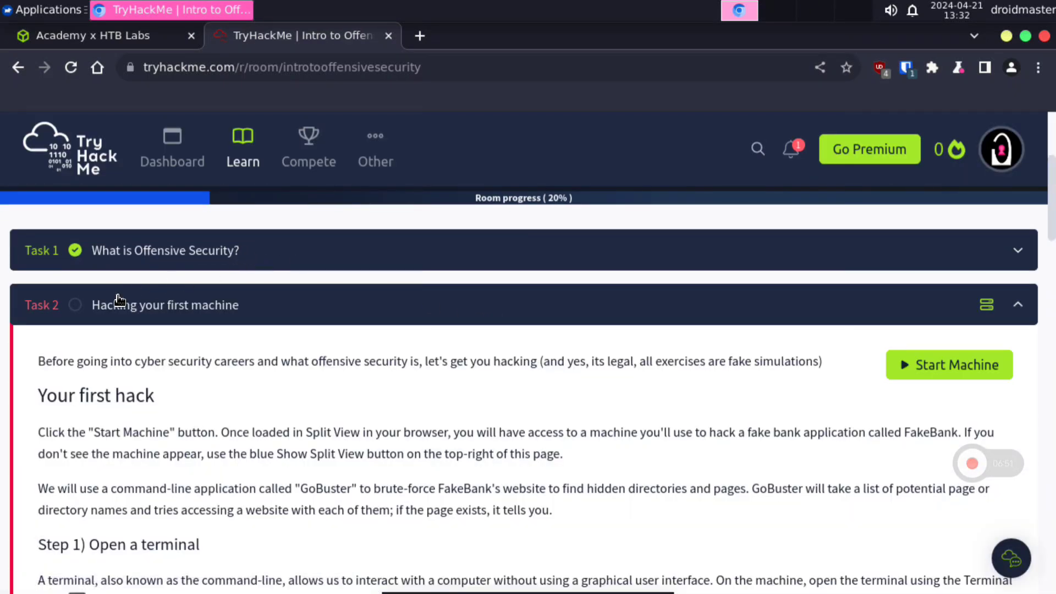
# Read Task 2's instructions and launch the Hack FakeBank_v2.1 target machine.
pyautogui.scroll(-3)
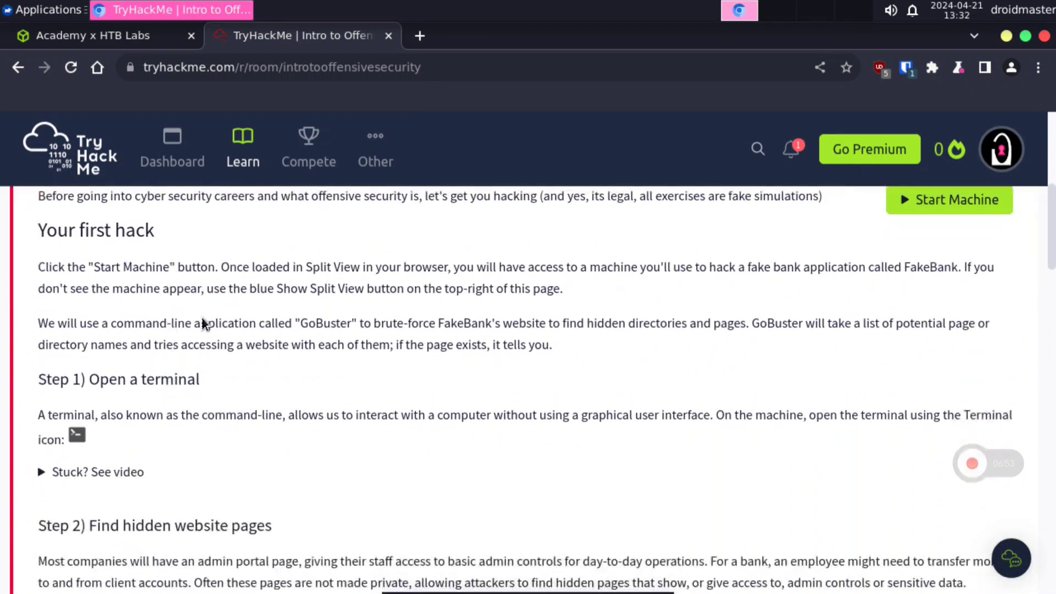
pyautogui.moveTo(79, 267); pyautogui.dragTo(405, 288)
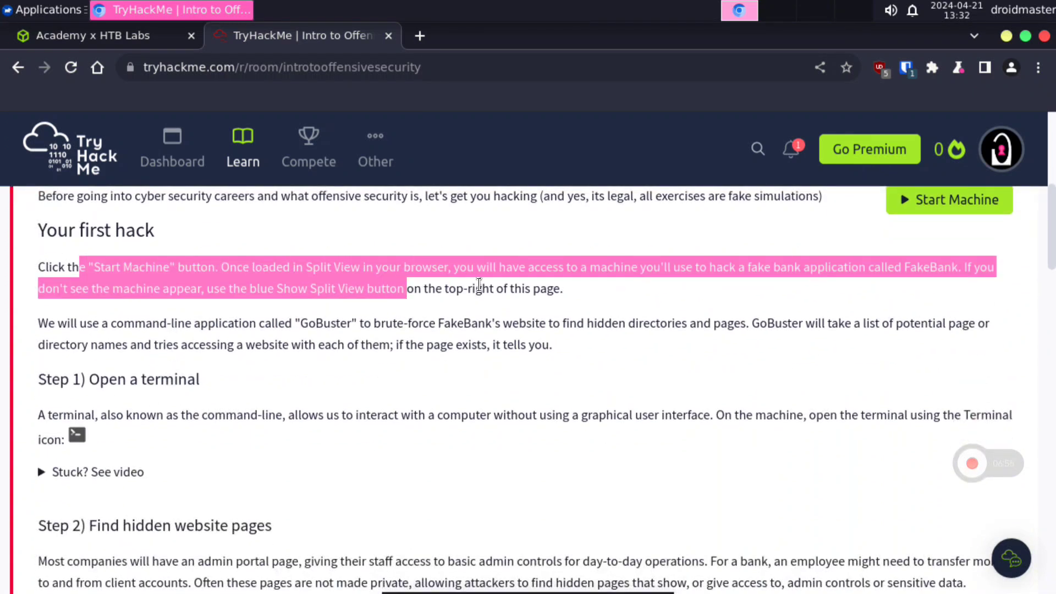
pyautogui.click(948, 199)
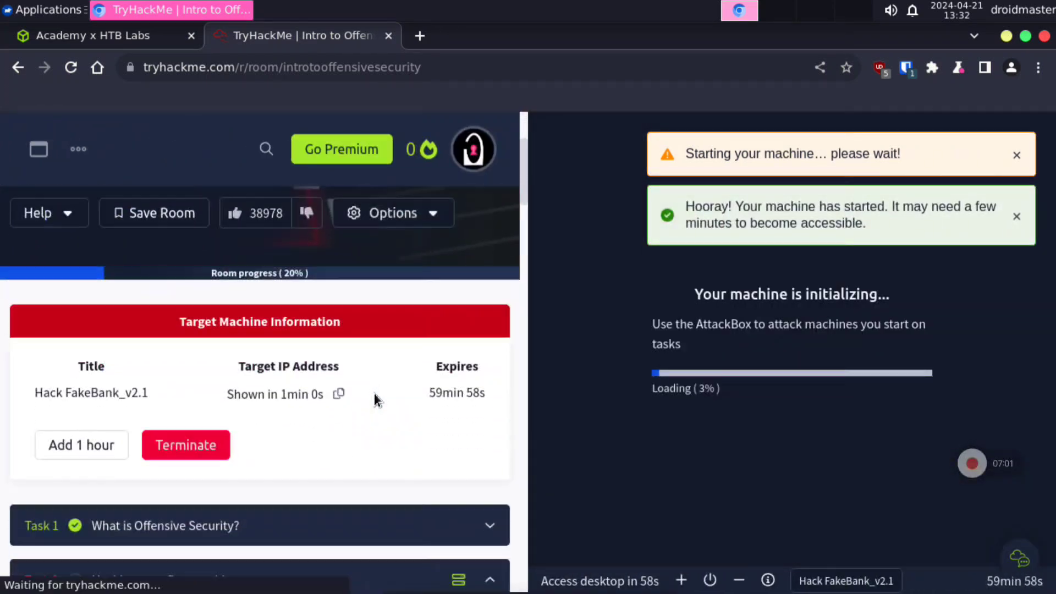
# Dismiss the machine-started notice and copy the Step 2 gobuster command while the machine loads.
pyautogui.scroll(-3)
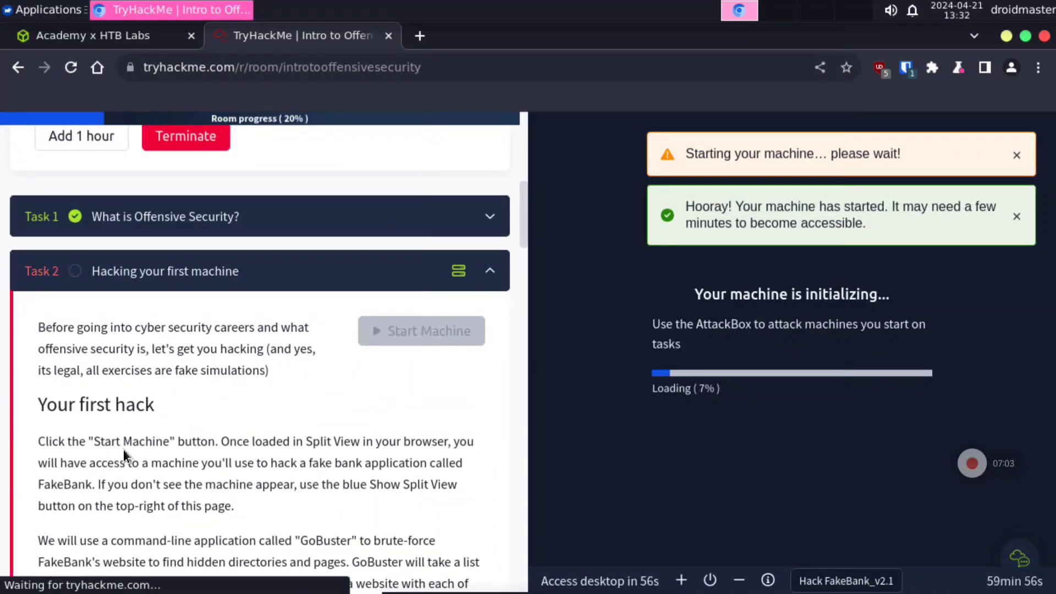
pyautogui.scroll(-3)
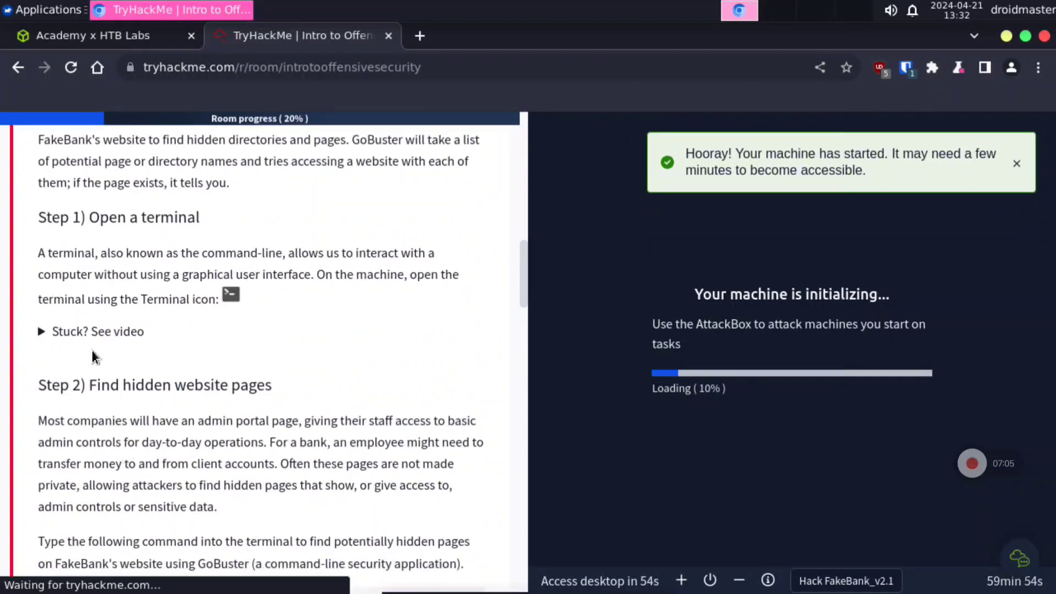
pyautogui.click(96, 331)
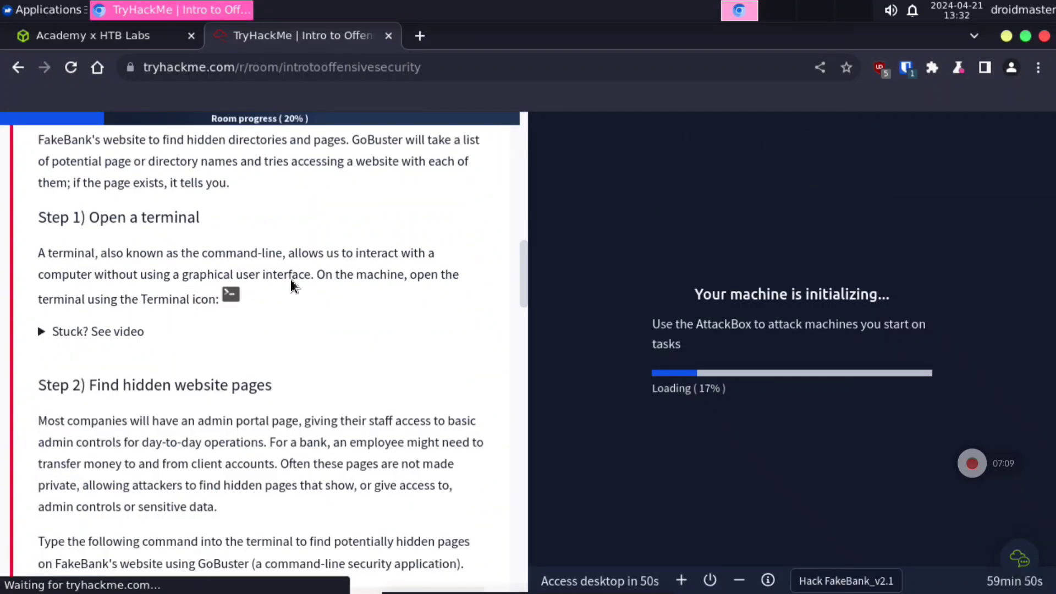
pyautogui.scroll(-3)
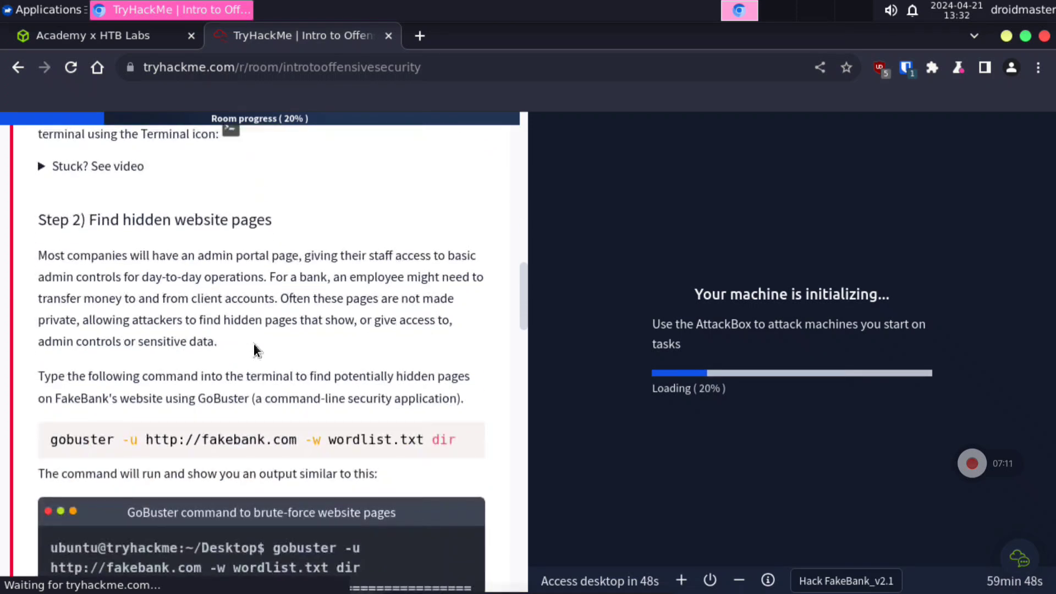
pyautogui.rightClick(195, 439)
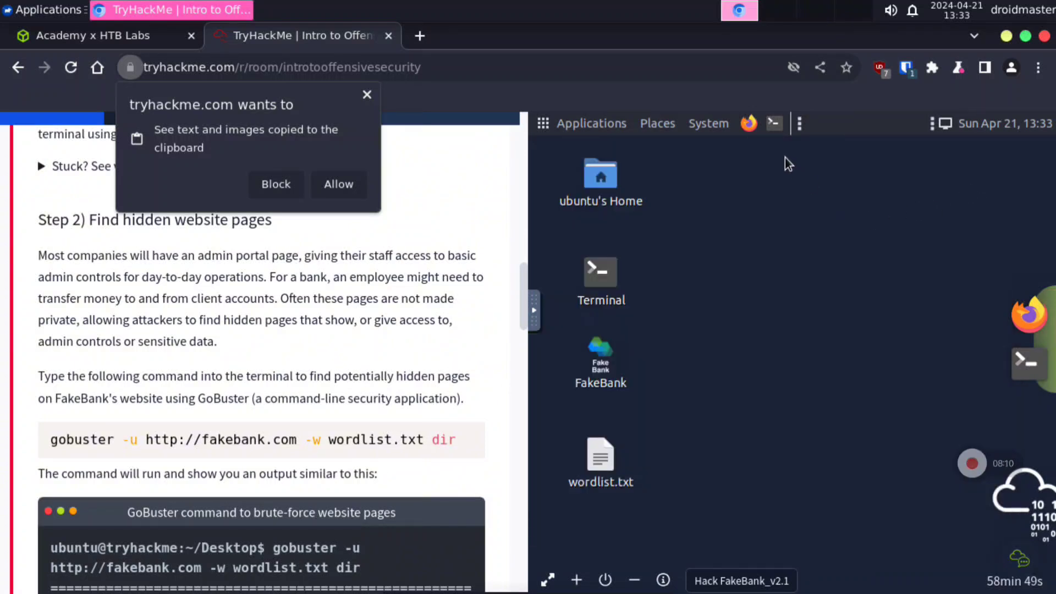
# Open Terminal on the FakeBank desktop, run gobuster, and reach the hidden /bank-transfer page.
pyautogui.doubleClick(599, 272)
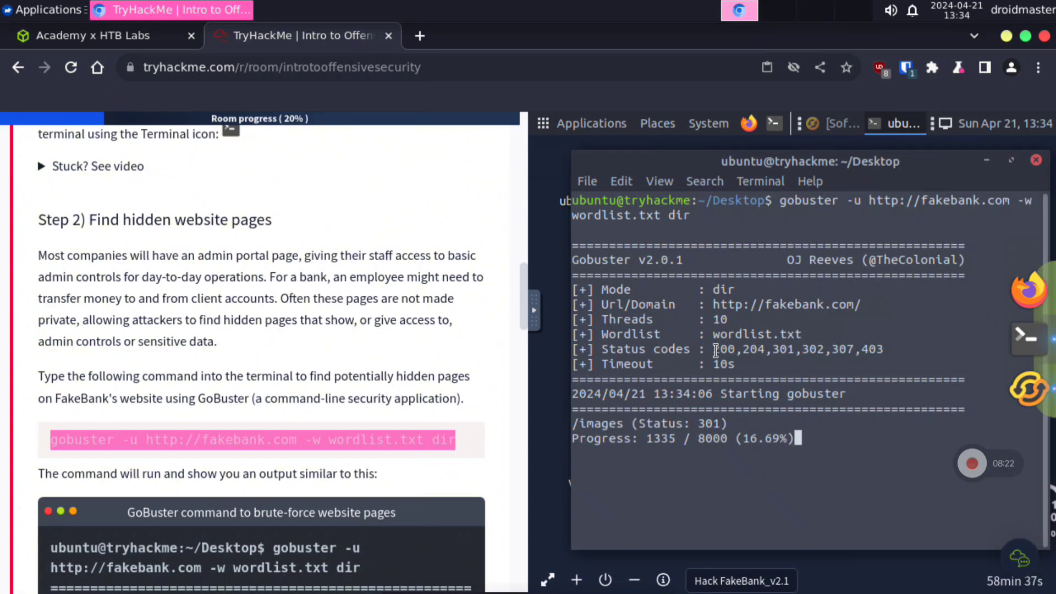
pyautogui.scroll(-3)
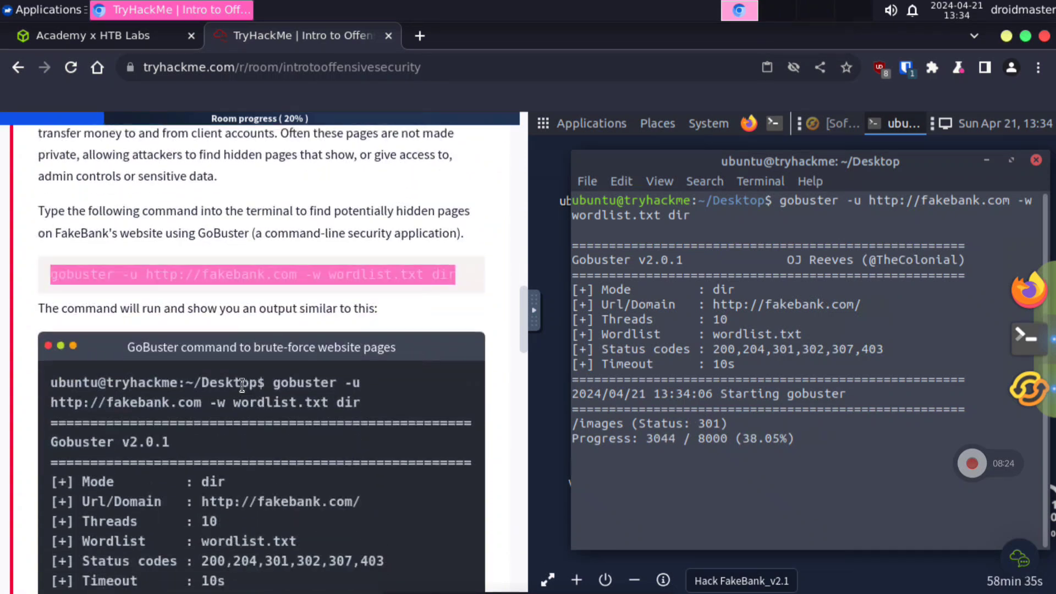
pyautogui.scroll(-3)
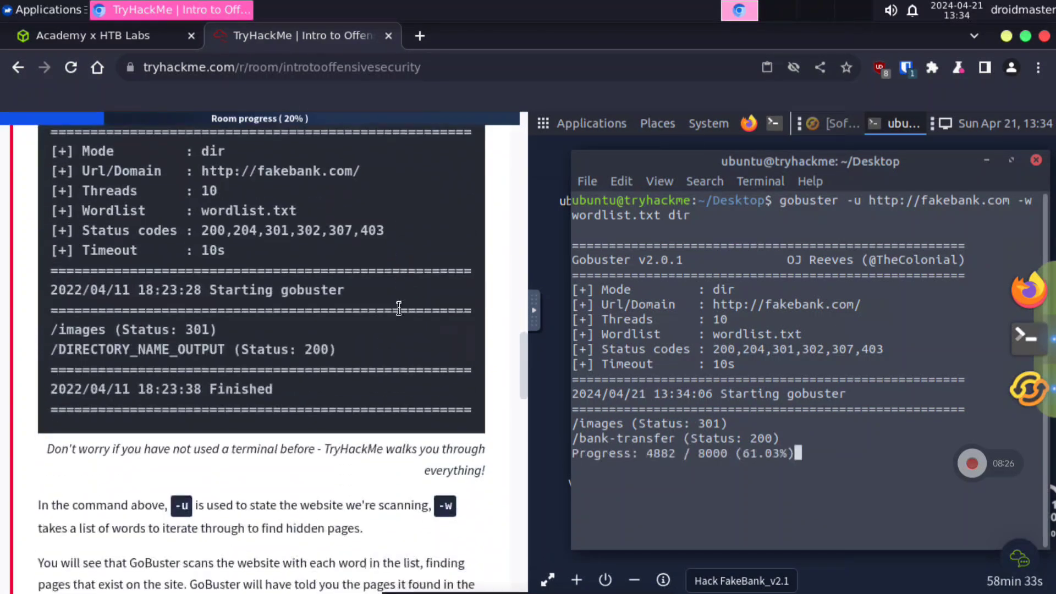
pyautogui.scroll(-3)
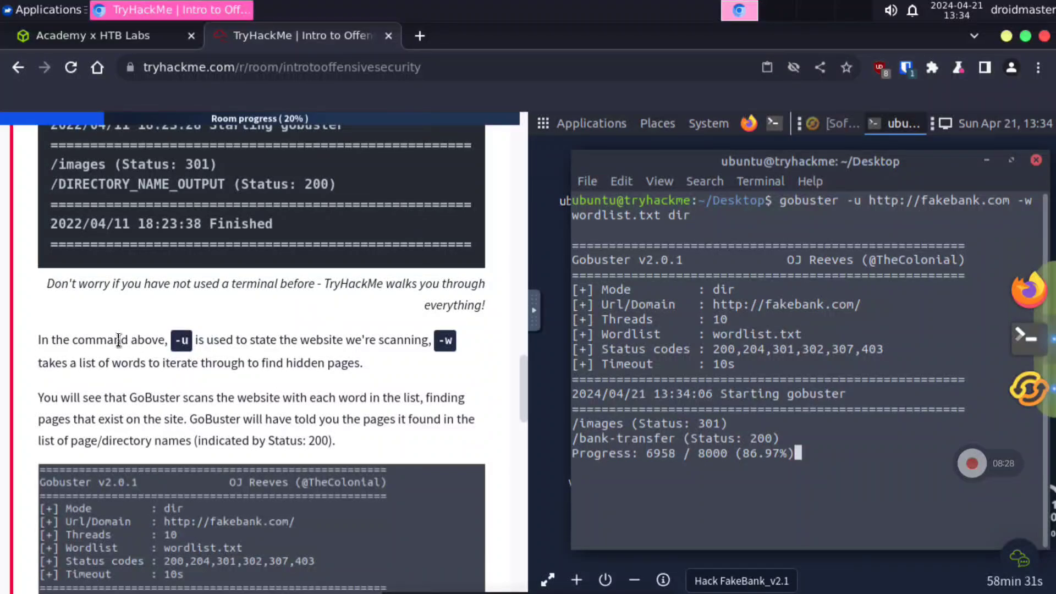
pyautogui.scroll(-3)
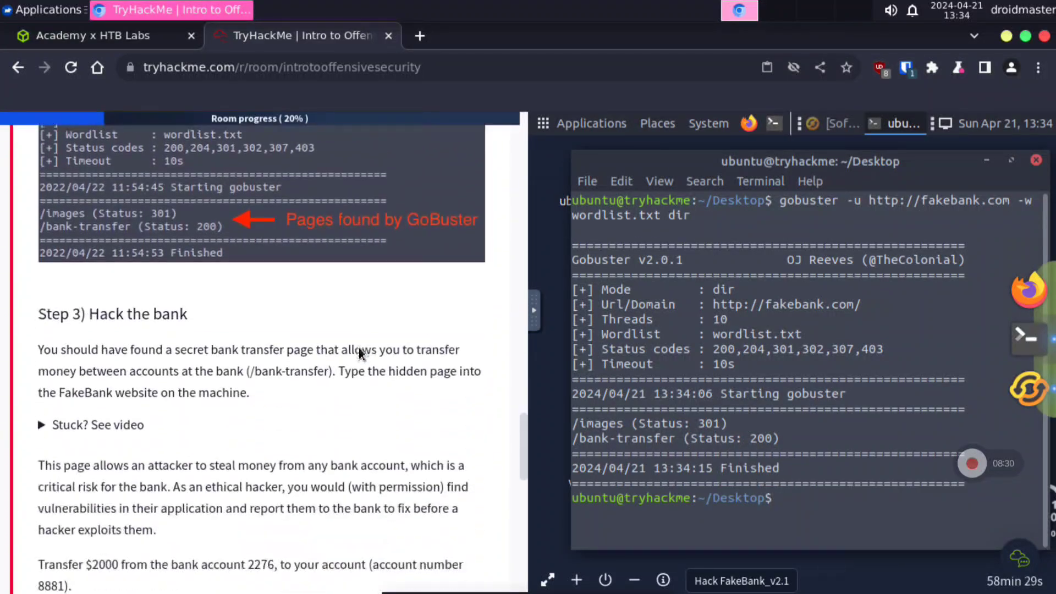
pyautogui.scroll(-3)
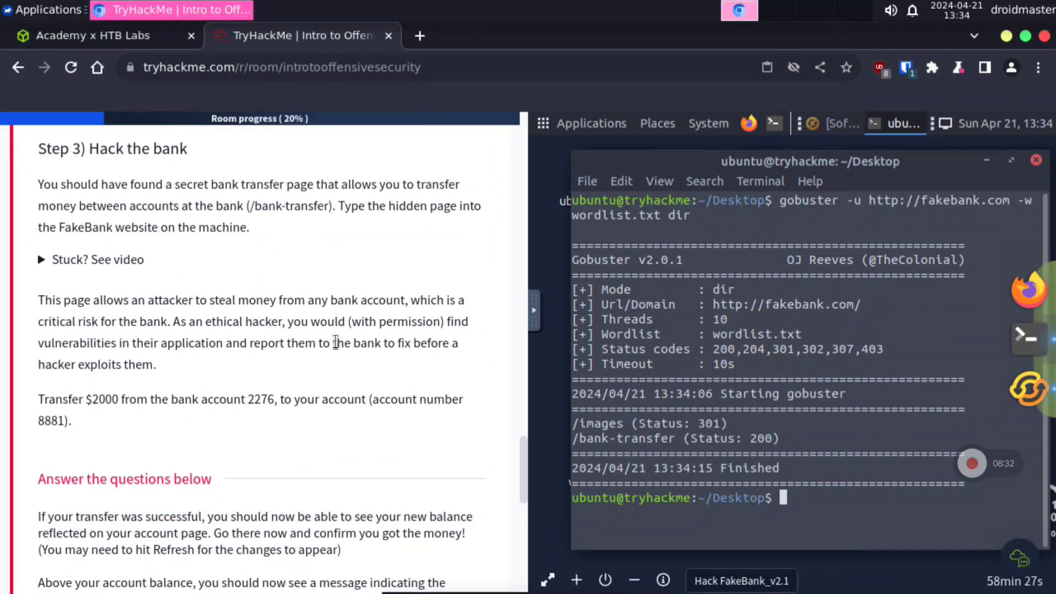
pyautogui.moveTo(187, 183); pyautogui.dragTo(416, 183)
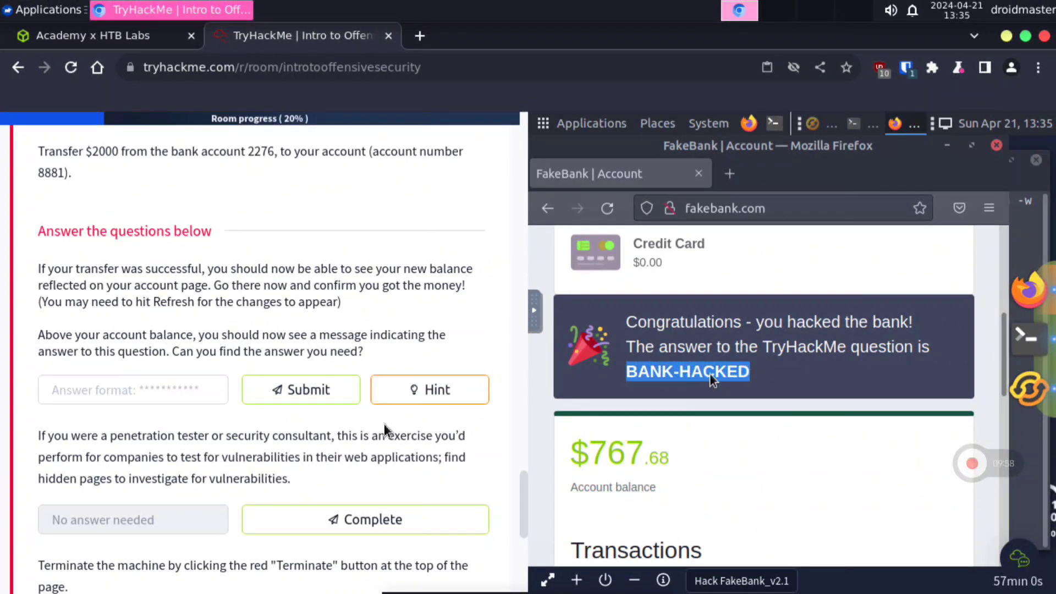
# Submit the answer BANK-HACKED and mark the remaining tasks complete.
pyautogui.write('BANK-HACKED')
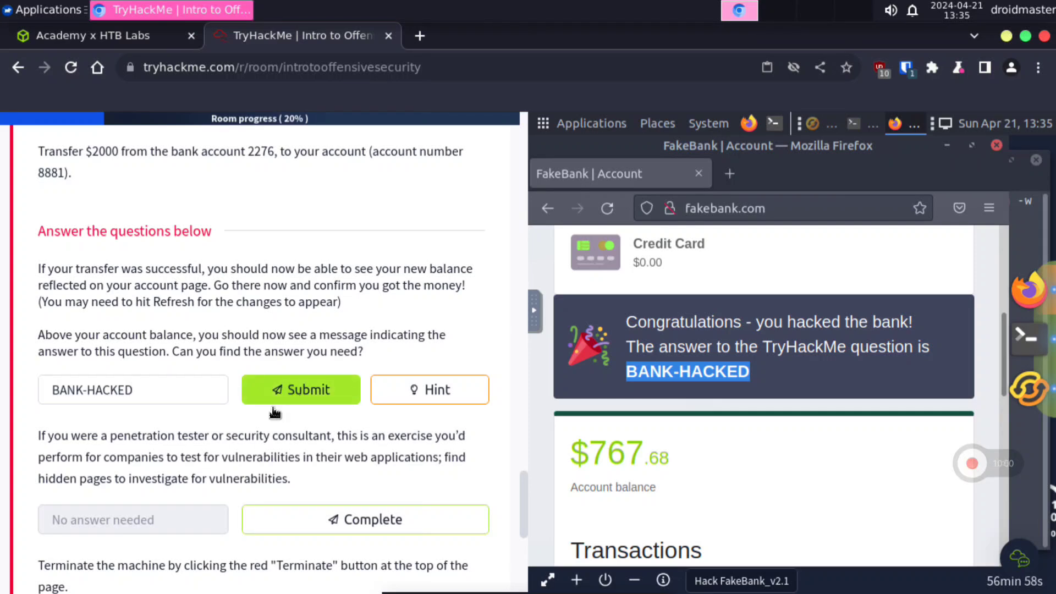
pyautogui.click(300, 389)
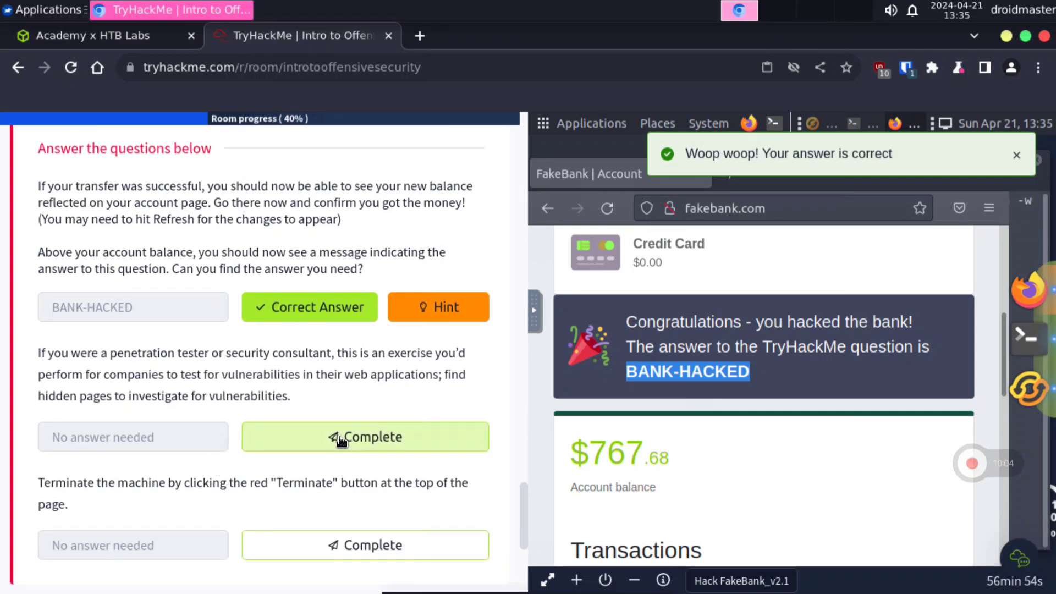
pyautogui.click(365, 436)
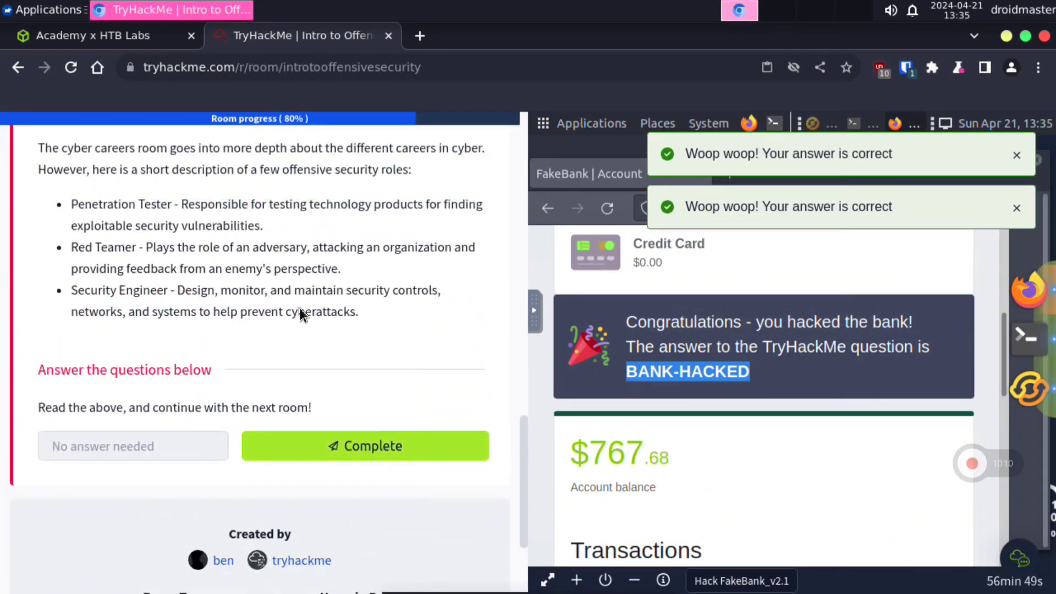
pyautogui.click(364, 444)
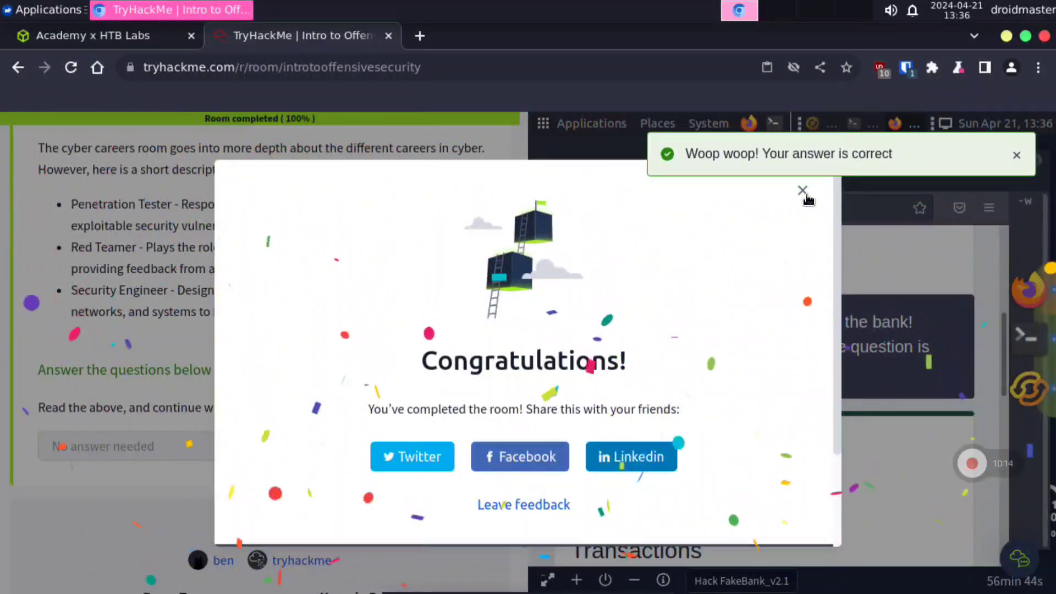
# Close the room-completion popup and terminate the FakeBank machine.
pyautogui.click(801, 191)
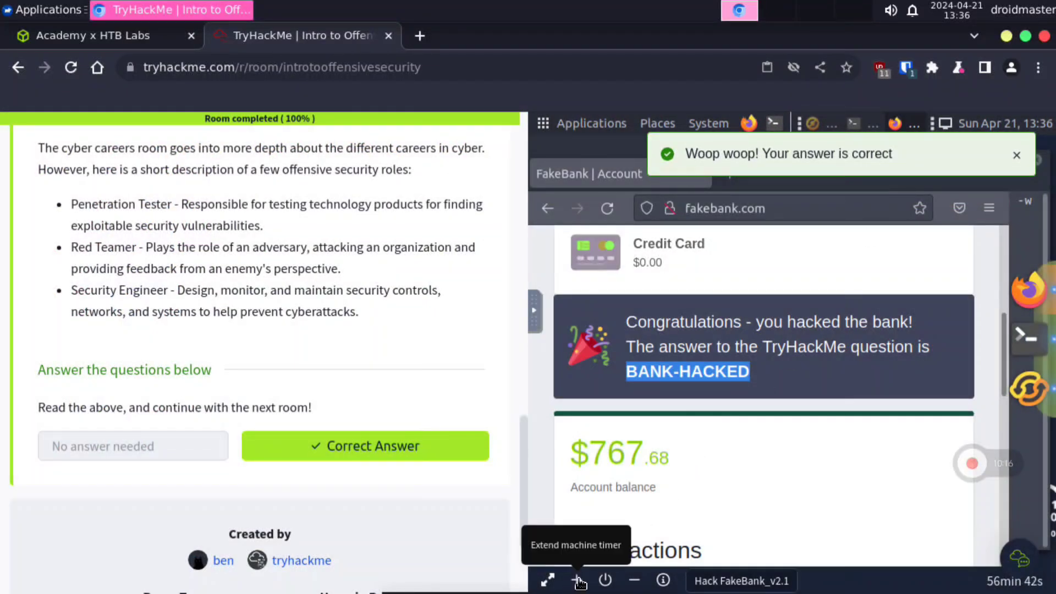
pyautogui.click(605, 579)
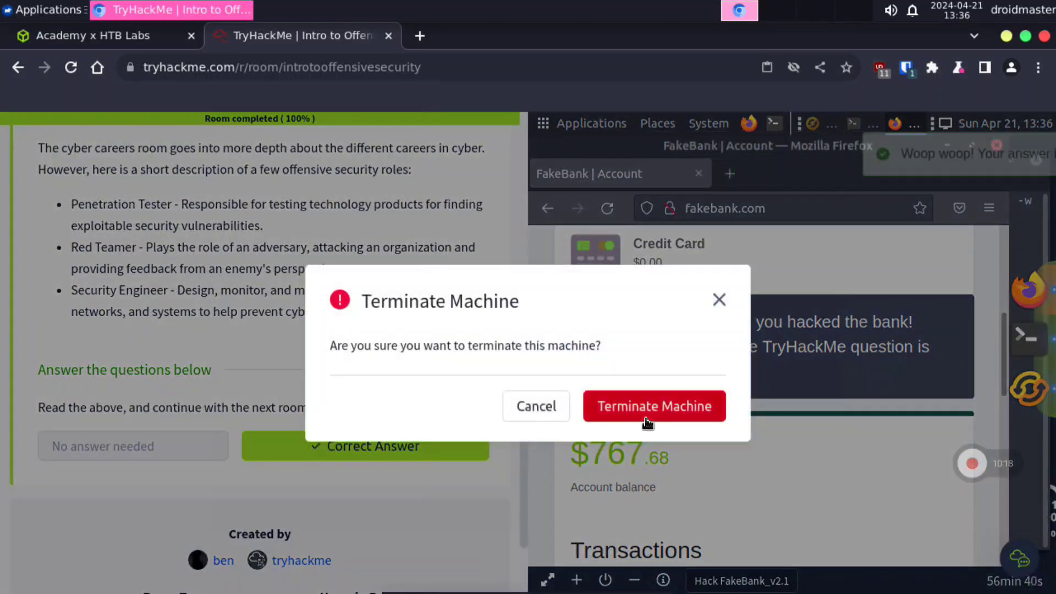
pyautogui.click(653, 406)
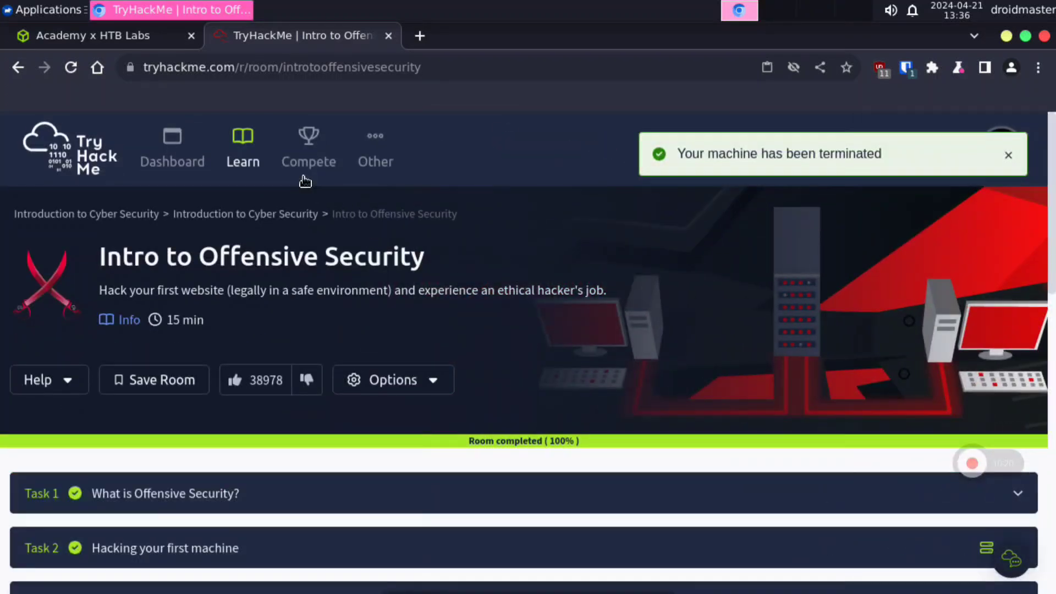
# Visit the Practice challenges page via Learn, then open the Go Premium pricing page.
pyautogui.click(242, 147)
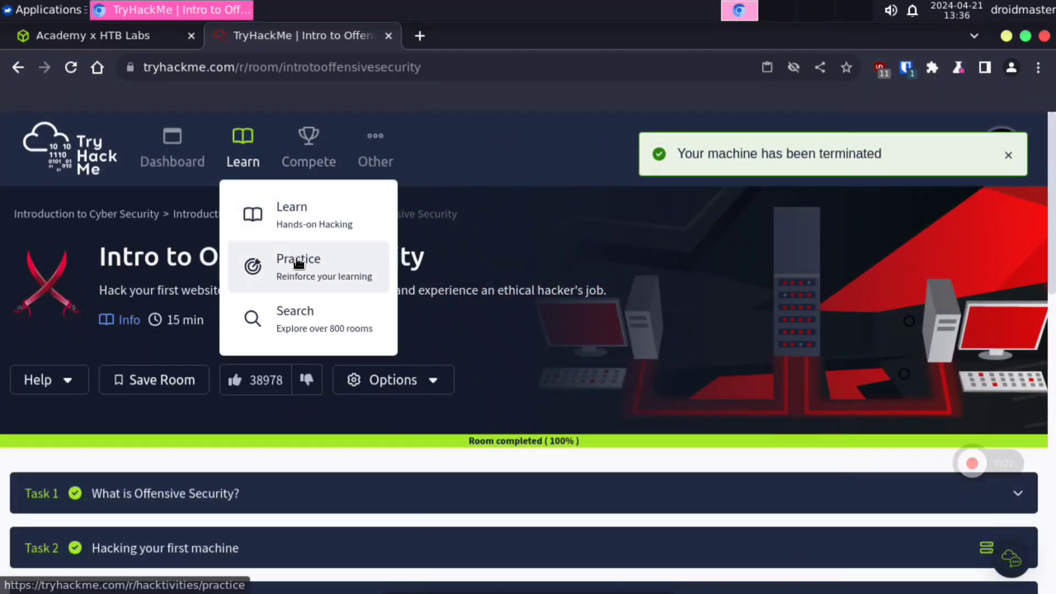
pyautogui.click(297, 259)
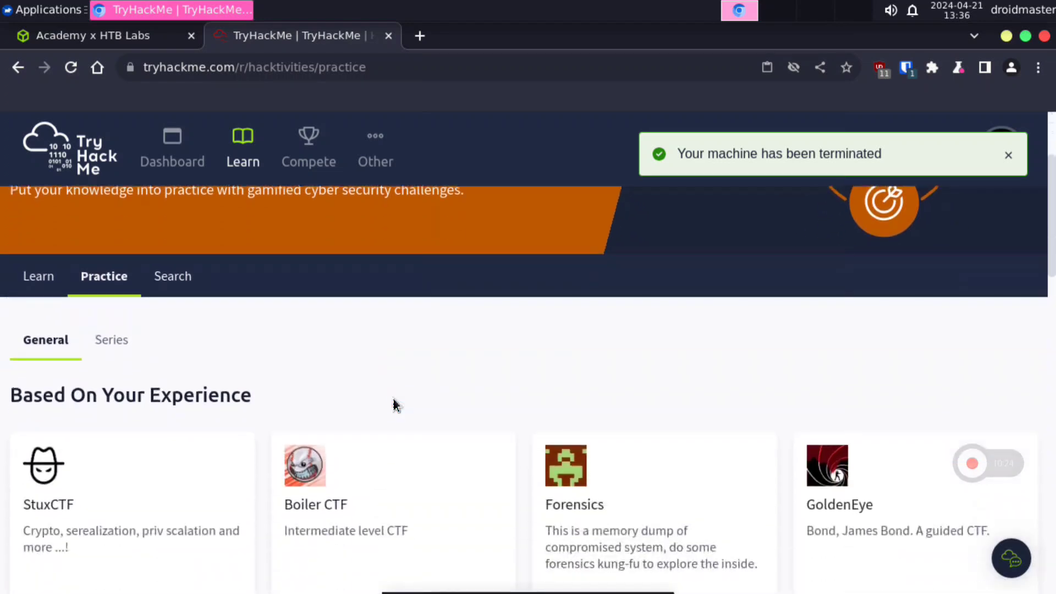
pyautogui.scroll(-3)
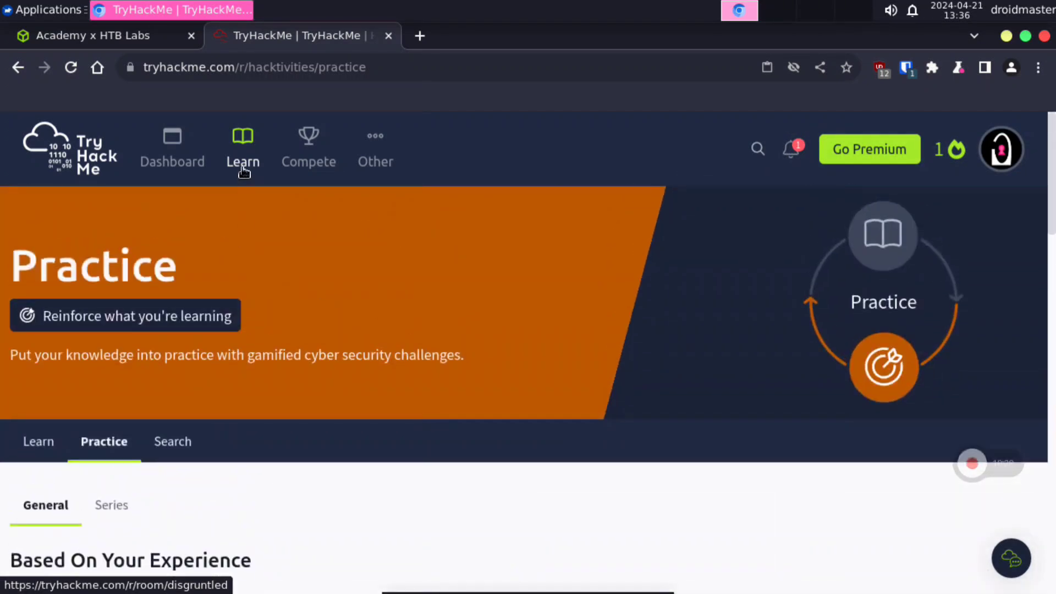
pyautogui.click(308, 145)
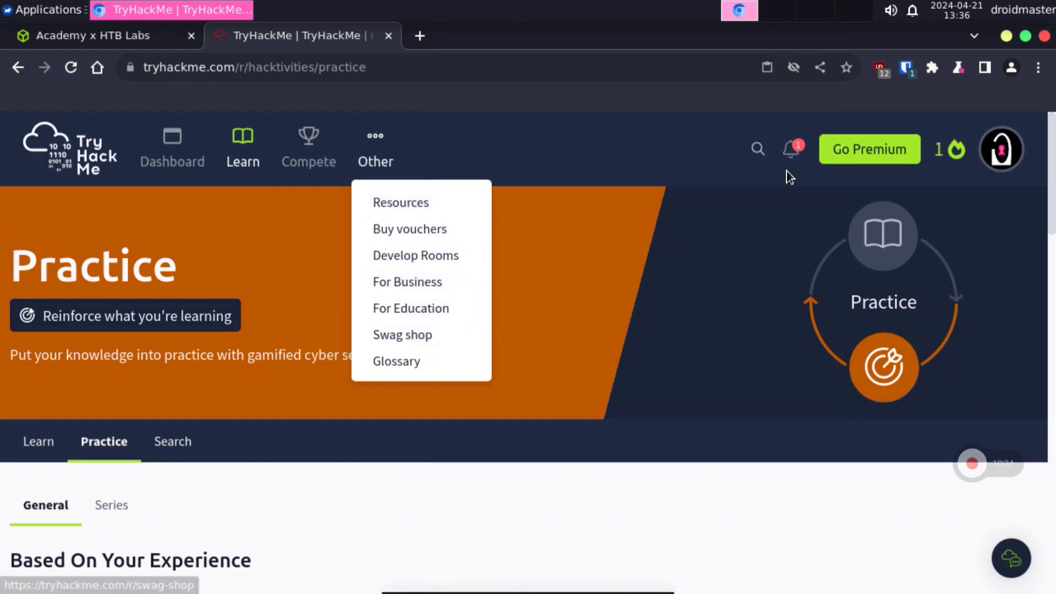
pyautogui.click(869, 149)
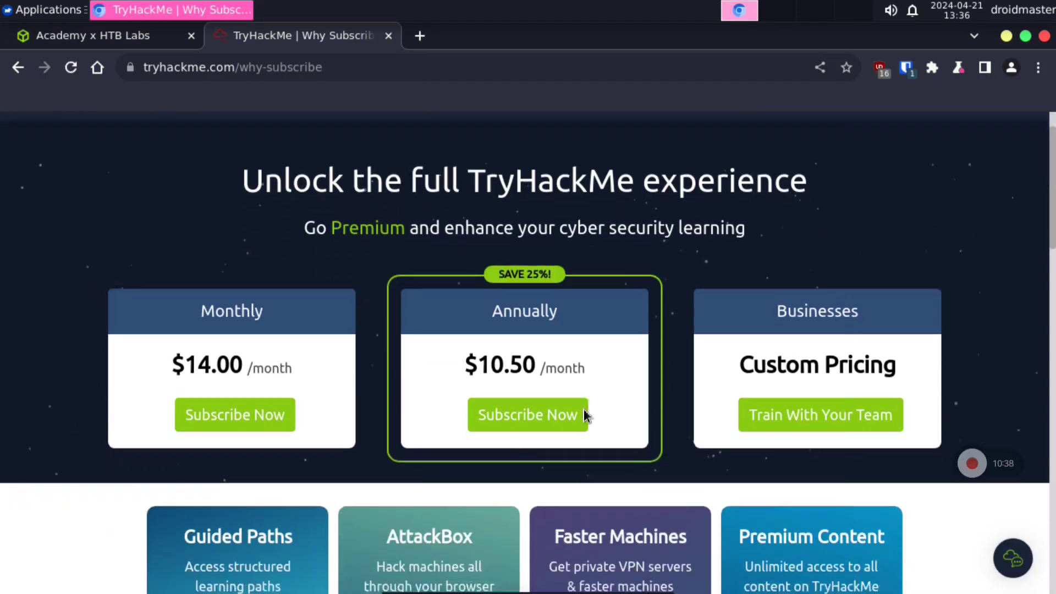
pyautogui.scroll(-3)
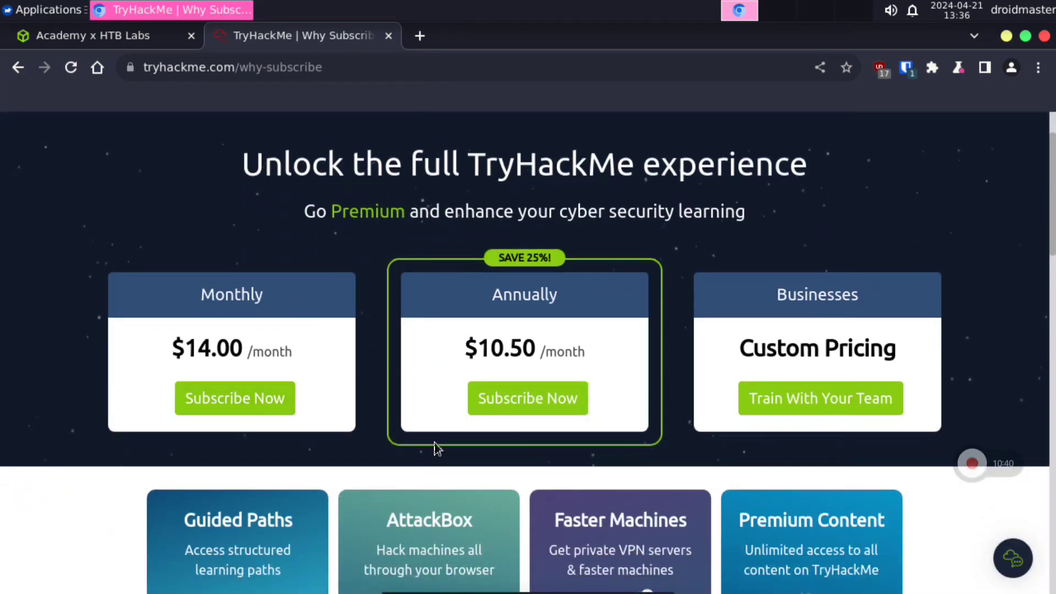
pyautogui.scroll(-3)
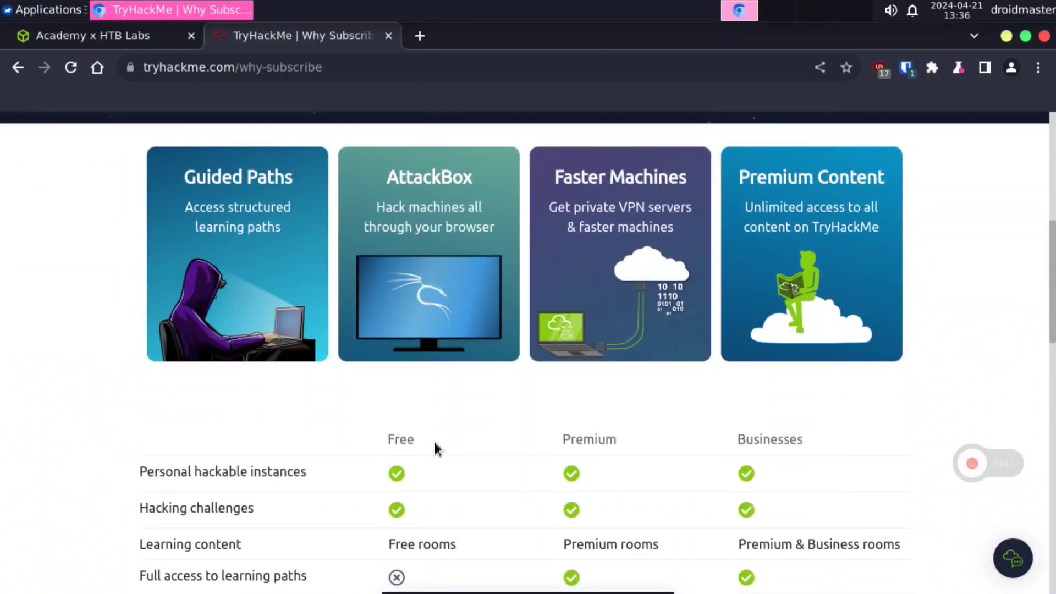
pyautogui.scroll(-3)
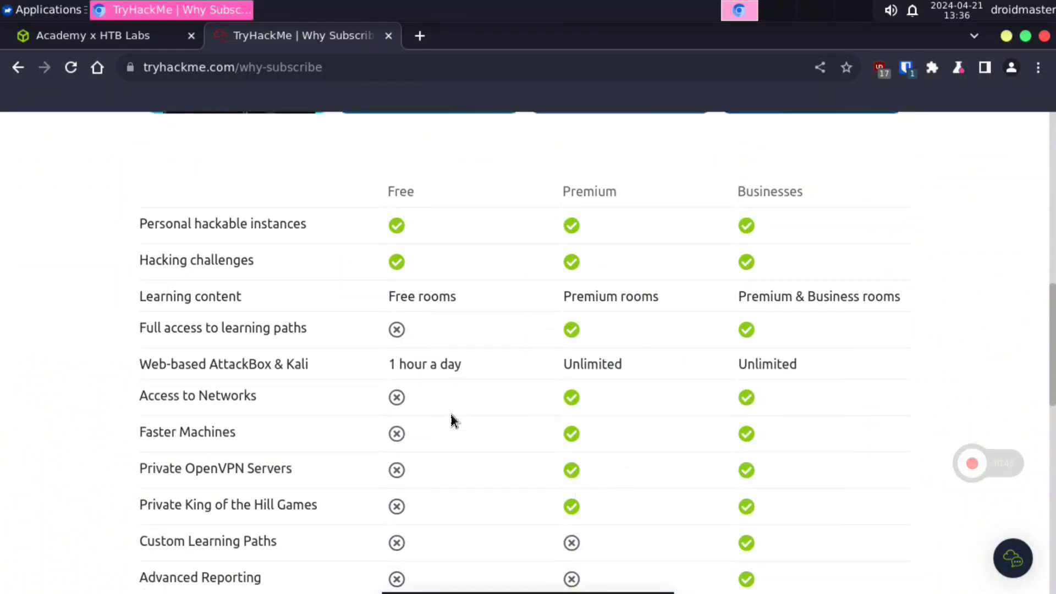
pyautogui.scroll(-3)
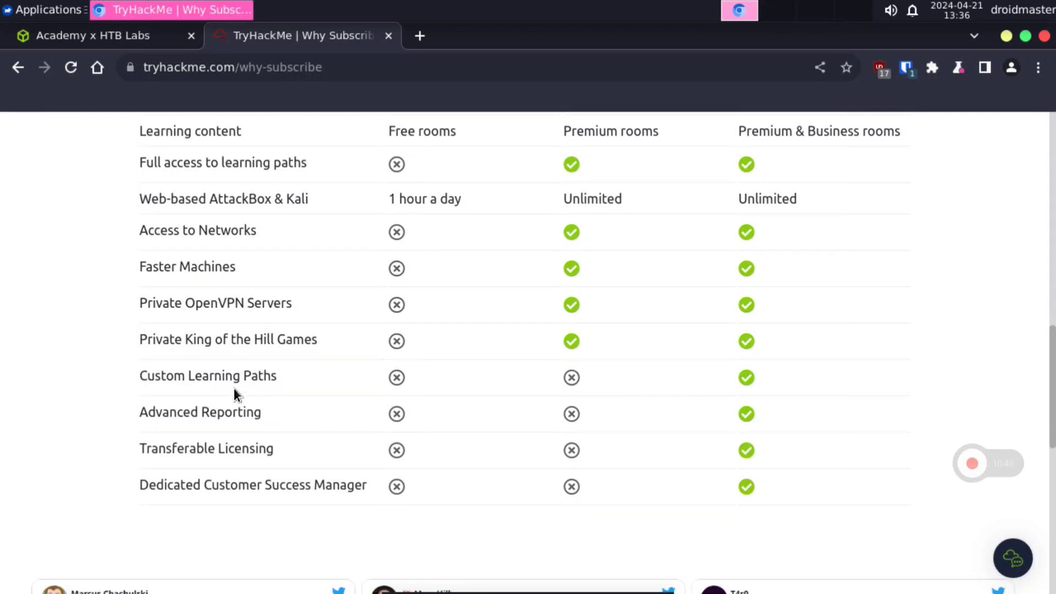
pyautogui.scroll(3)
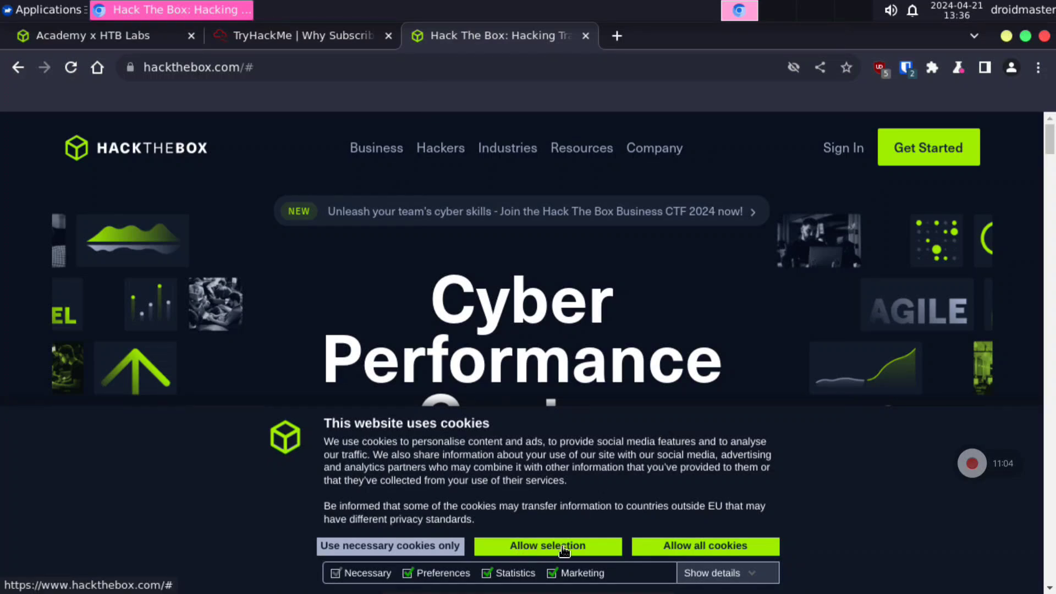
# Allow the cookie selection and enter HTB Labs from the Sign In menu.
pyautogui.click(547, 545)
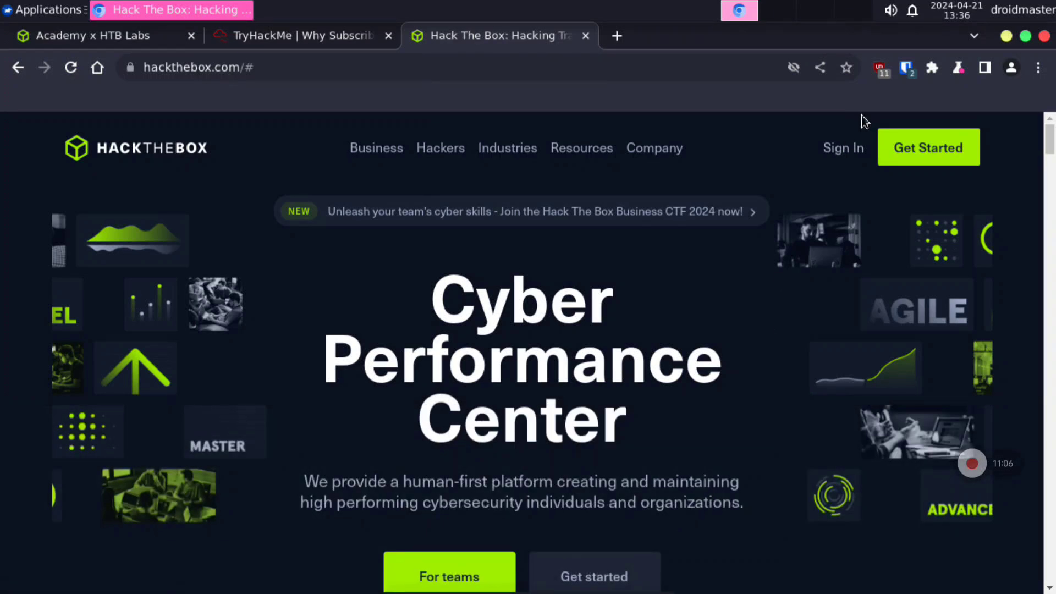
pyautogui.click(842, 147)
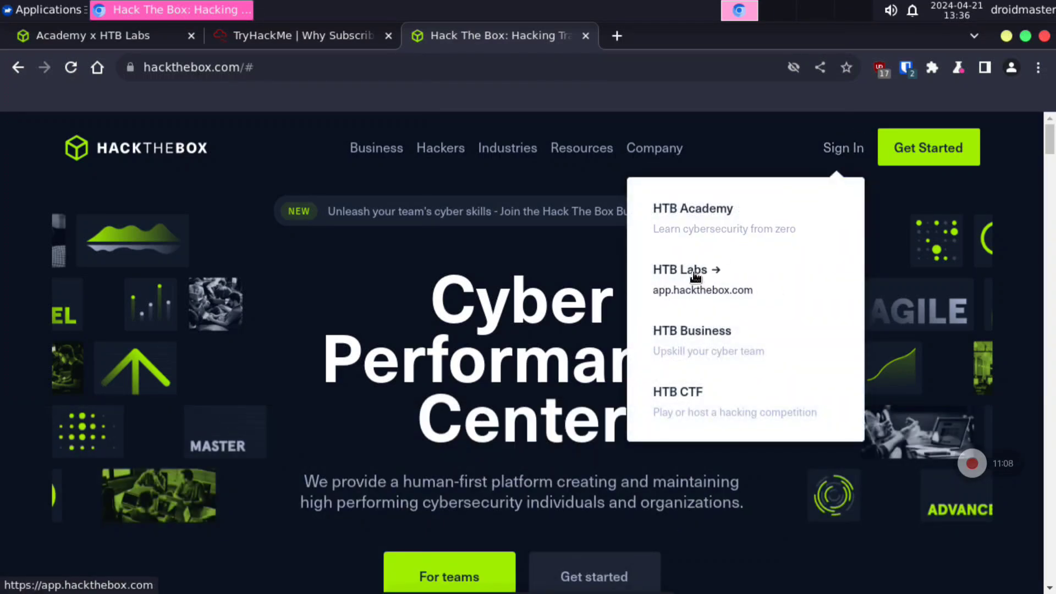
pyautogui.click(680, 270)
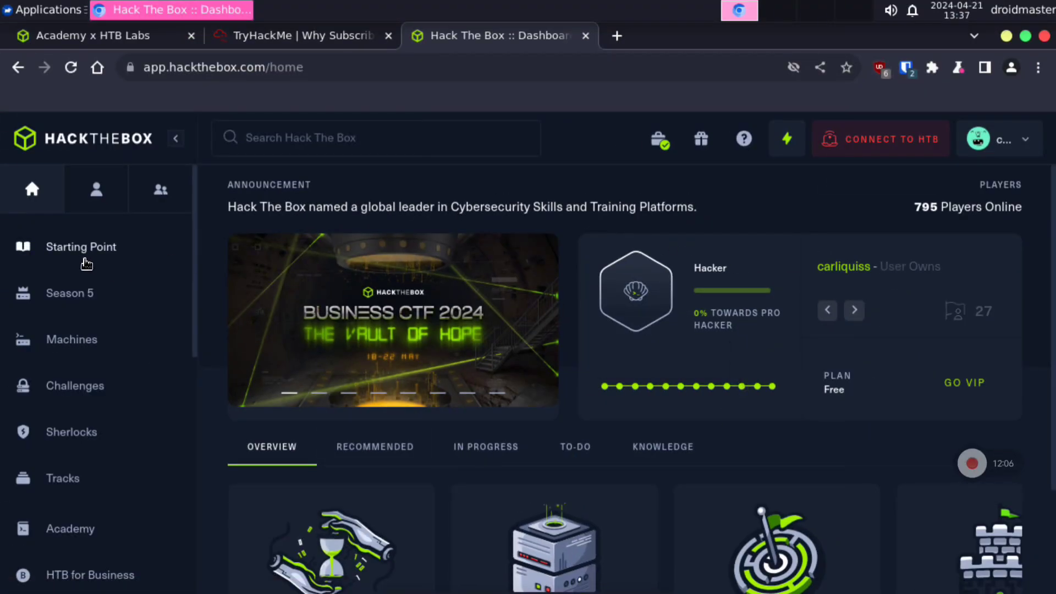
# Browse the Starting Point tiers, then open the active Machines list.
pyautogui.click(81, 246)
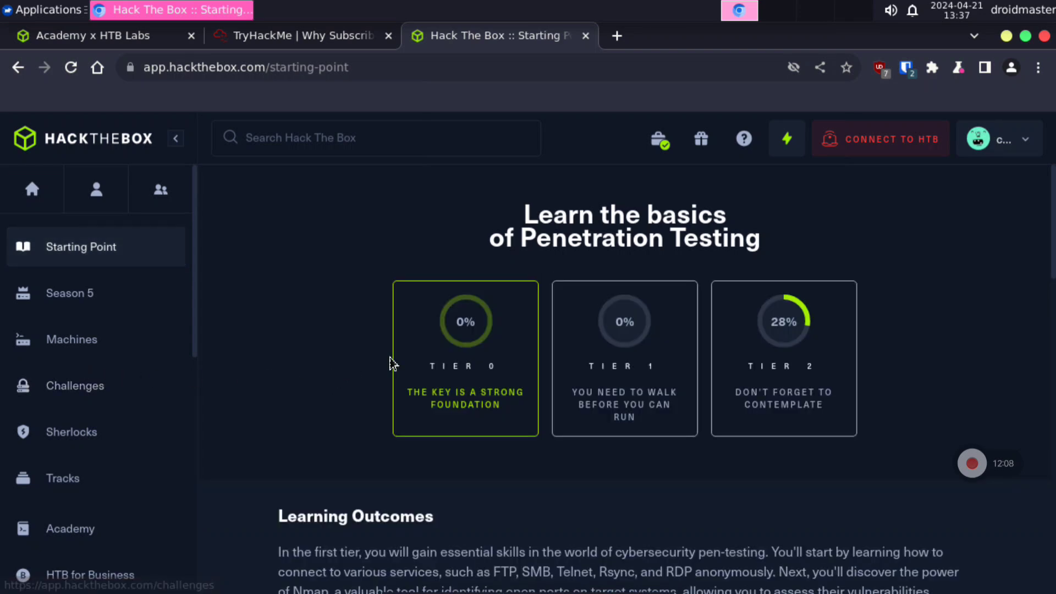
pyautogui.scroll(-3)
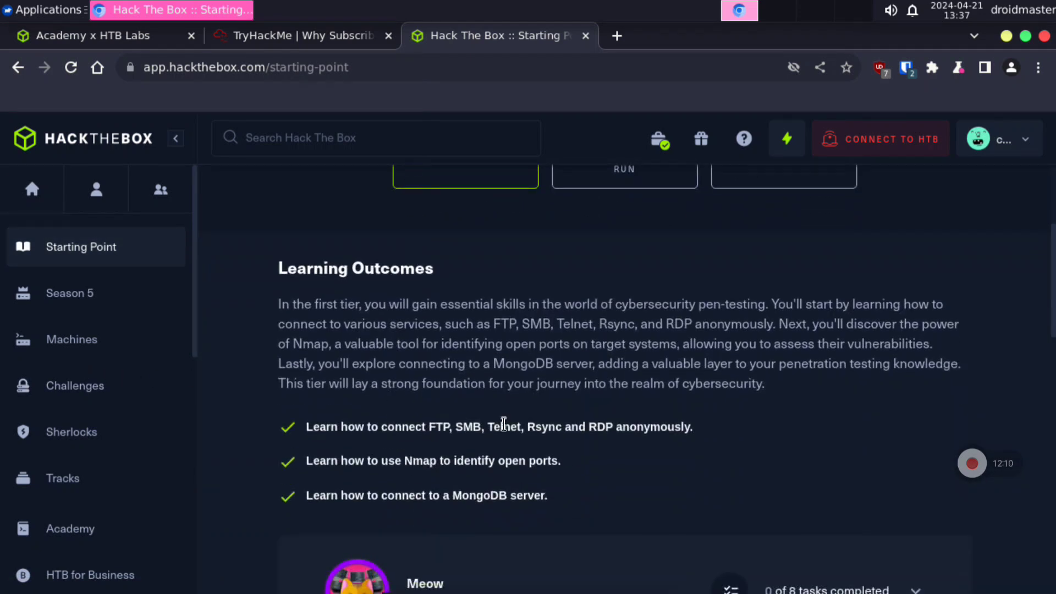
pyautogui.scroll(-3)
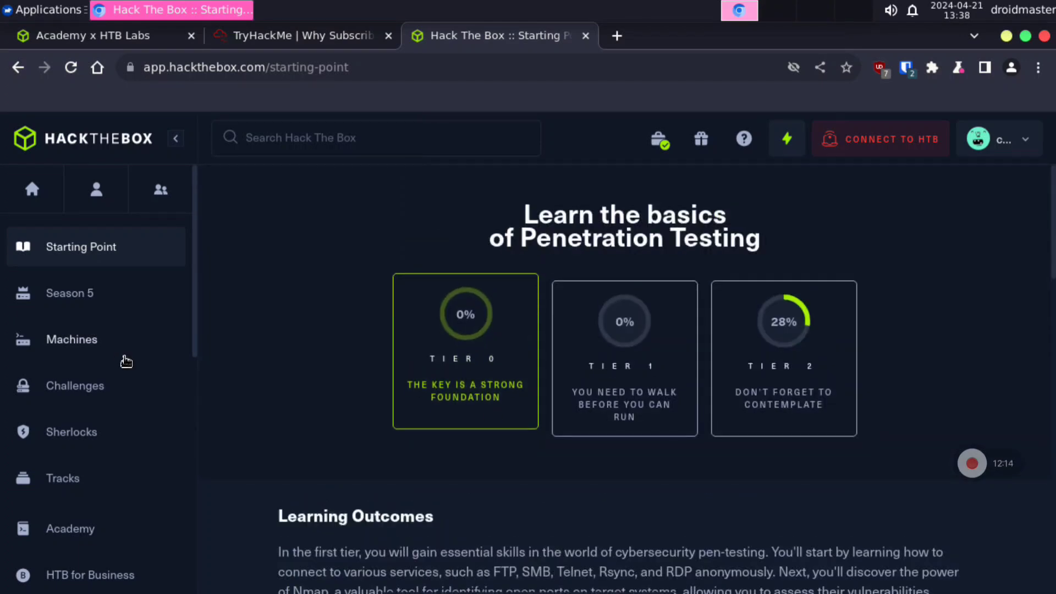
pyautogui.click(72, 339)
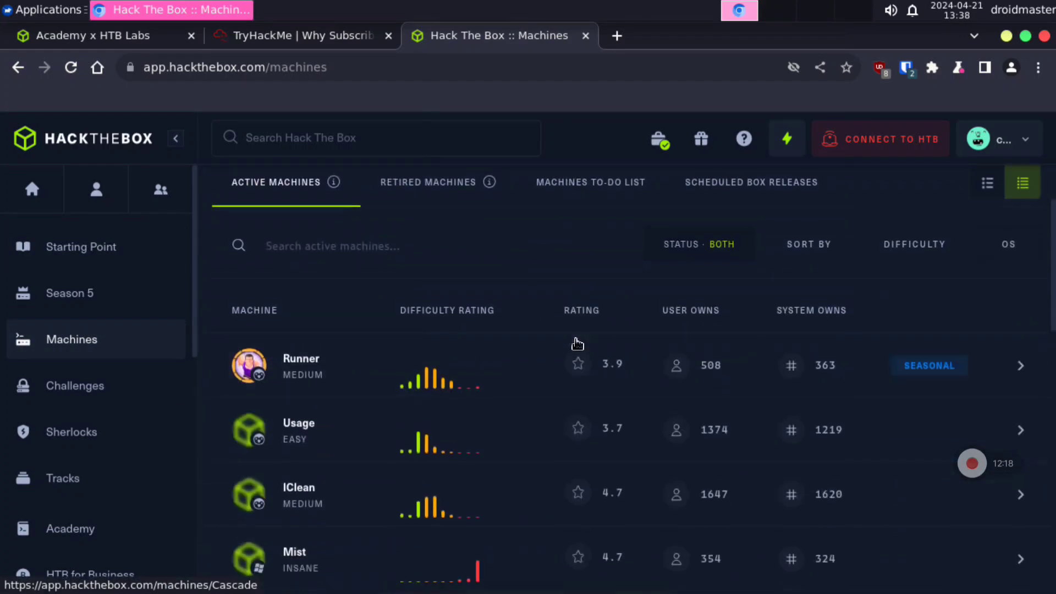
# View the Runner machine, browse the Challenges catalogue, then scroll the Sherlocks list.
pyautogui.click(300, 357)
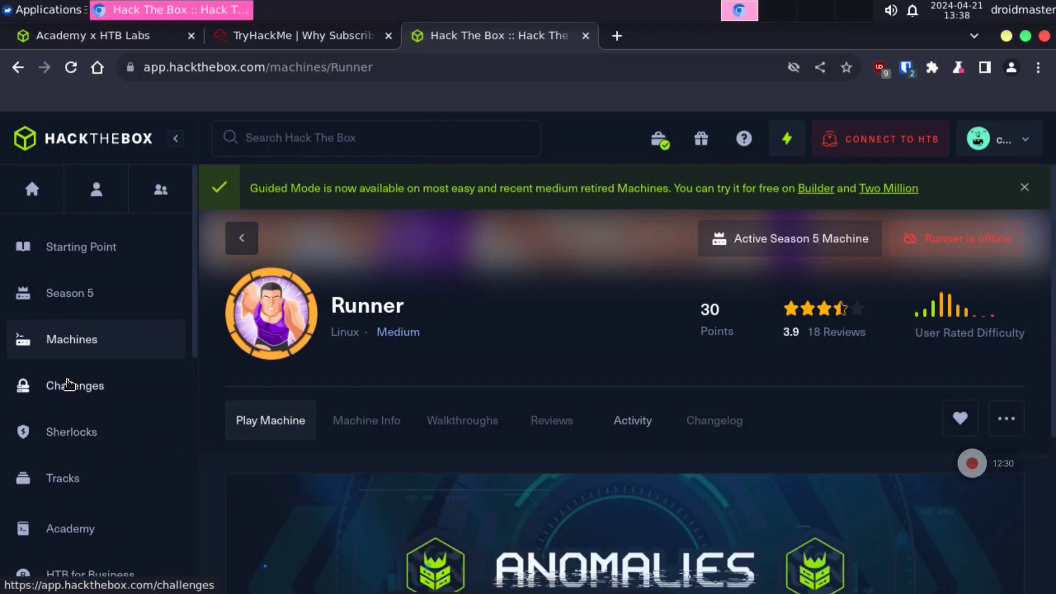
pyautogui.click(75, 385)
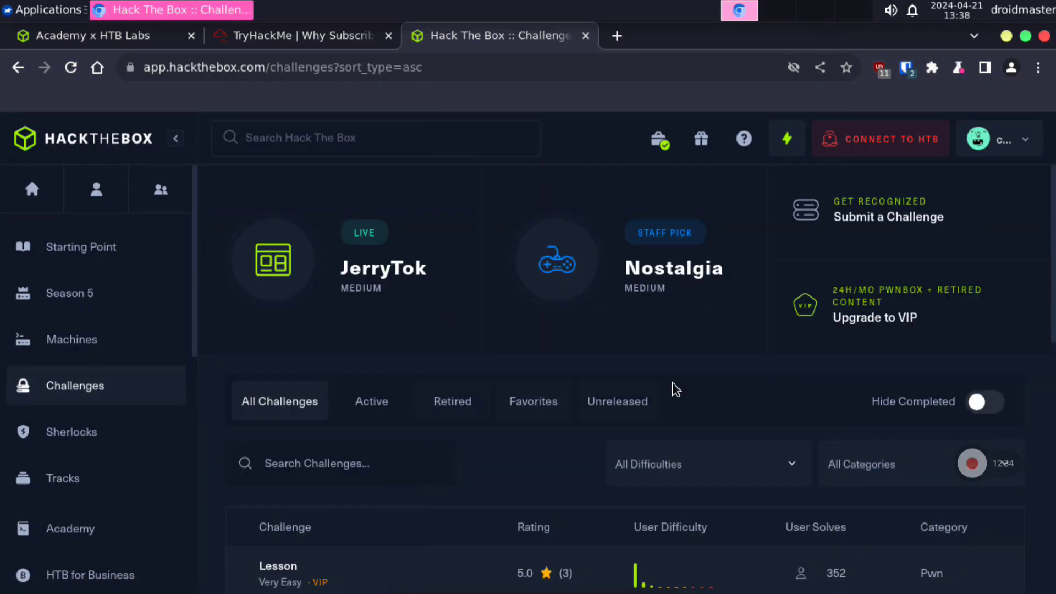
pyautogui.moveTo(673, 288)
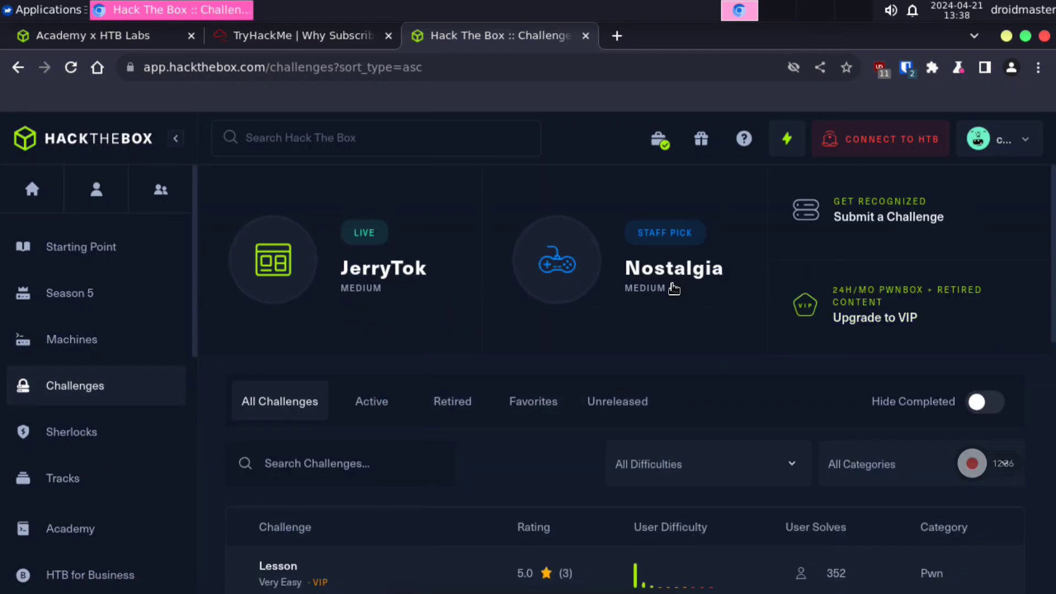
pyautogui.scroll(-3)
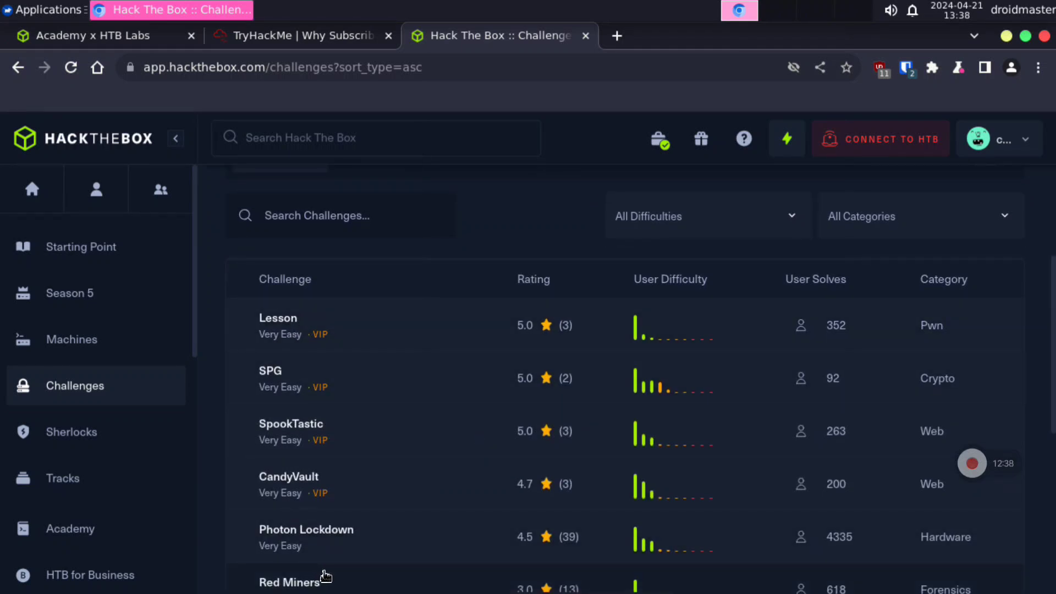
pyautogui.moveTo(962, 341)
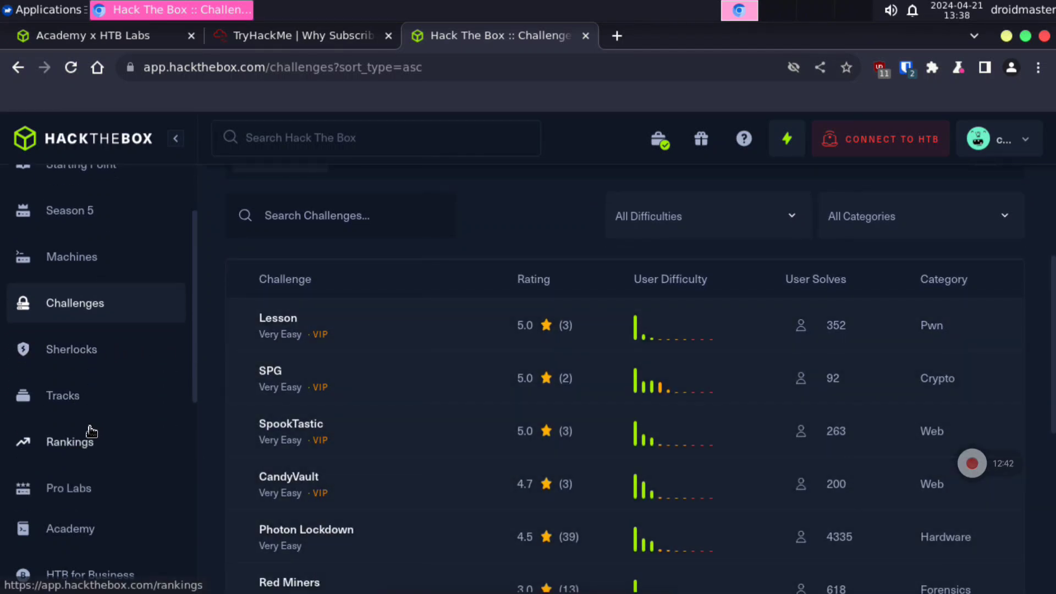
pyautogui.click(72, 349)
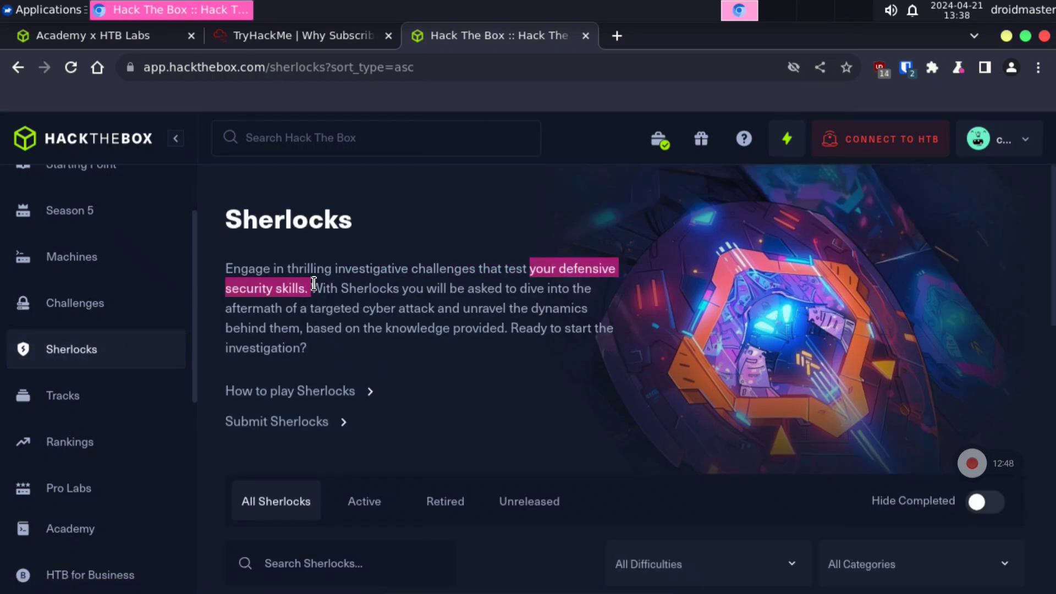
pyautogui.scroll(-3)
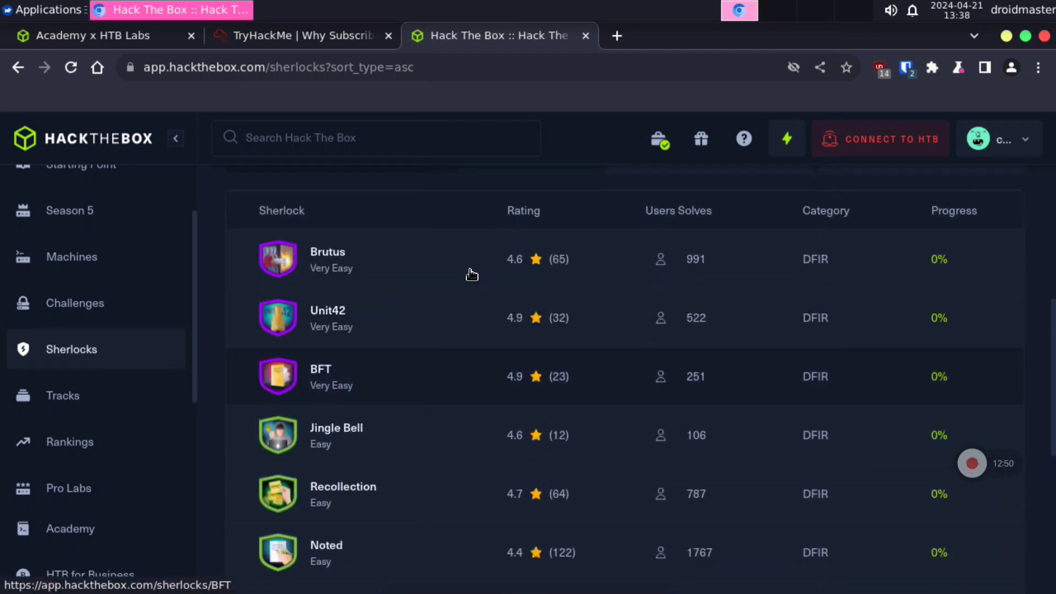
pyautogui.scroll(-3)
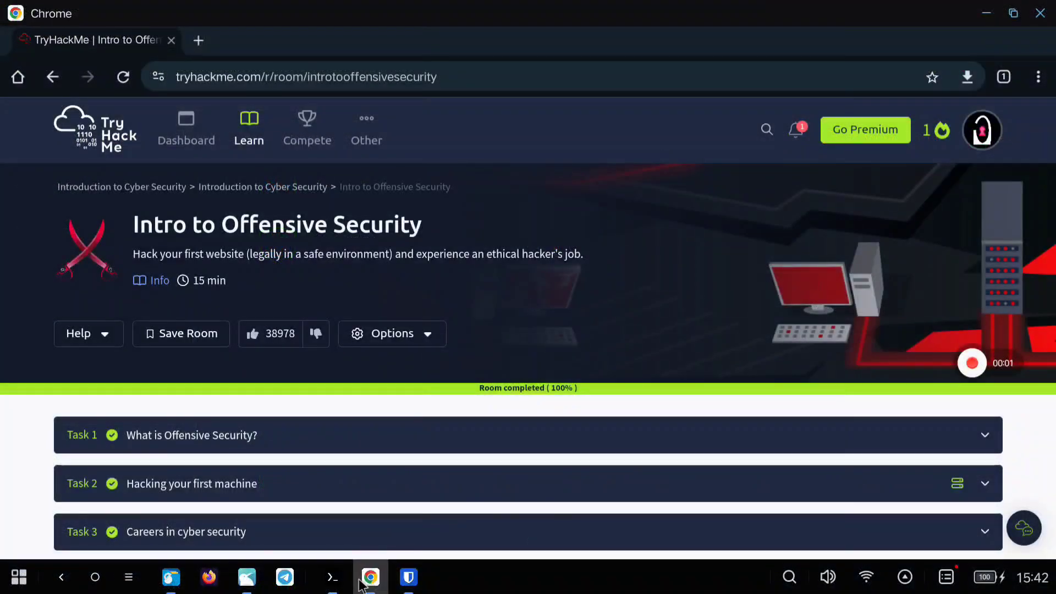
# Open the Introduction to Cyber Security learning path from Learn > Learn.
pyautogui.scroll(-3)
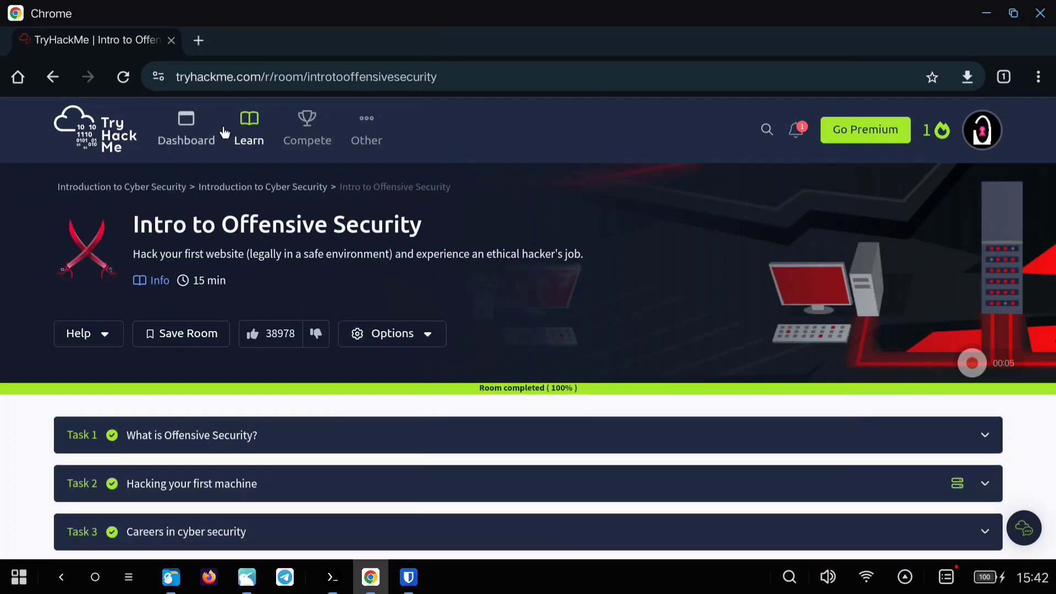
pyautogui.click(248, 128)
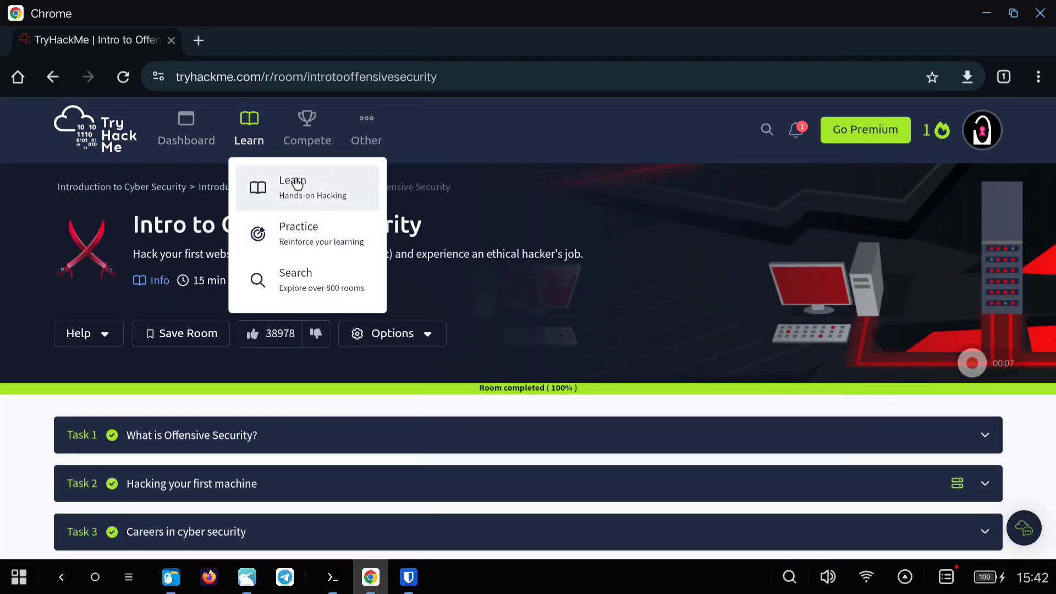
pyautogui.click(306, 187)
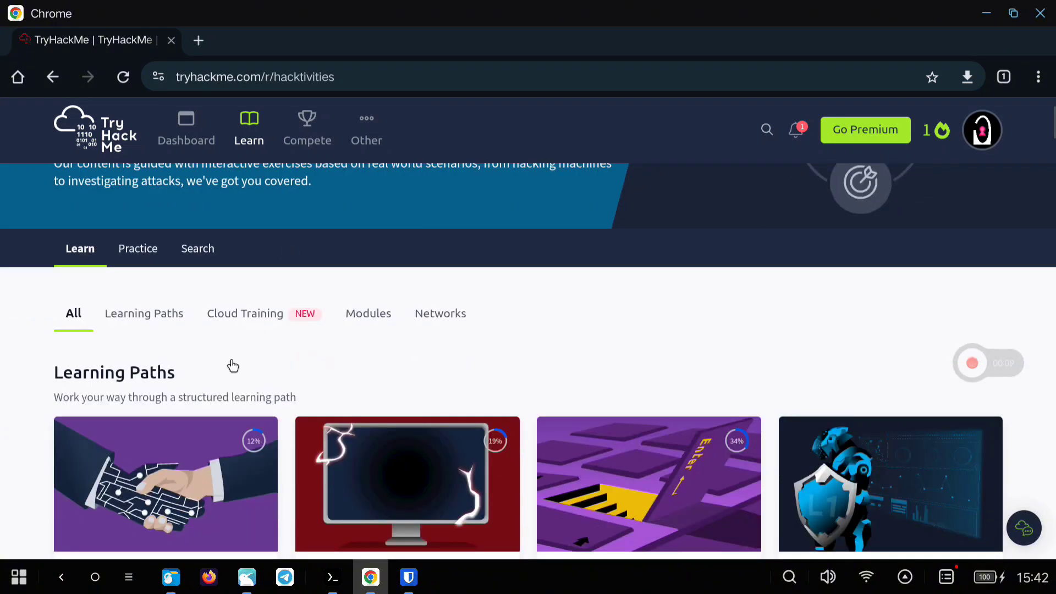
pyautogui.click(165, 483)
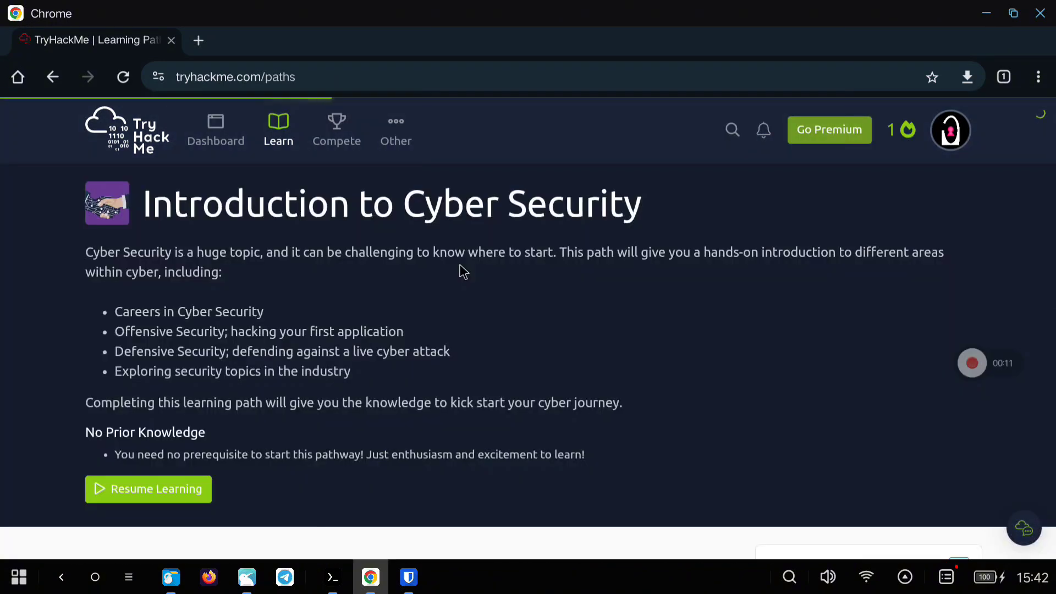
# Open the Intro to Offensive Security room and start the Task 2 machine.
pyautogui.scroll(-3)
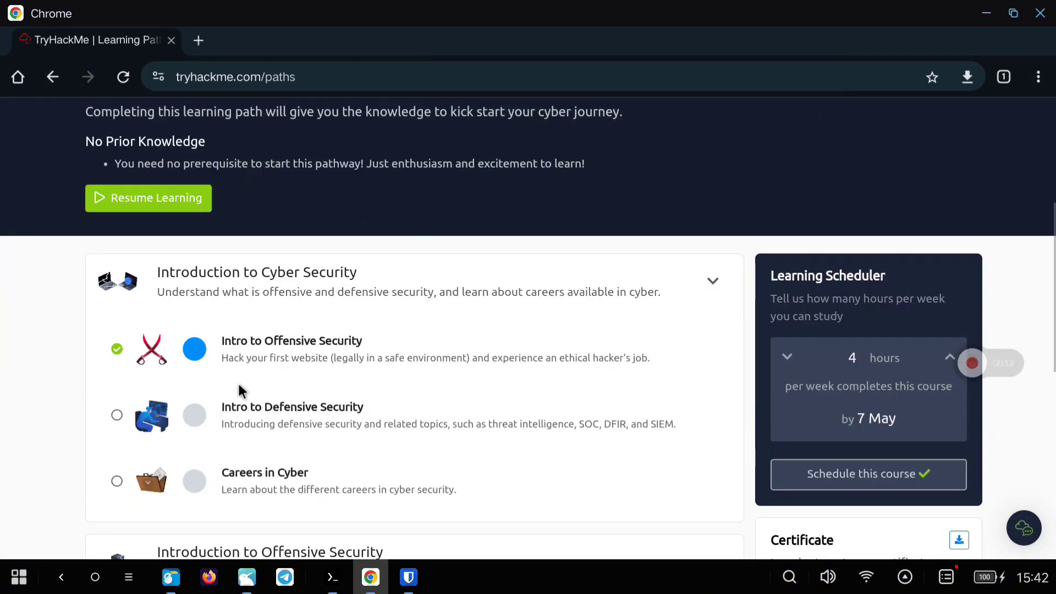
pyautogui.scroll(-3)
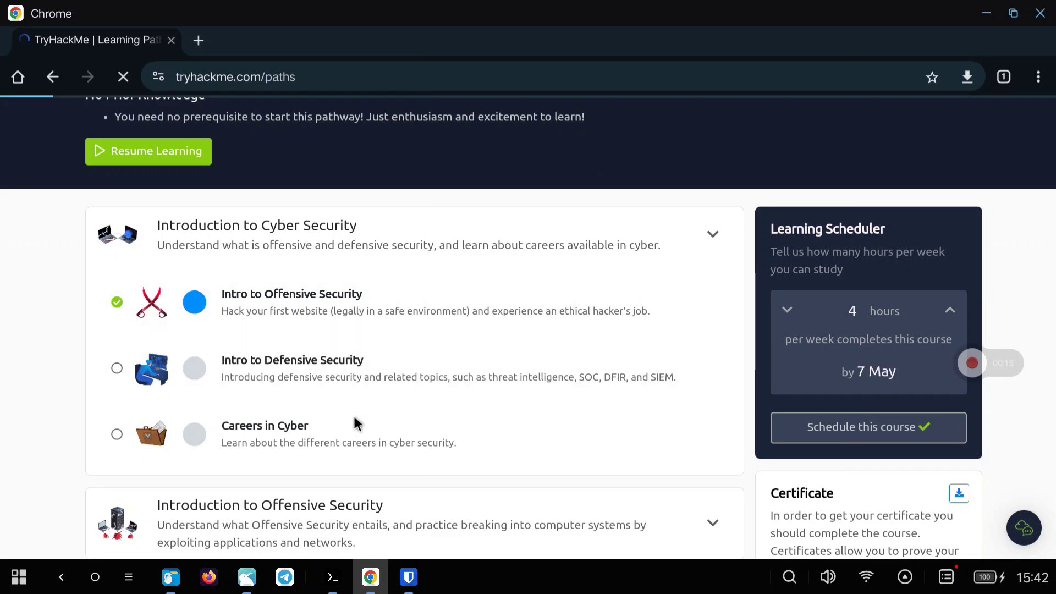
pyautogui.click(291, 294)
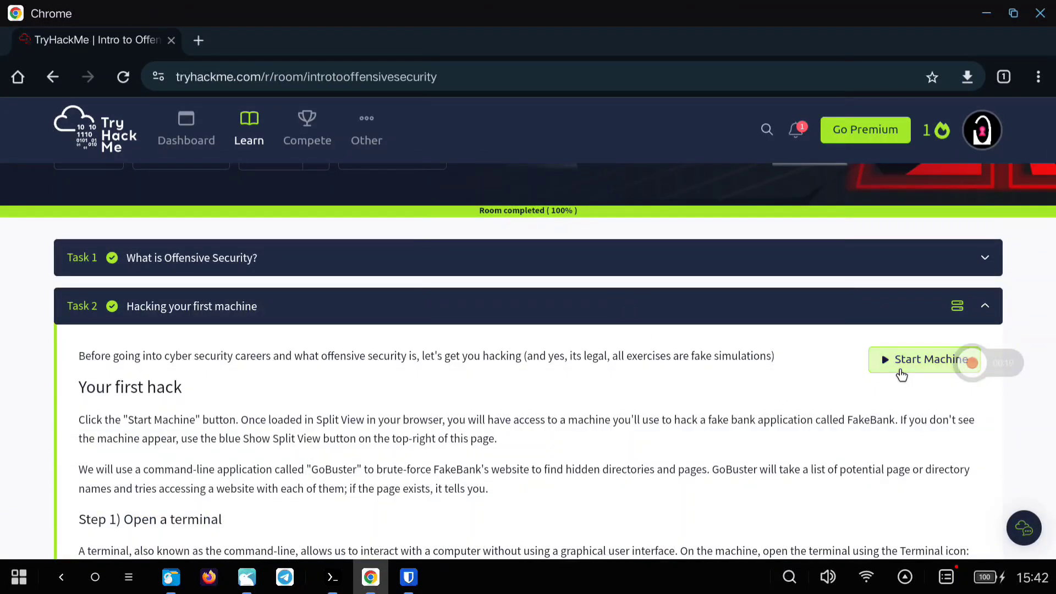
pyautogui.click(927, 359)
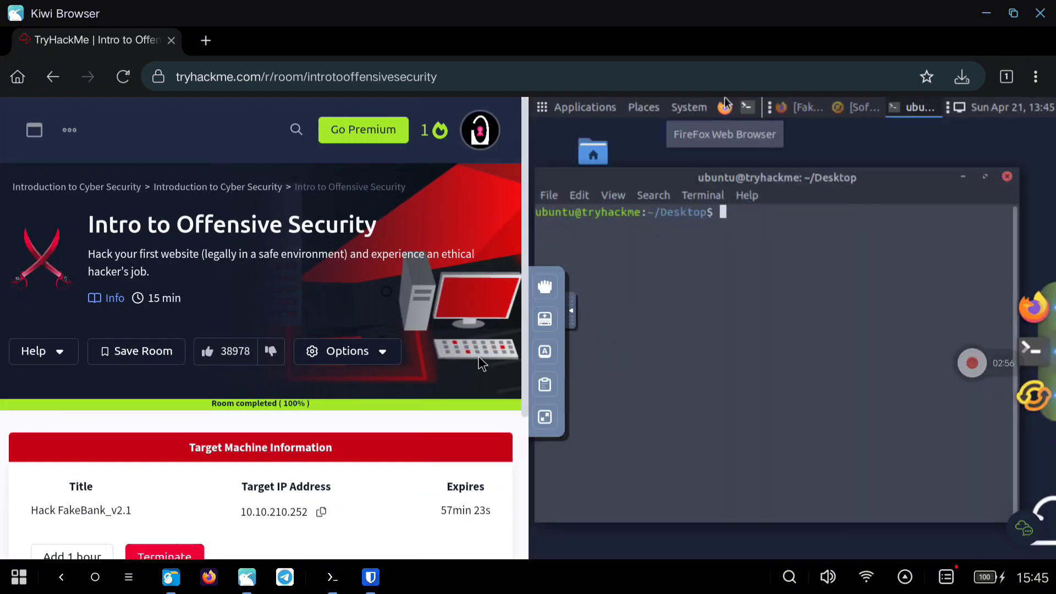
# Scroll to the Target Machine Information panel and start typing 'as' in the terminal.
pyautogui.scroll(-3)
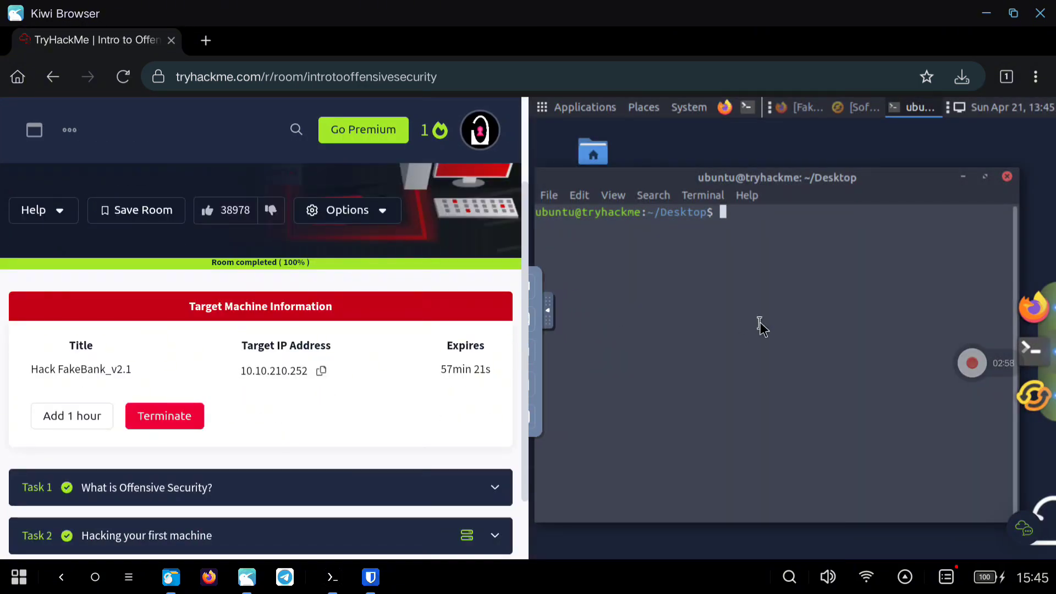
pyautogui.write('as')
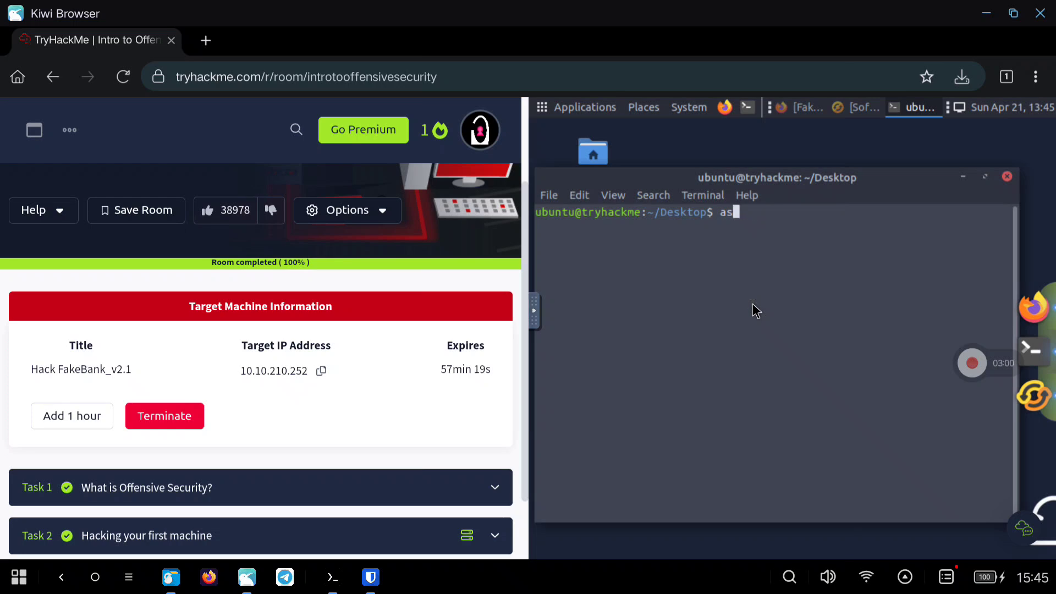